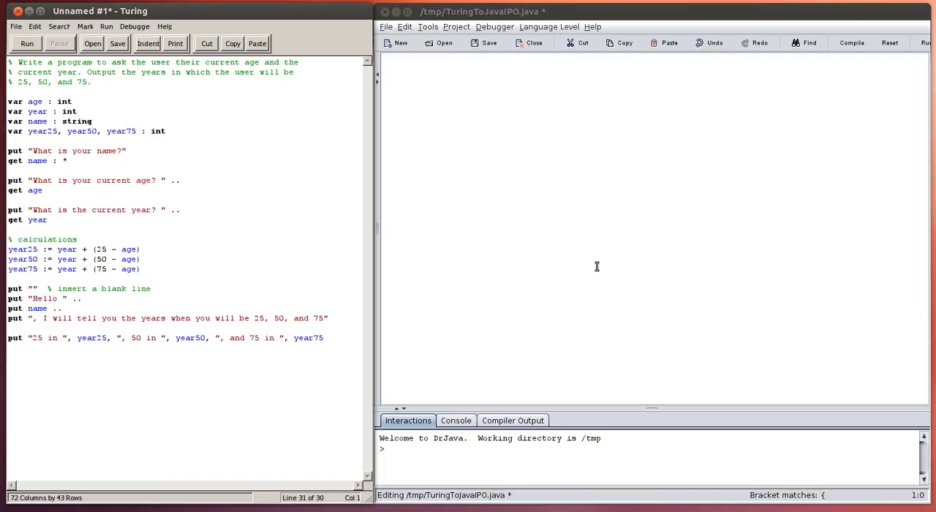
pyautogui.moveTo(317, 196)
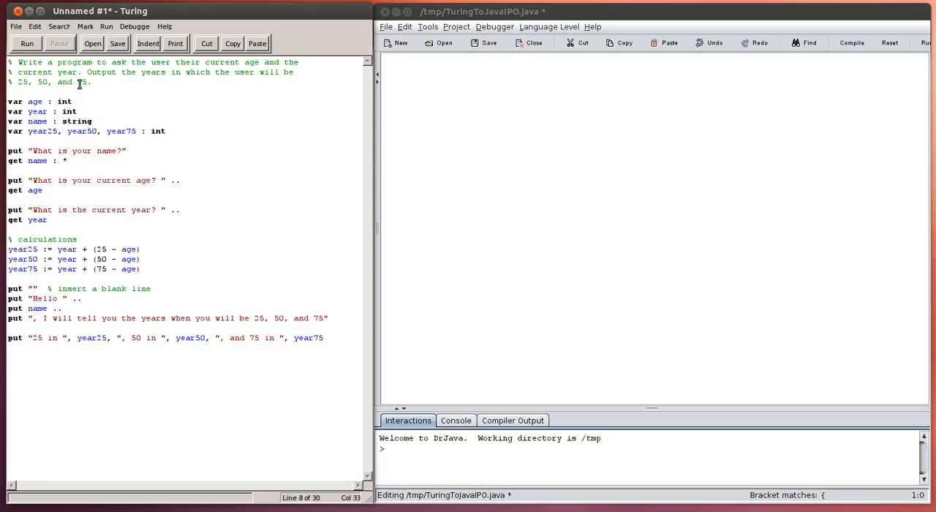
pyautogui.moveTo(228, 115)
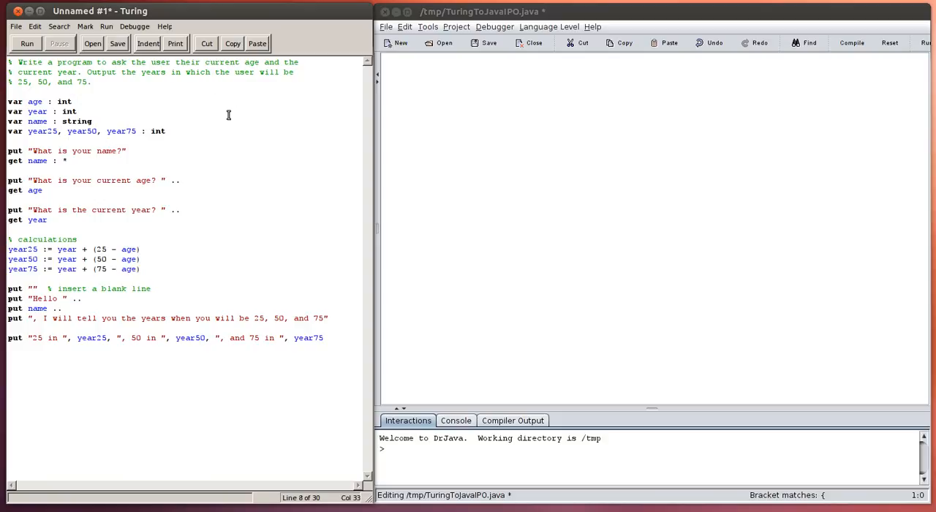
pyautogui.moveTo(208, 148)
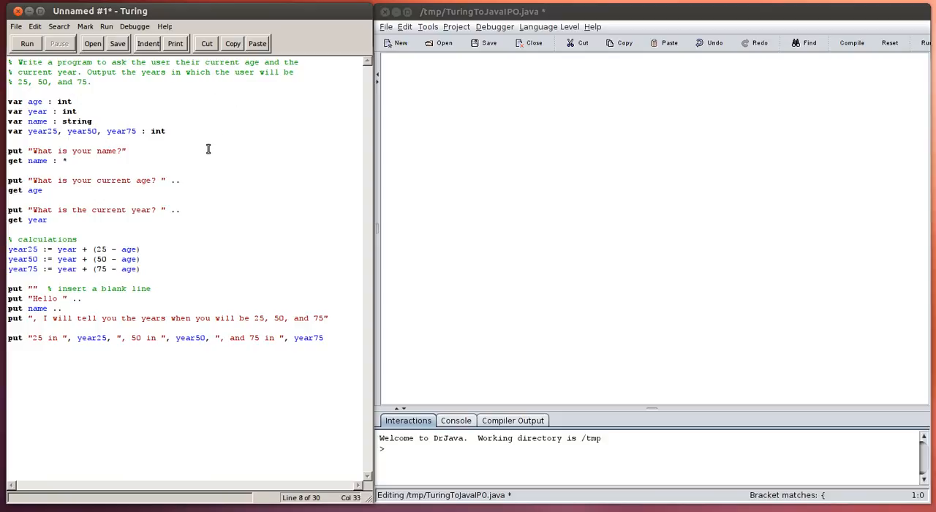
pyautogui.moveTo(213, 151)
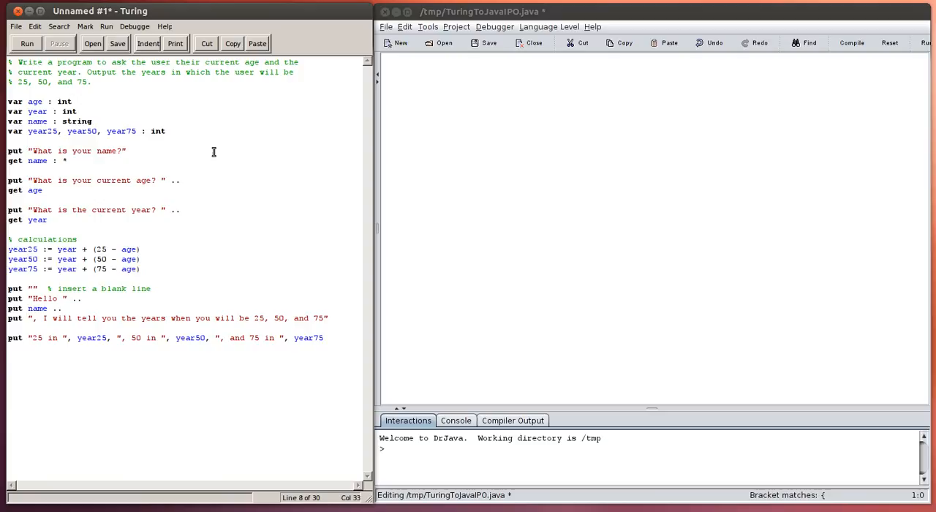
pyautogui.moveTo(219, 146)
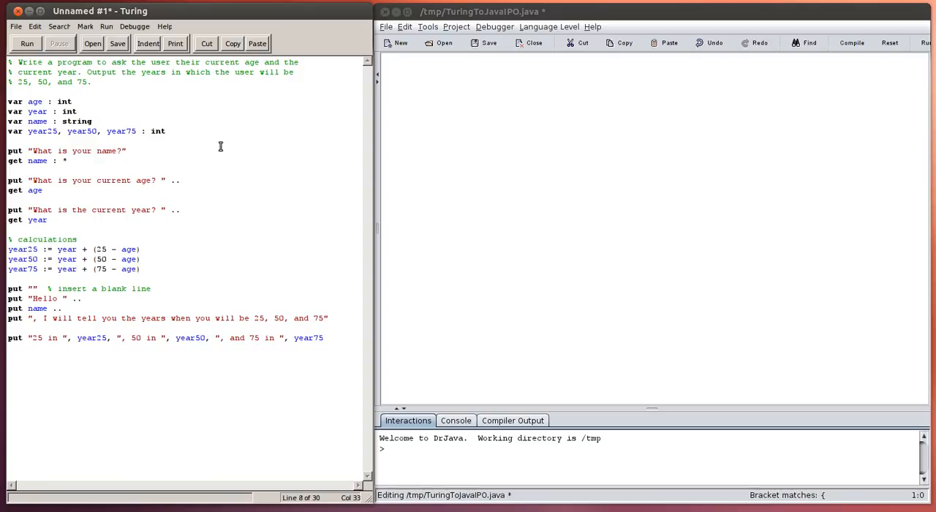
pyautogui.moveTo(194, 241)
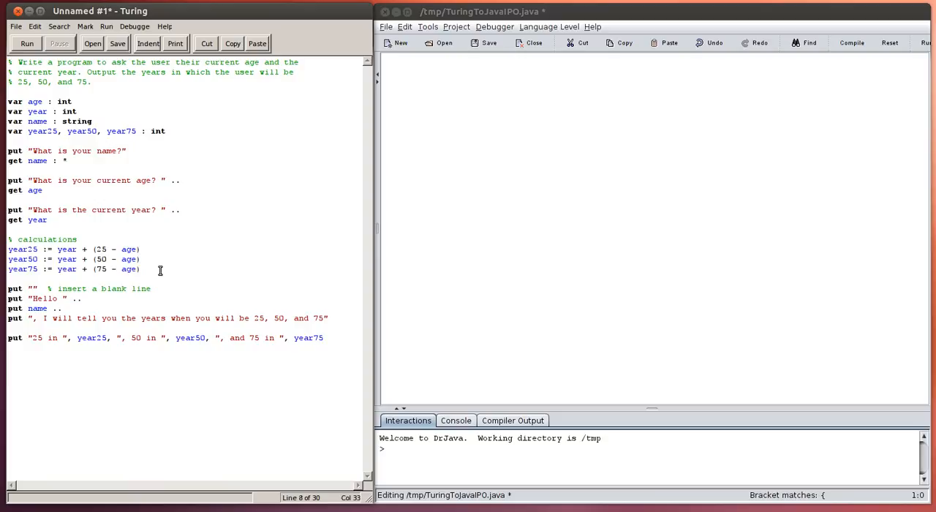
pyautogui.moveTo(167, 292)
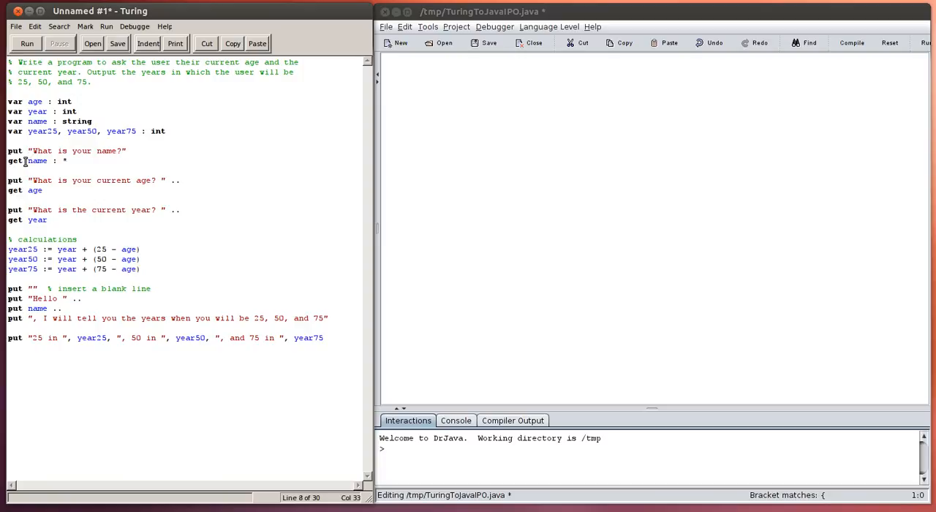
# Highlight the Turing age input, year25/year75 calculations and blank-line output while explaining.
pyautogui.moveTo(28, 160); pyautogui.dragTo(67, 160)
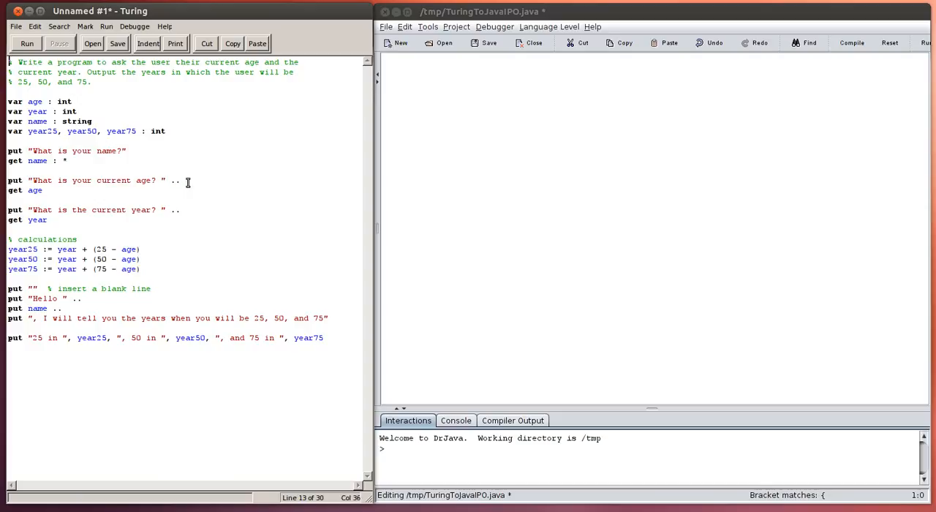
pyautogui.doubleClick(35, 190)
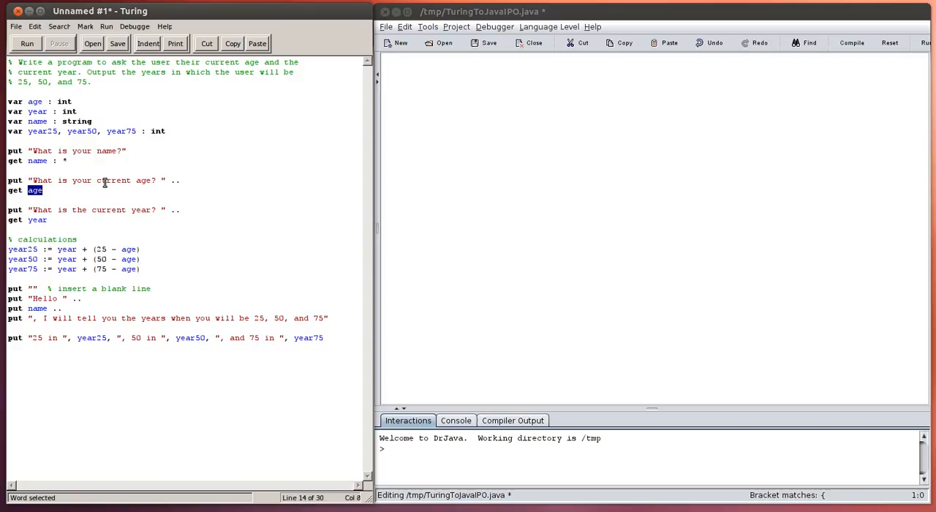
pyautogui.click(167, 179)
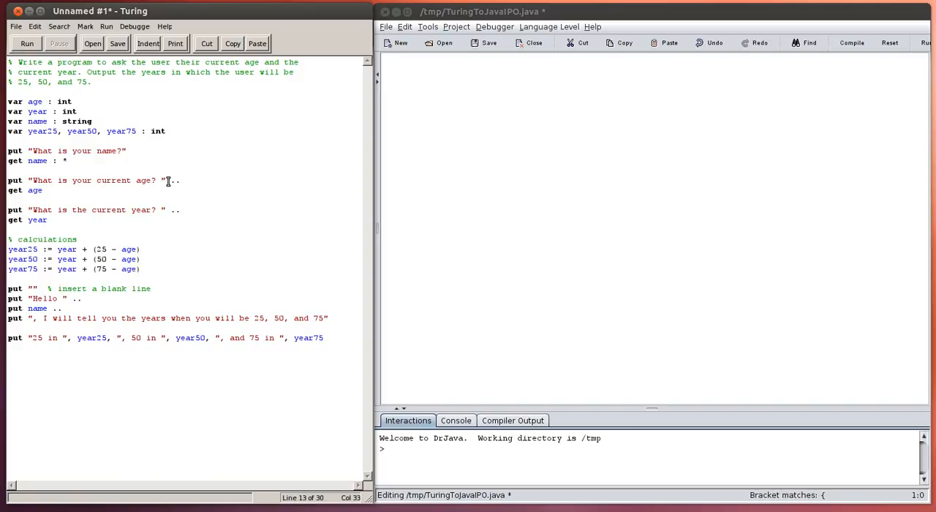
pyautogui.click(126, 149)
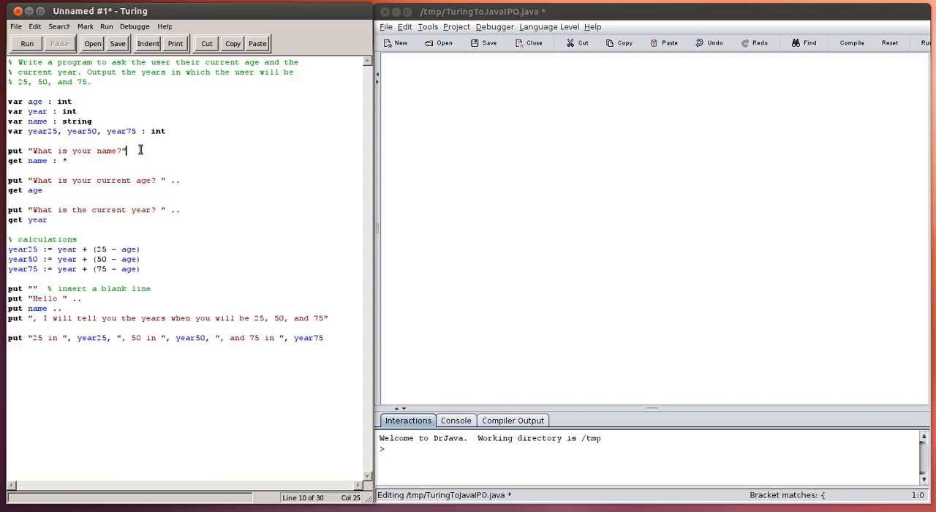
pyautogui.moveTo(198, 218)
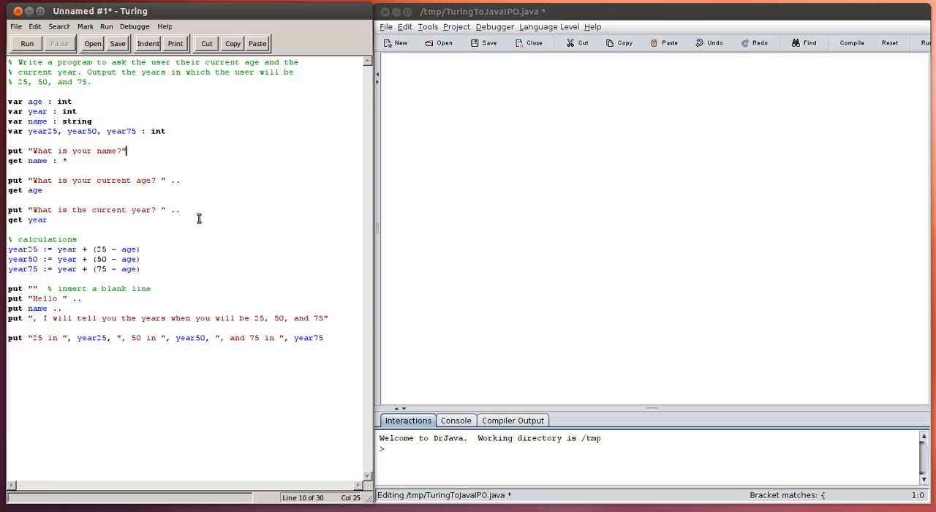
pyautogui.moveTo(27, 248)
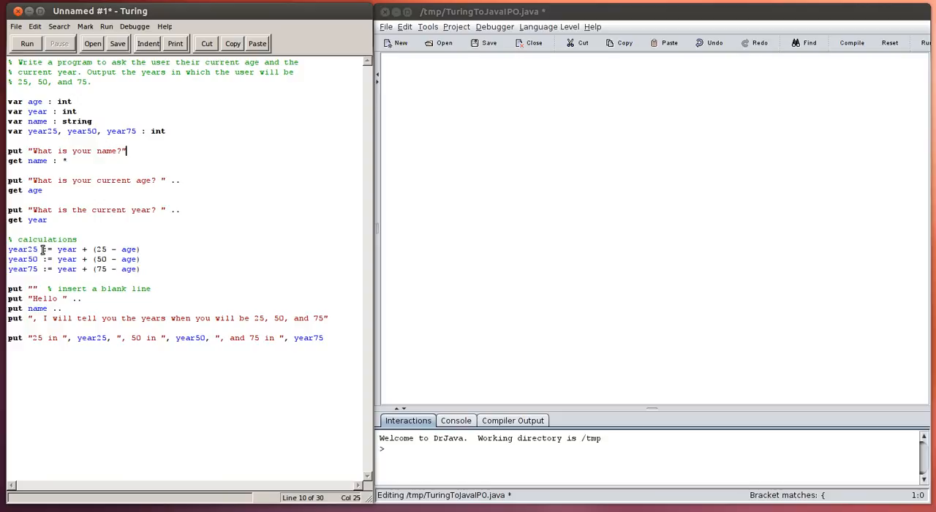
pyautogui.doubleClick(48, 249)
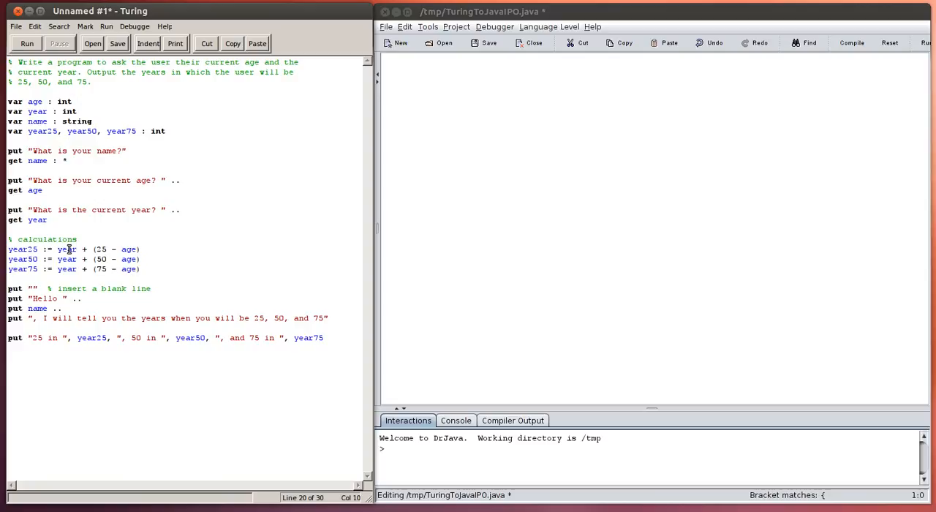
pyautogui.doubleClick(22, 249)
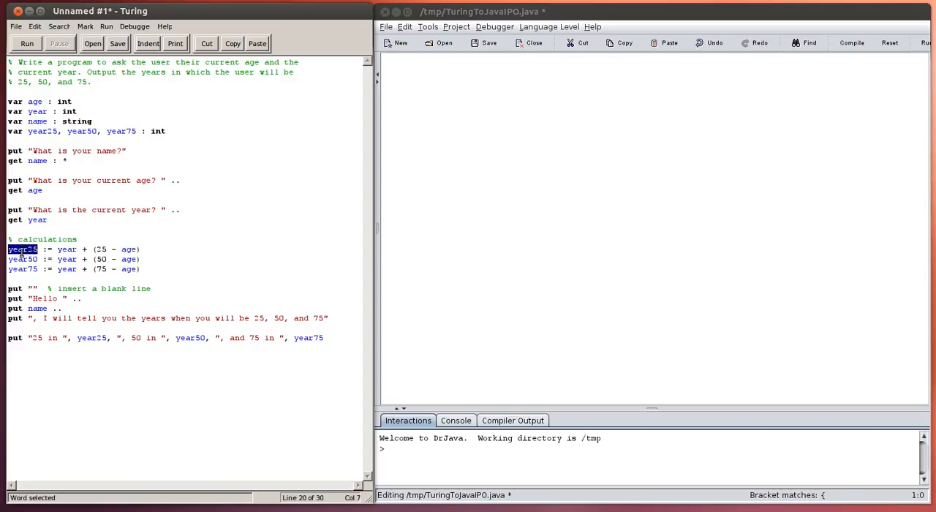
pyautogui.doubleClick(22, 268)
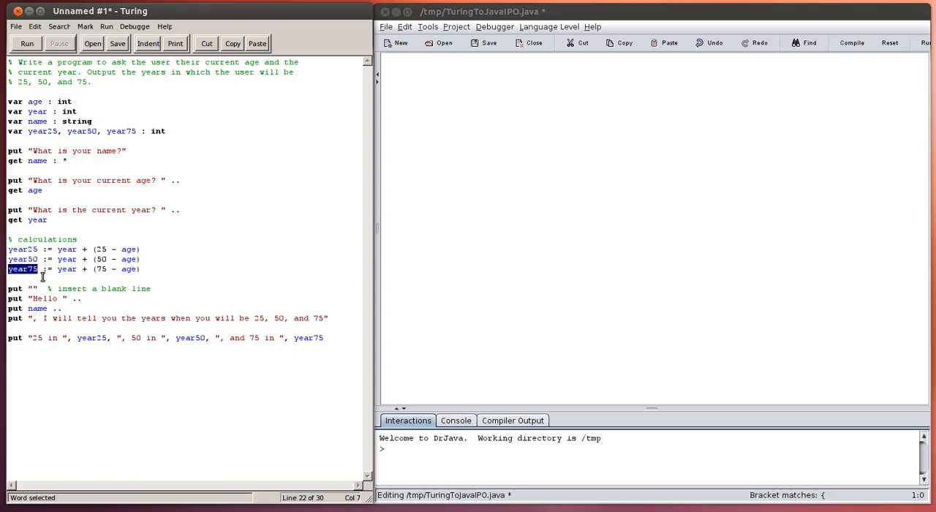
pyautogui.click(46, 288)
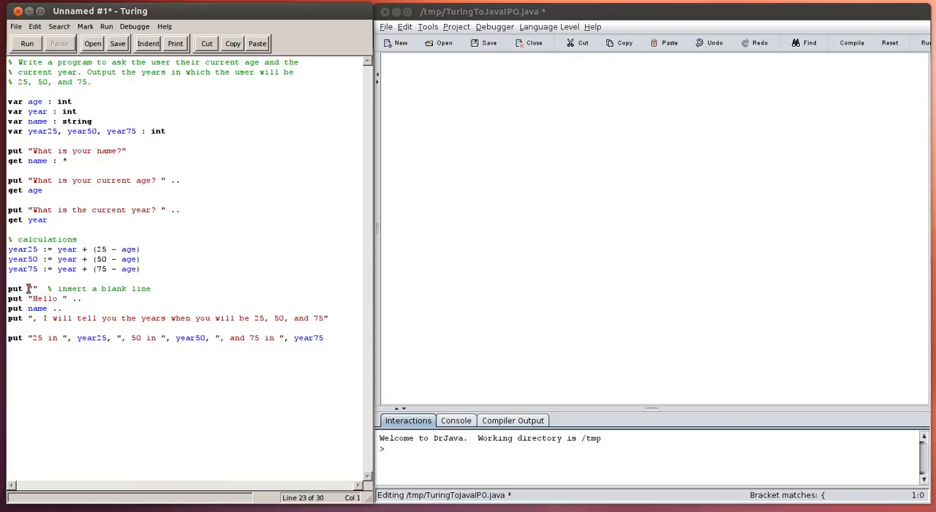
pyautogui.doubleClick(32, 288)
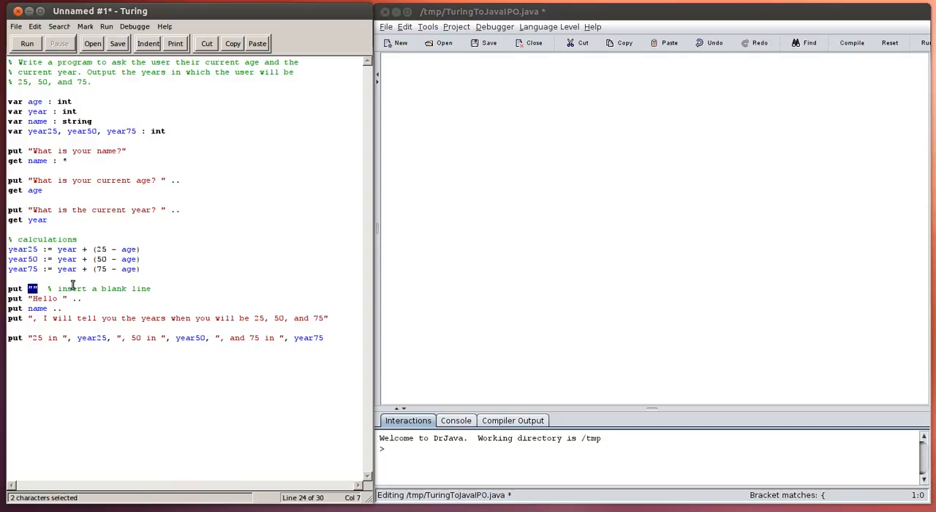
pyautogui.moveTo(36, 288); pyautogui.dragTo(121, 288)
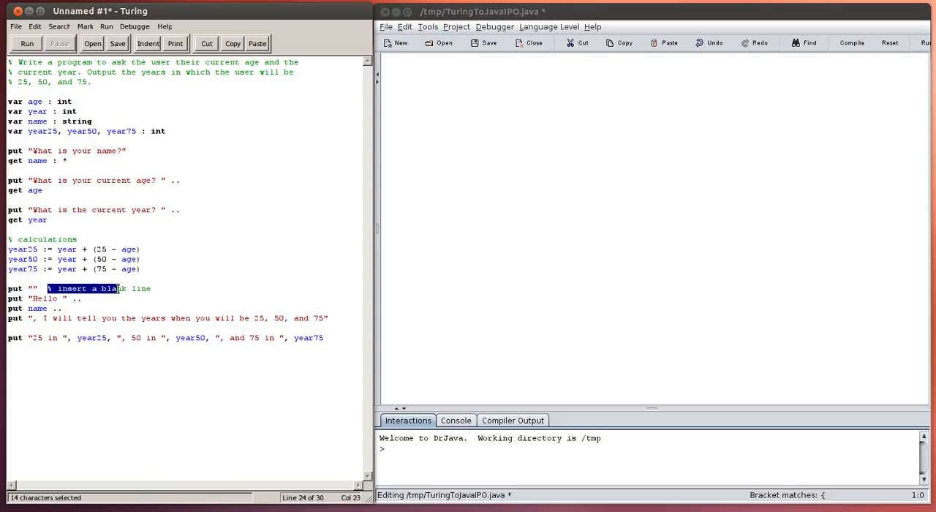
pyautogui.click(73, 239)
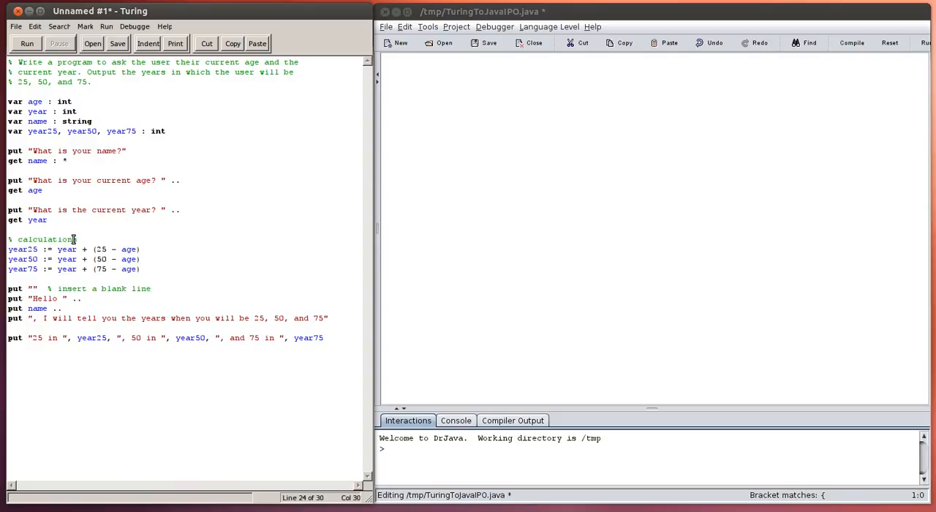
# Highlight the header comment, Hello literal, and final output's text pieces and year50/year75 variables.
pyautogui.write('s')
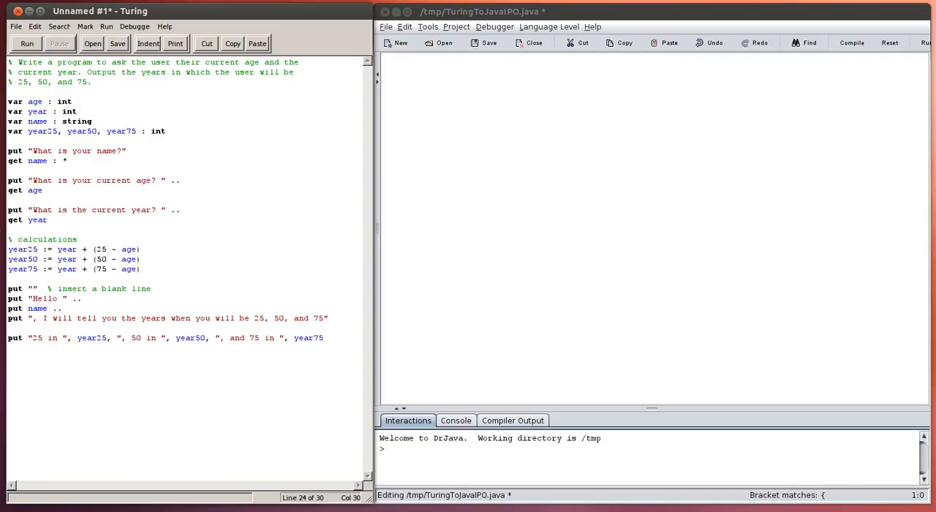
pyautogui.doubleClick(40, 239)
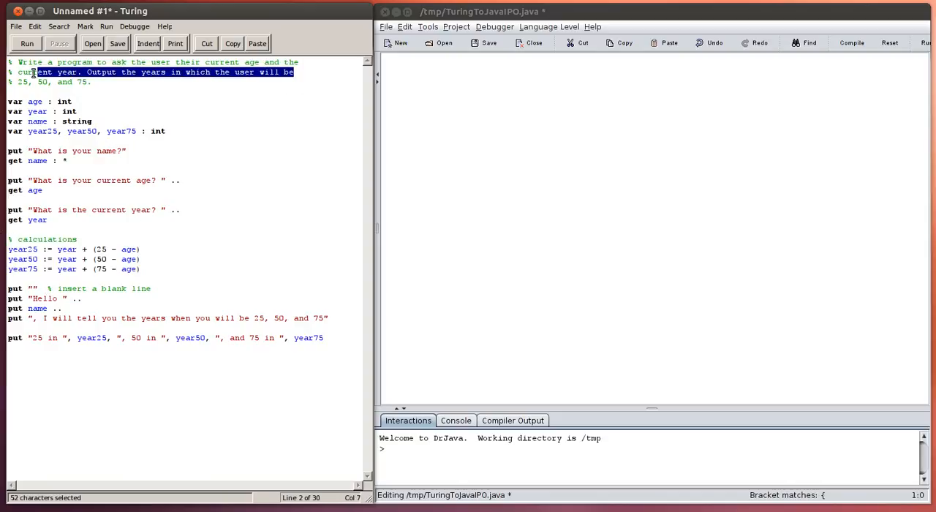
pyautogui.doubleClick(144, 288)
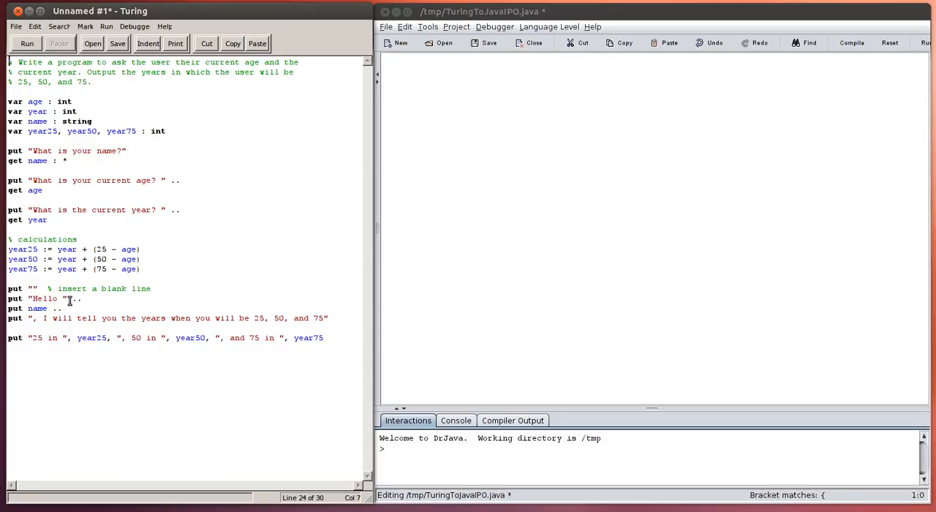
pyautogui.moveTo(69, 300)
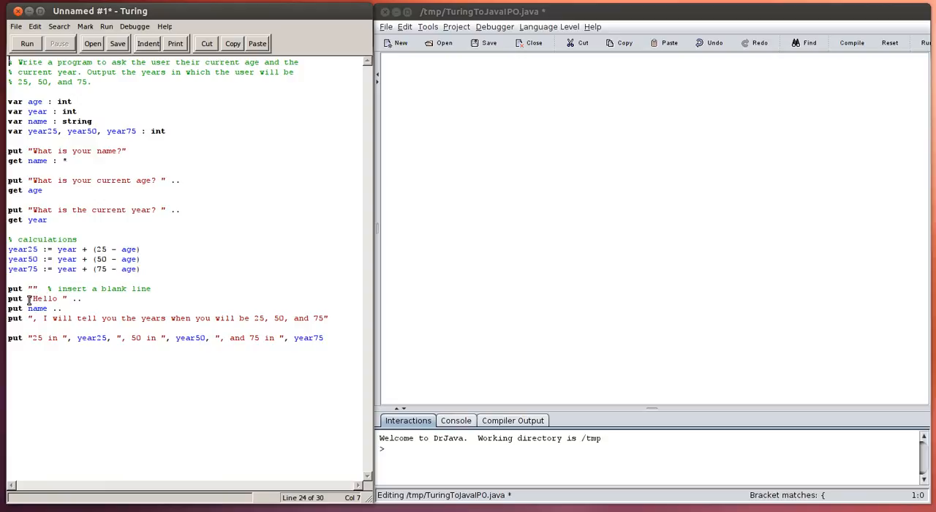
pyautogui.doubleClick(43, 298)
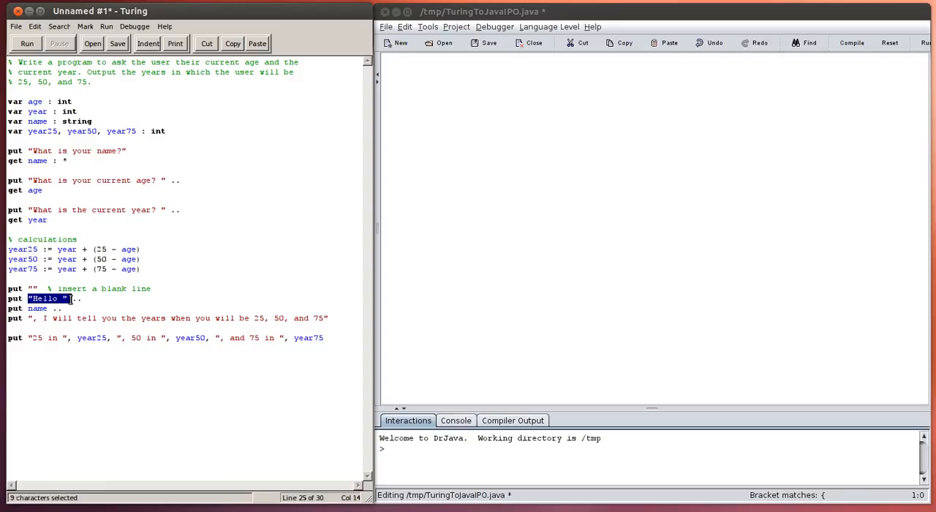
pyautogui.doubleClick(37, 307)
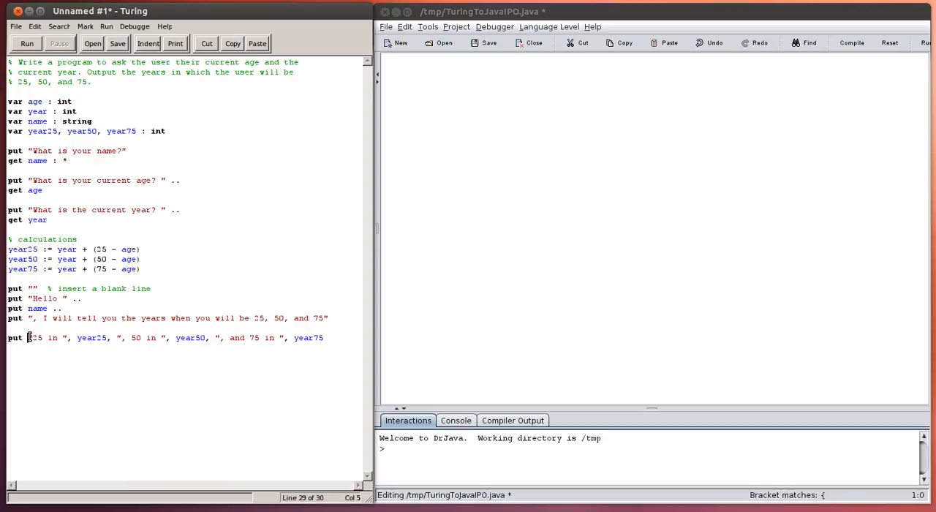
pyautogui.moveTo(28, 337); pyautogui.dragTo(66, 337)
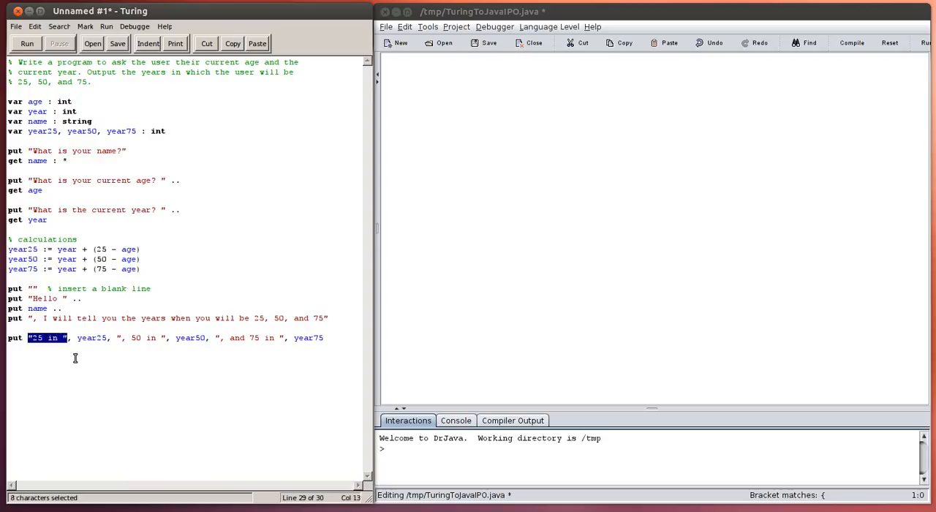
pyautogui.moveTo(66, 337); pyautogui.dragTo(57, 337)
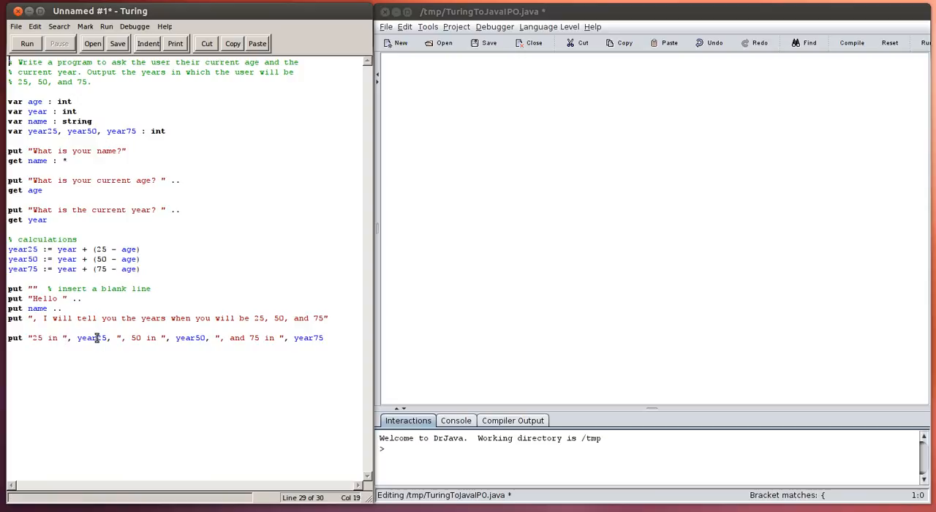
pyautogui.moveTo(120, 336); pyautogui.dragTo(161, 337)
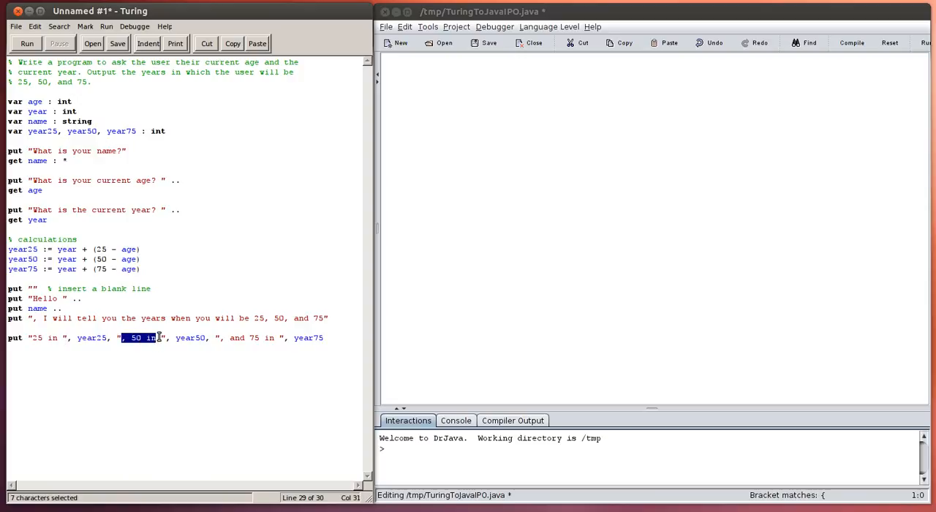
pyautogui.doubleClick(190, 337)
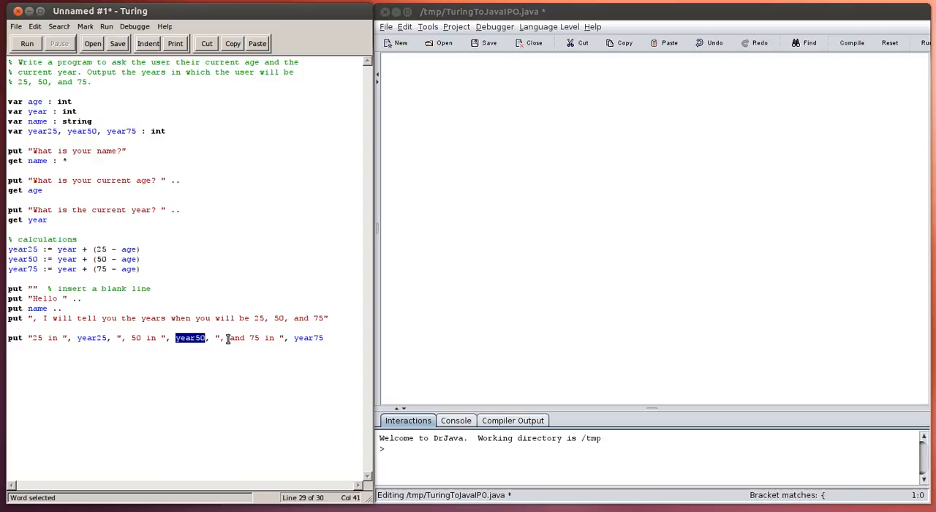
pyautogui.moveTo(218, 337); pyautogui.dragTo(280, 337)
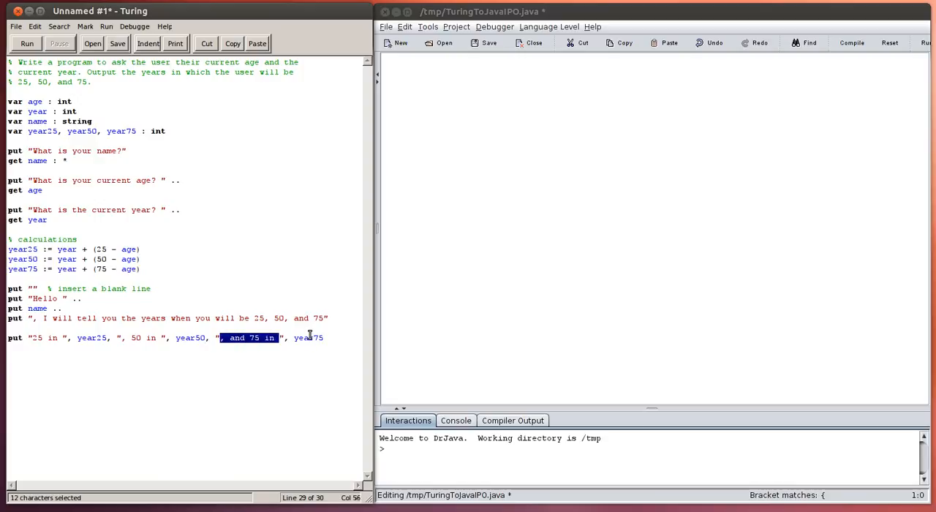
pyautogui.doubleClick(307, 337)
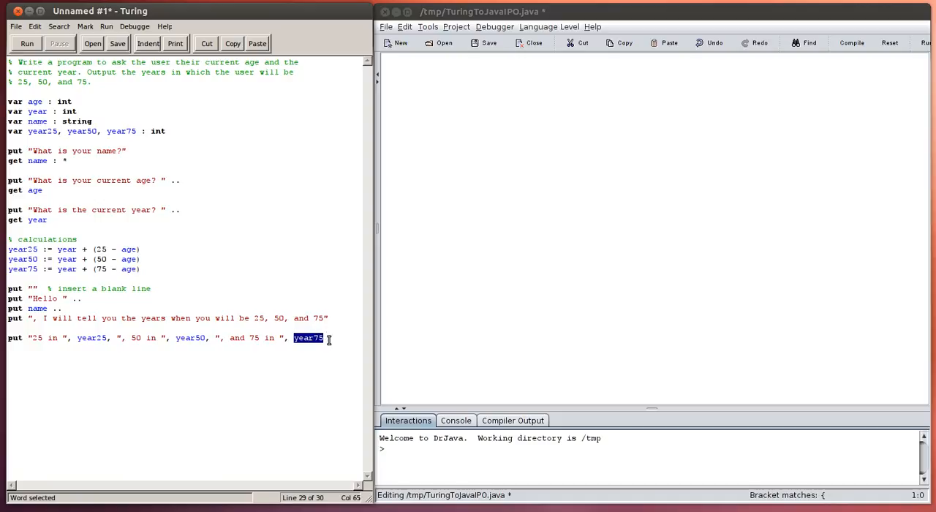
pyautogui.click(307, 337)
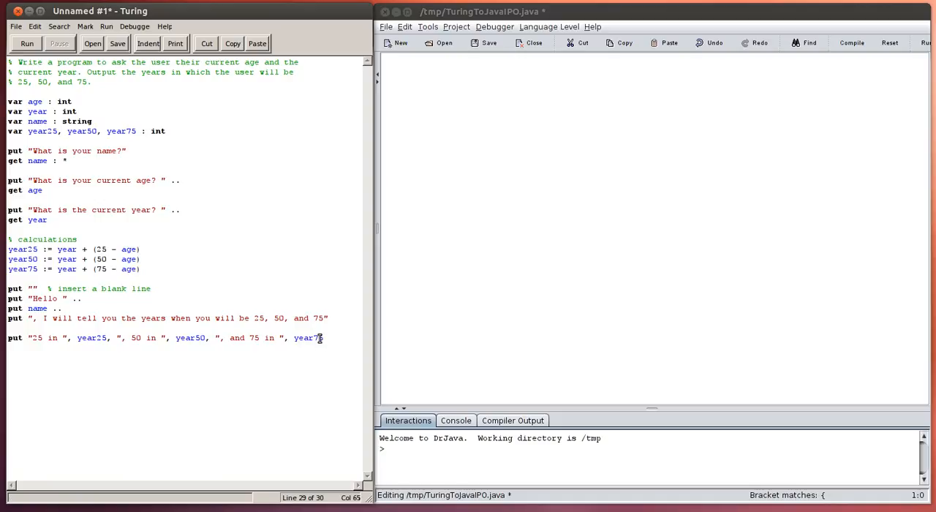
pyautogui.moveTo(99, 161)
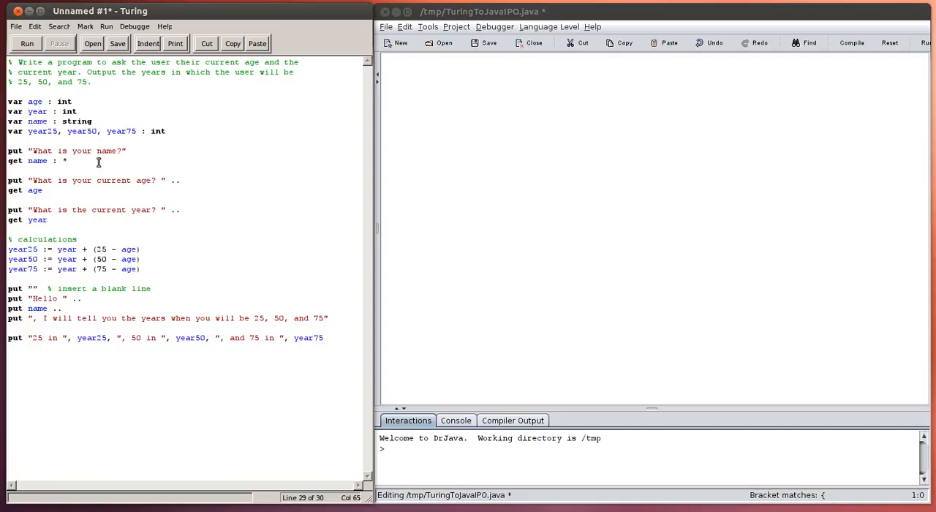
pyautogui.moveTo(437, 120)
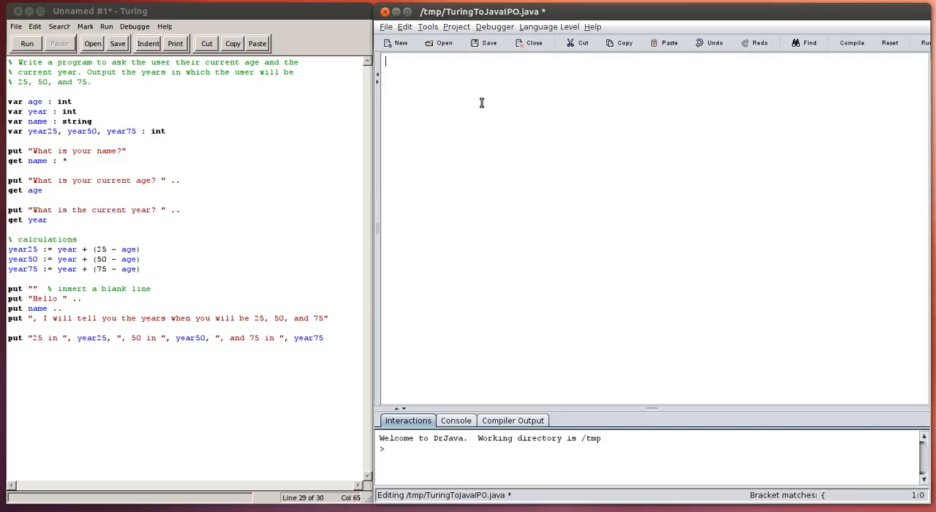
# Type the class TuringToJavaIPO header and open a line below it.
pyautogui.write('class')
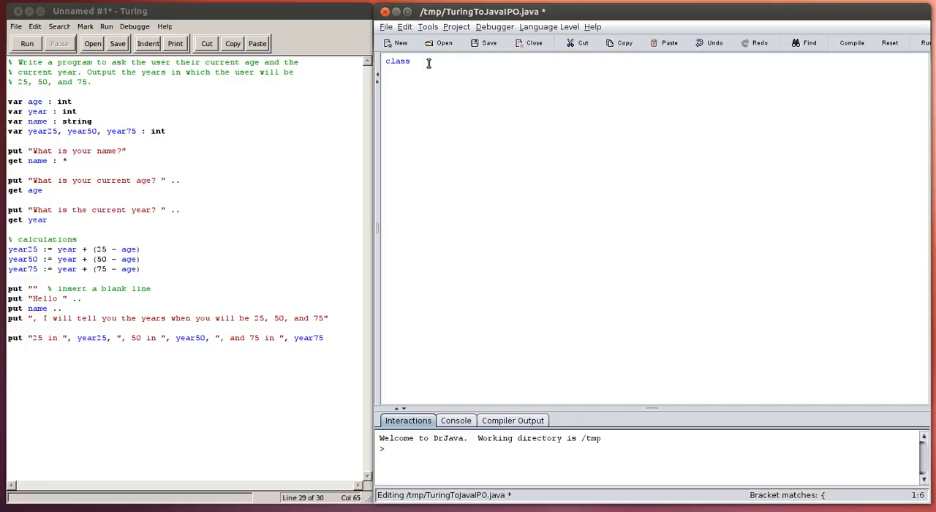
pyautogui.write('Turing')
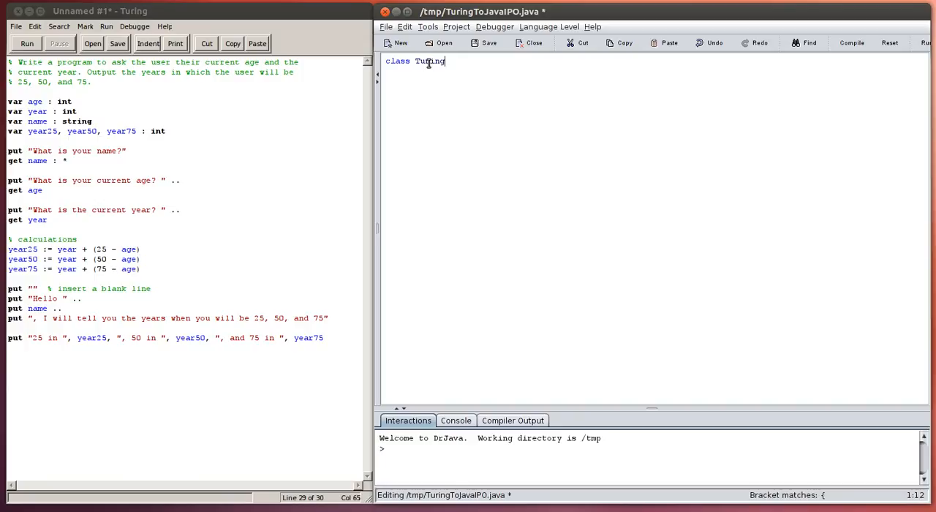
pyautogui.write('ToJava')
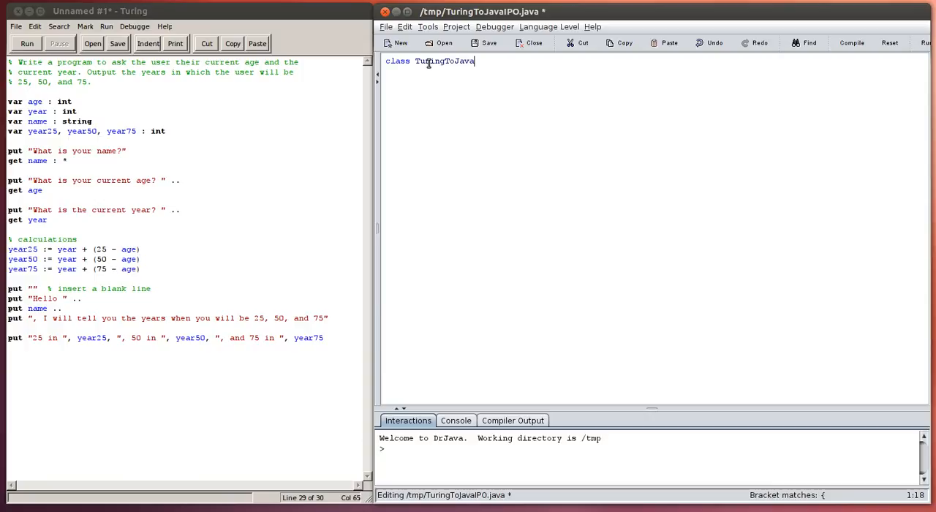
pyautogui.write('PO')
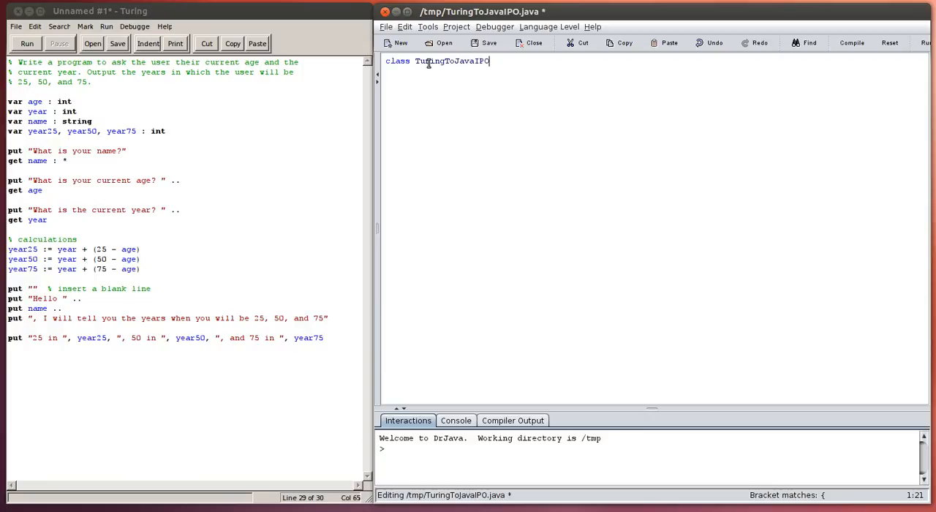
pyautogui.moveTo(473, 65)
pyautogui.write('{')
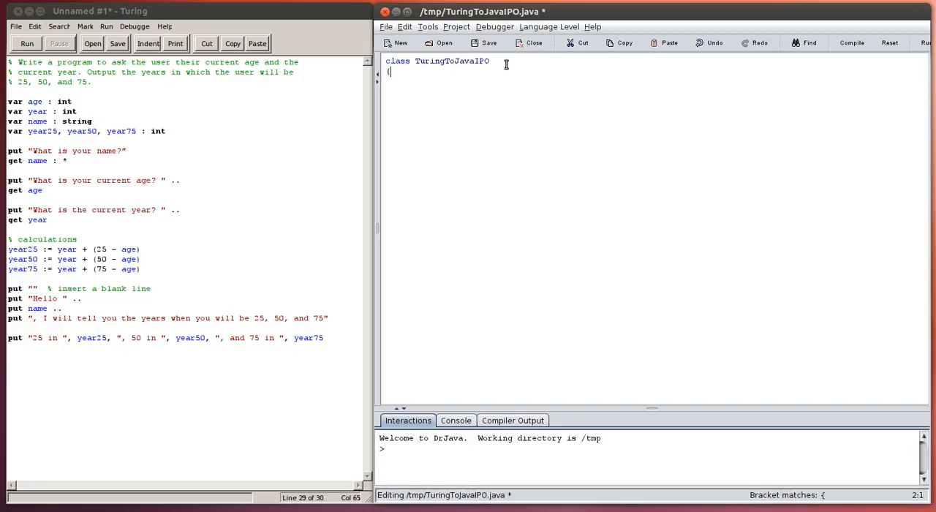
pyautogui.press('Return')
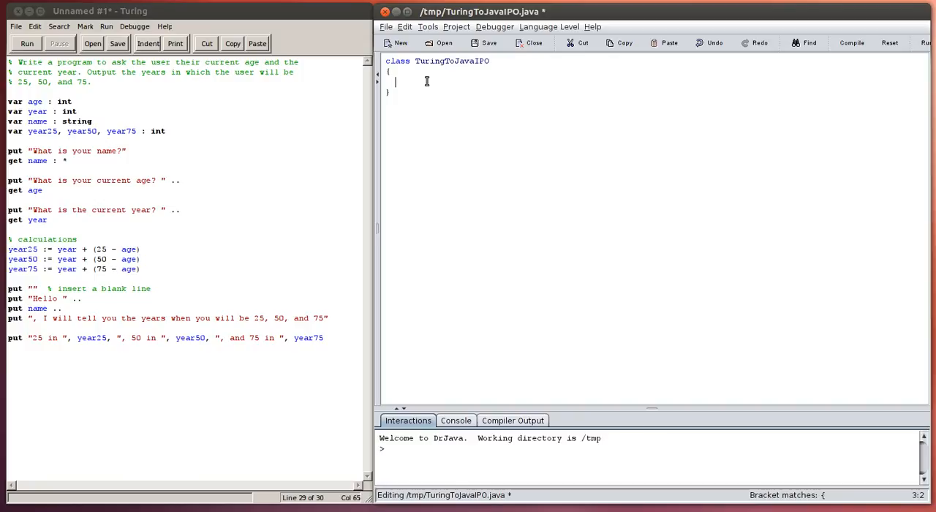
# Add the public static void main(String[] args) method inside the class.
pyautogui.write('public stat')
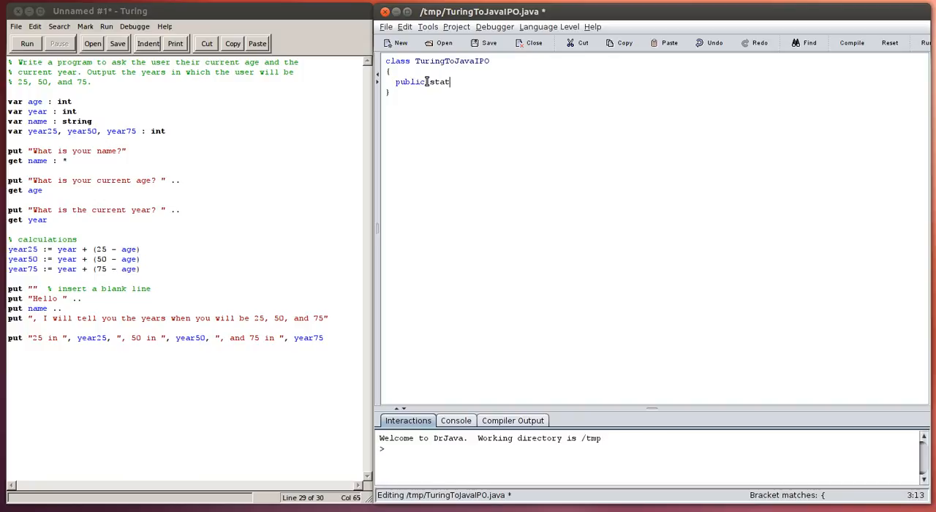
pyautogui.write('ic v')
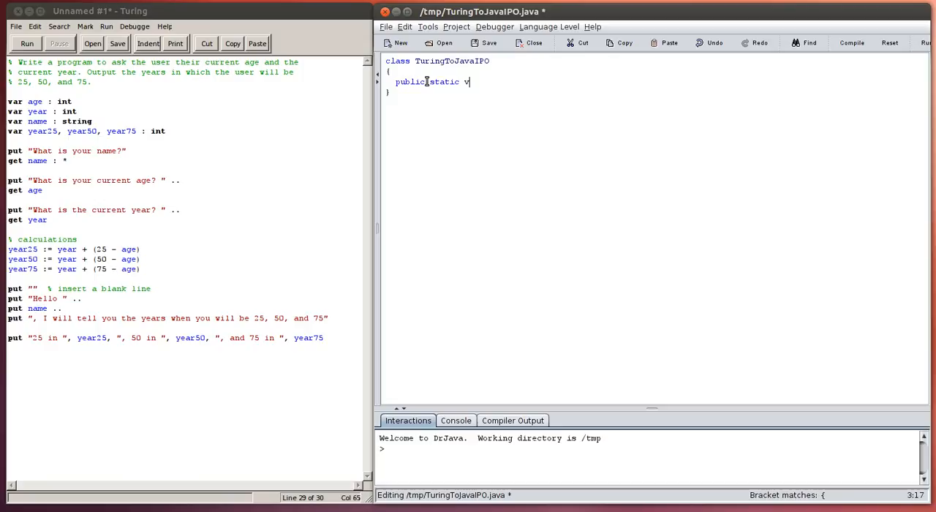
pyautogui.write('oid main')
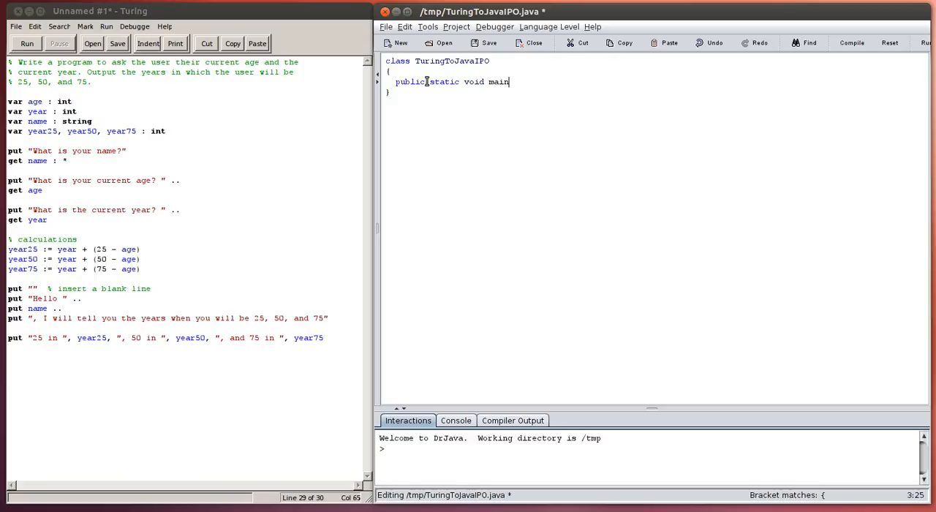
pyautogui.write('(')
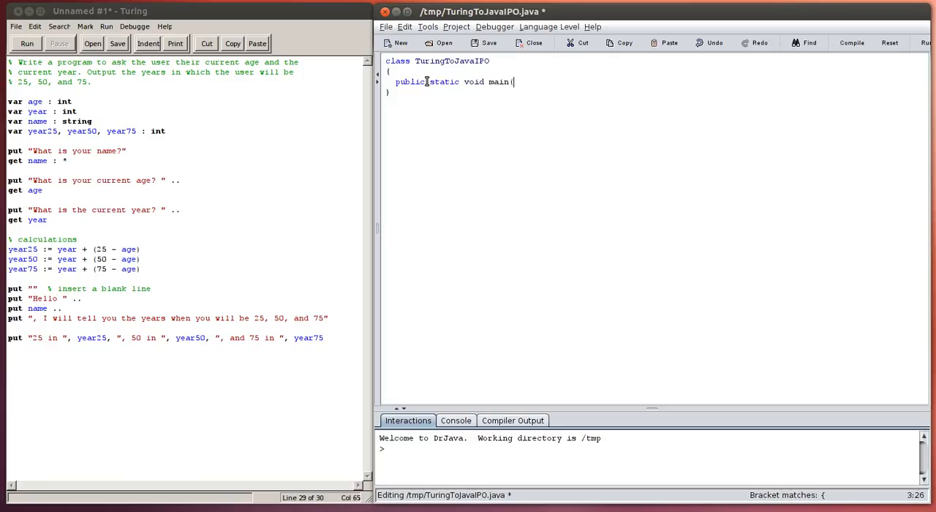
pyautogui.write('S')
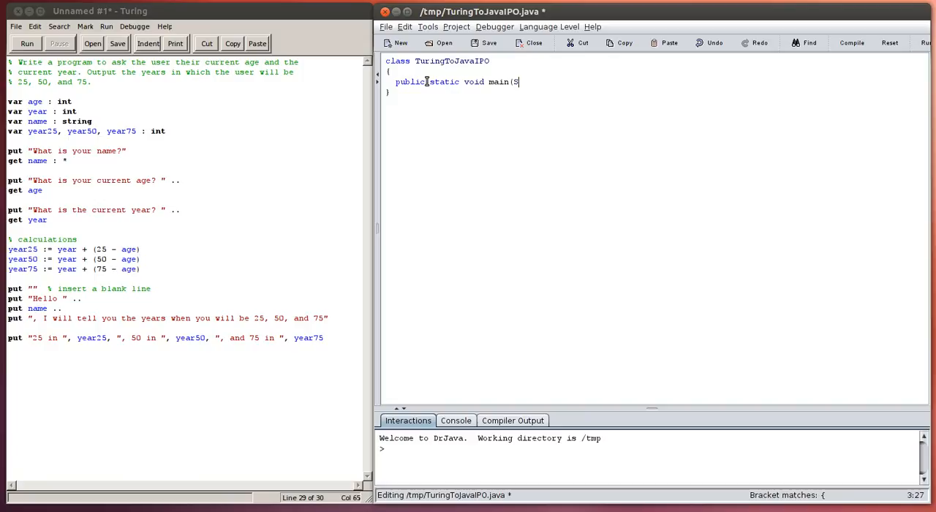
pyautogui.write('tring[] arg')
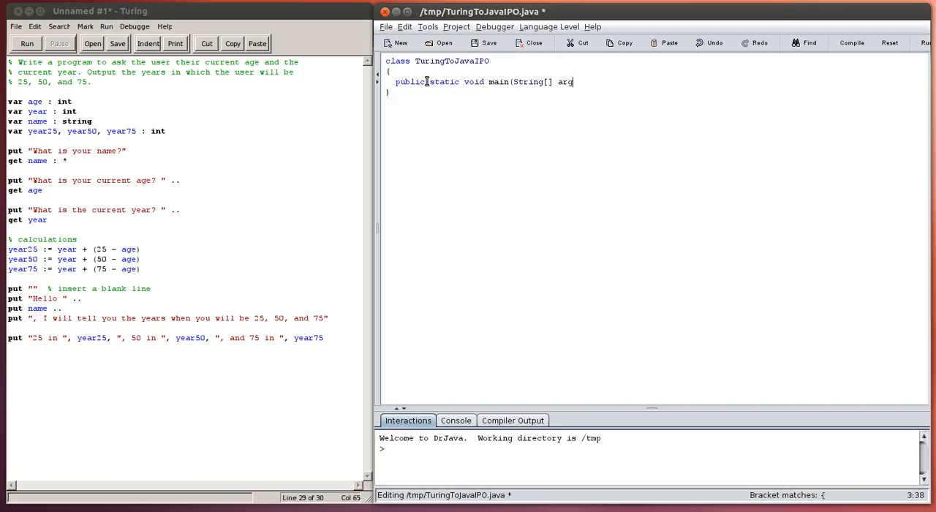
pyautogui.write('s)')
pyautogui.write('{')
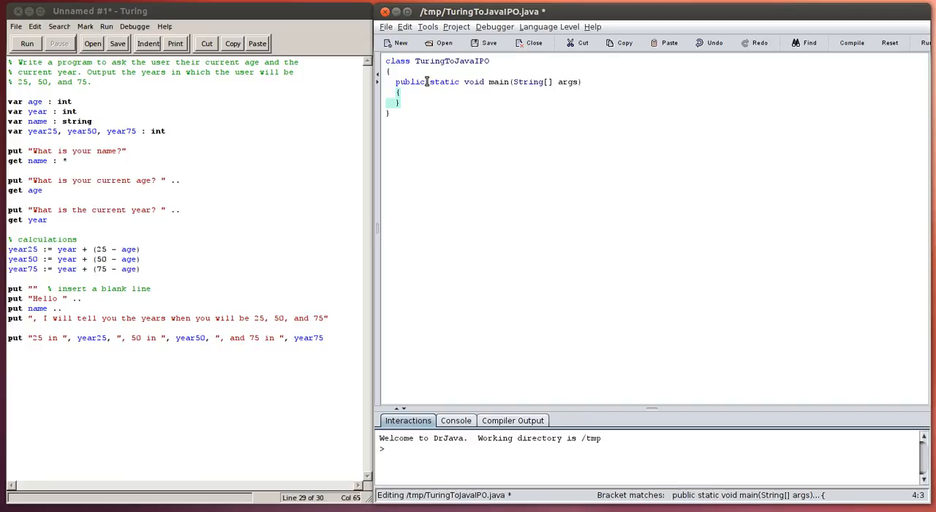
pyautogui.press('Return')
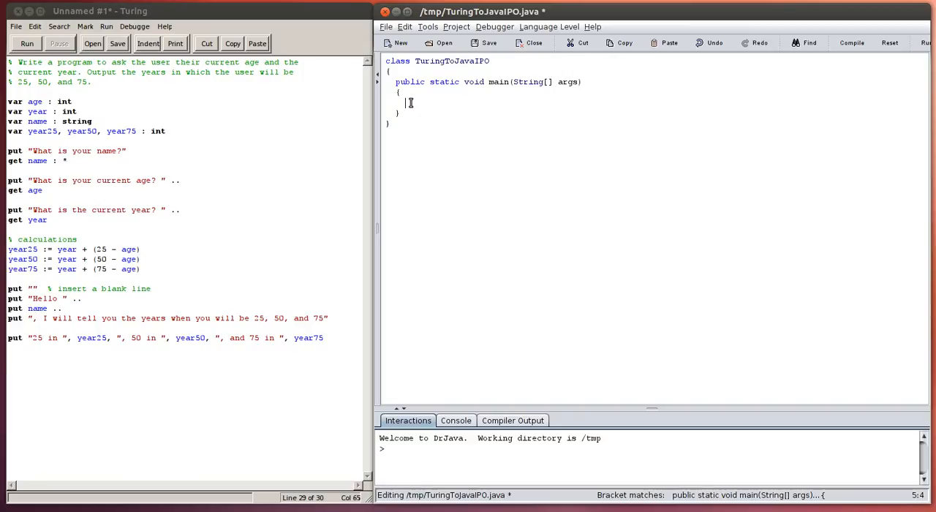
# Write the comment // start program here! inside main, followed by a new line.
pyautogui.write('//')
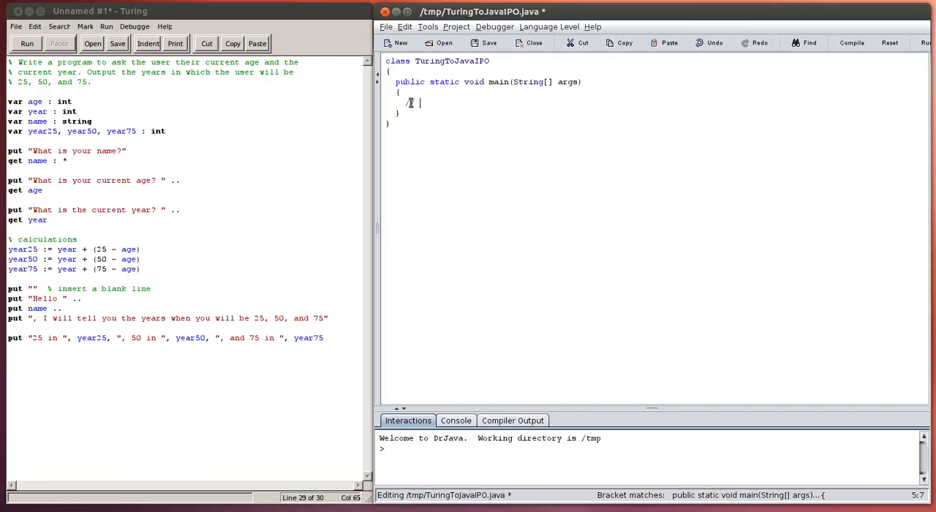
pyautogui.write('start program here!')
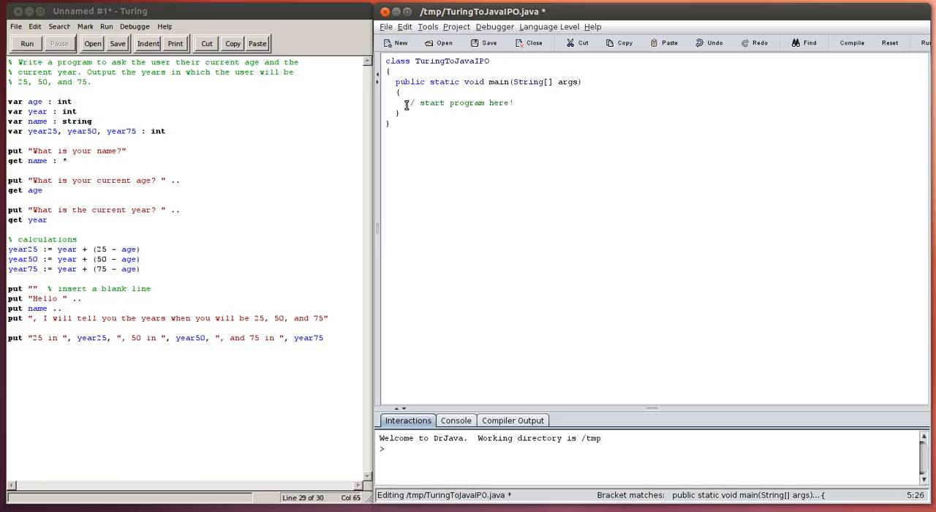
pyautogui.press('Return')
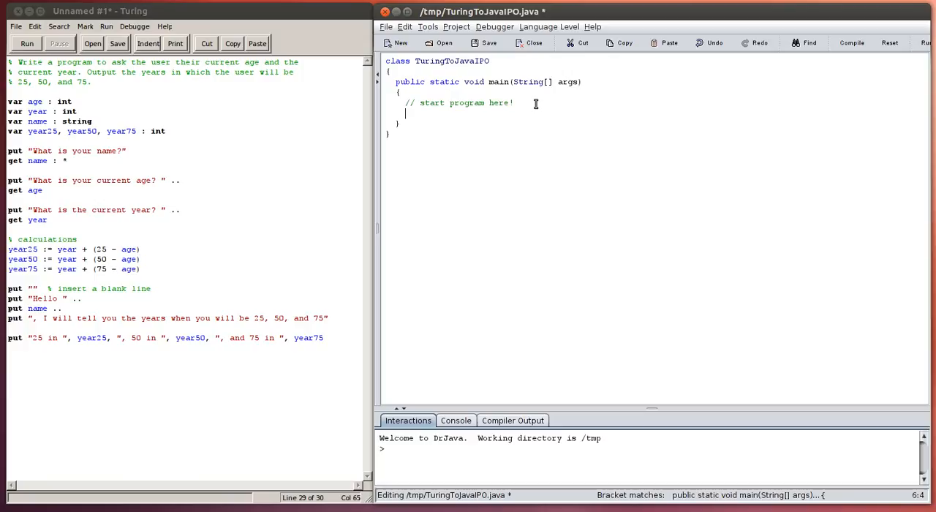
# Declare int age;, int year; and String name; below the comment, highlighting them while explaining.
pyautogui.write('int')
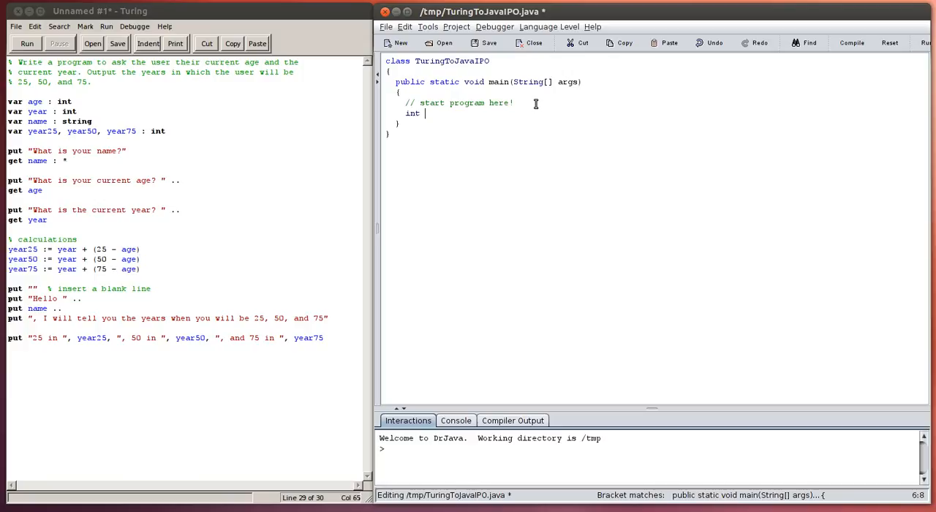
pyautogui.write('age;')
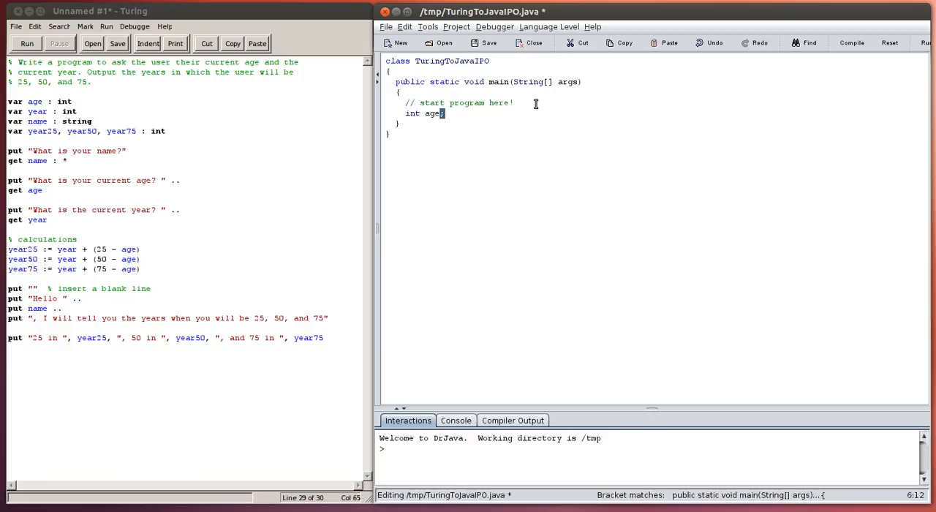
pyautogui.write(';')
pyautogui.write('int ye')
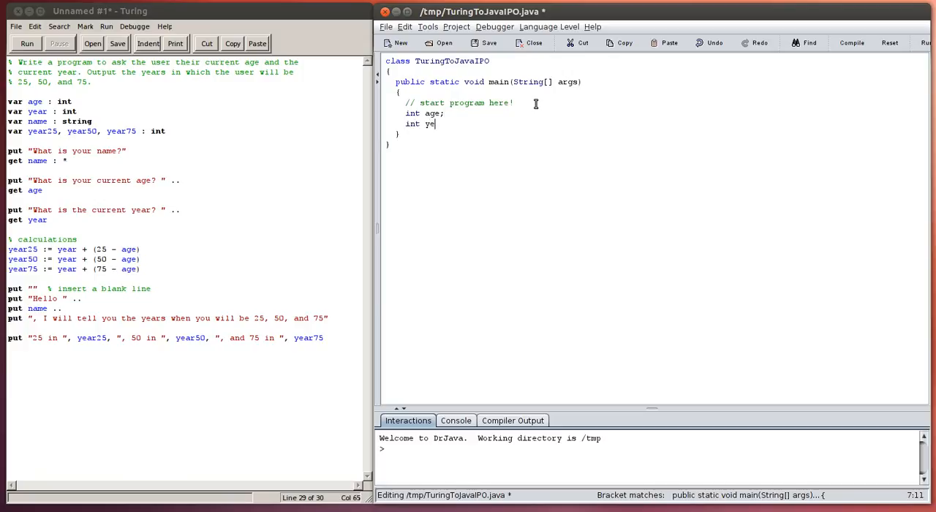
pyautogui.write('ar;')
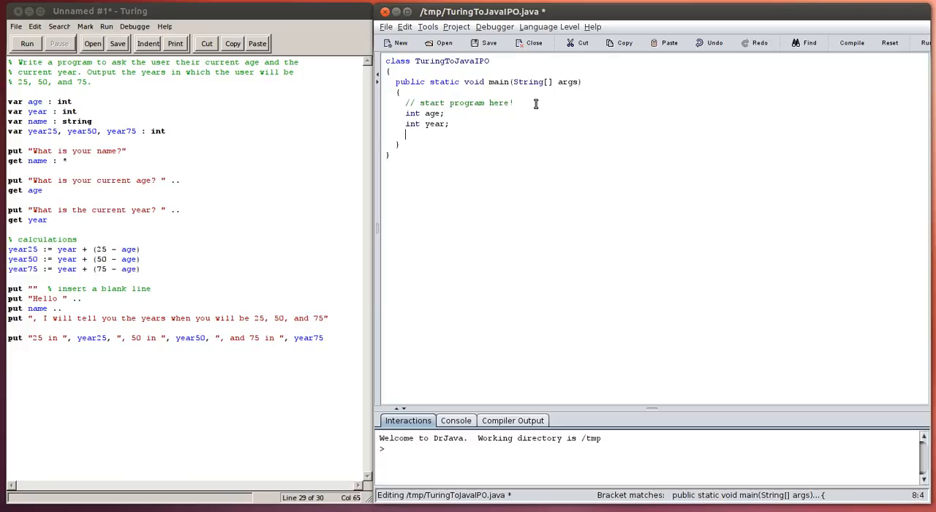
pyautogui.write('String')
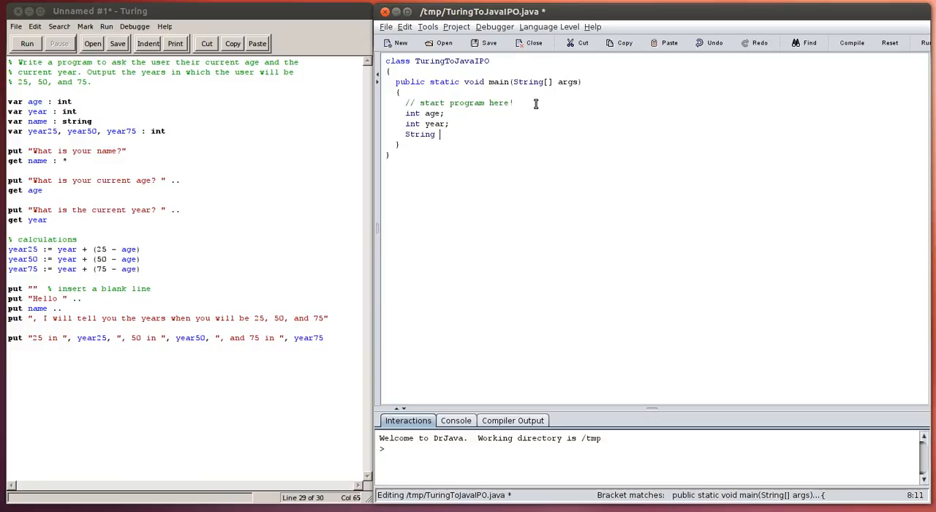
pyautogui.write('name;')
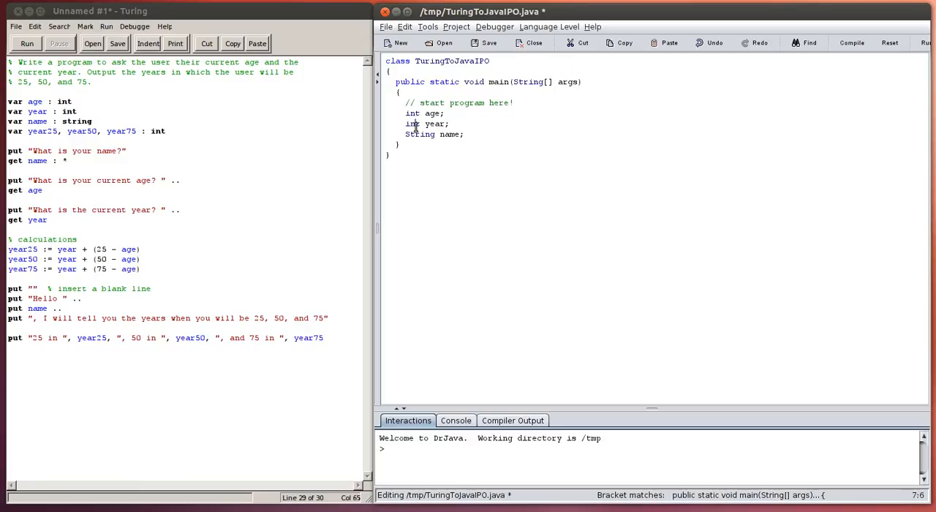
pyautogui.doubleClick(412, 113)
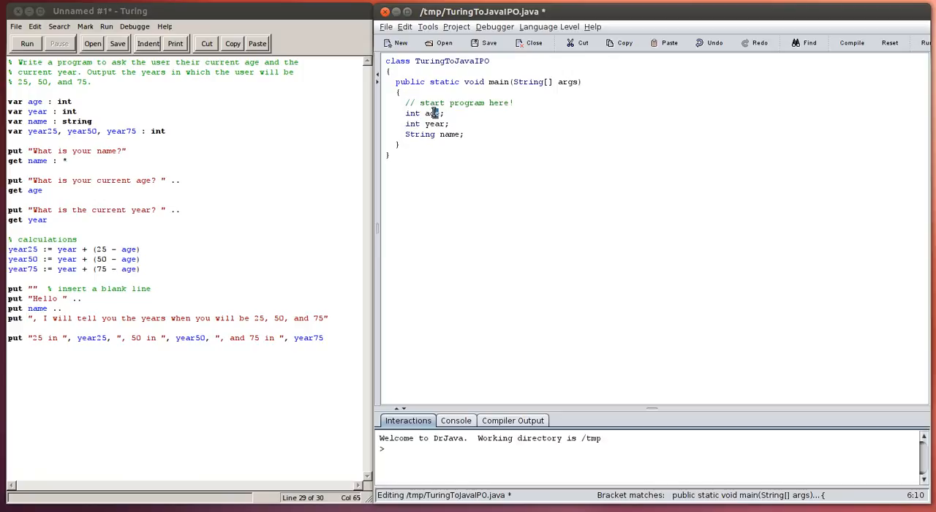
pyautogui.doubleClick(420, 134)
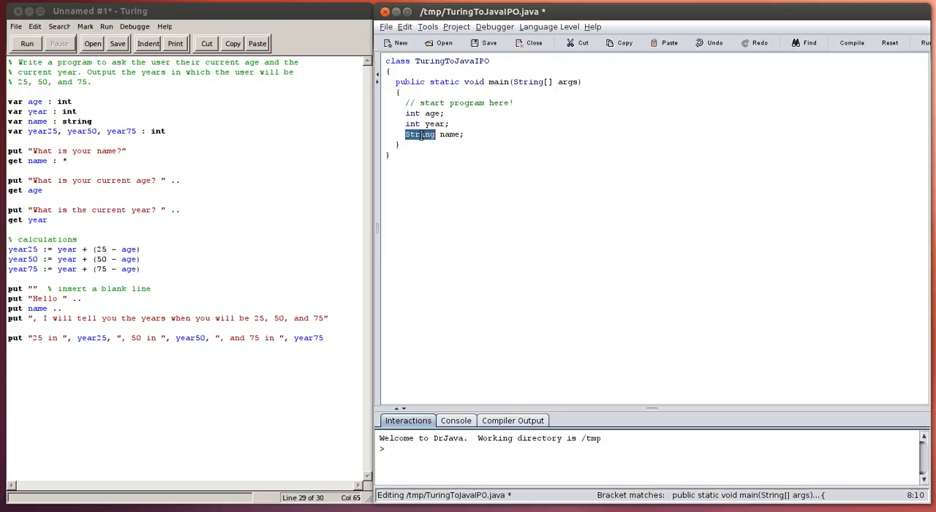
pyautogui.click(407, 135)
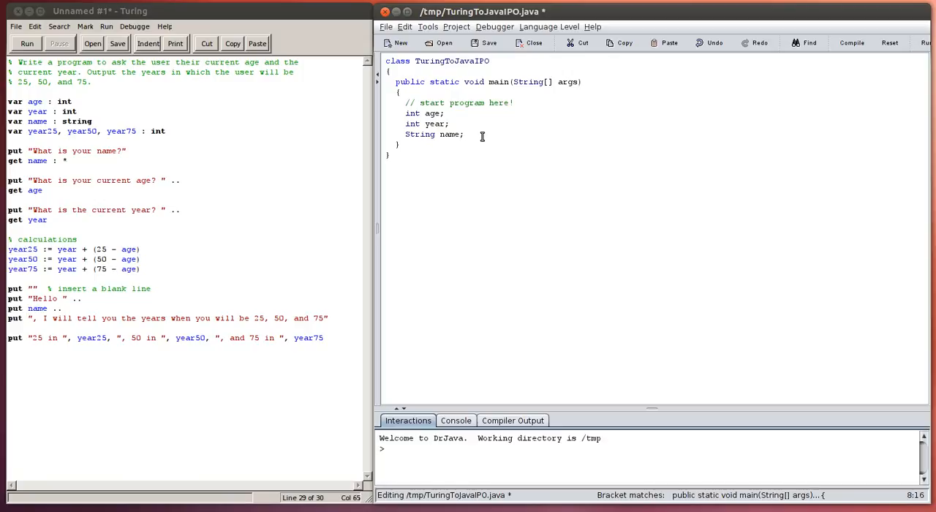
# Declare int year25, year50, year75; on a new line and leave a blank line after.
pyautogui.press('Return')
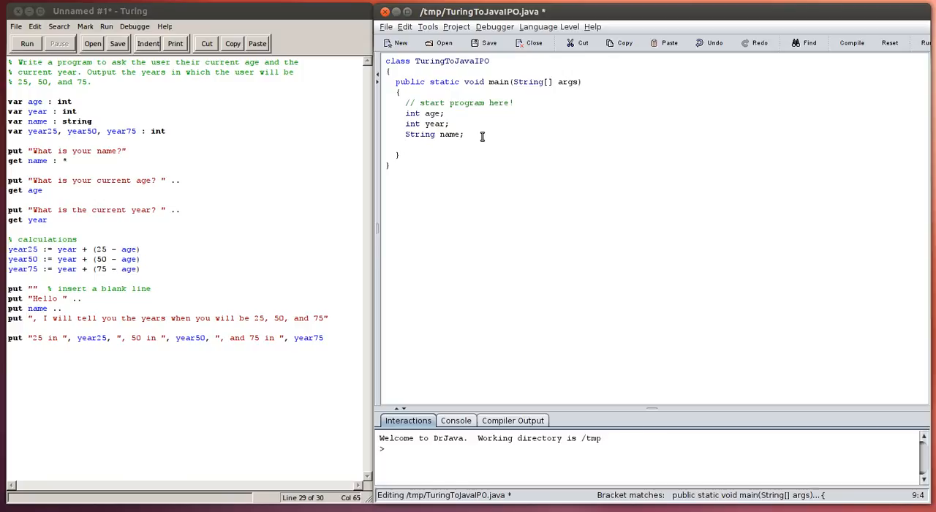
pyautogui.write('int year25,')
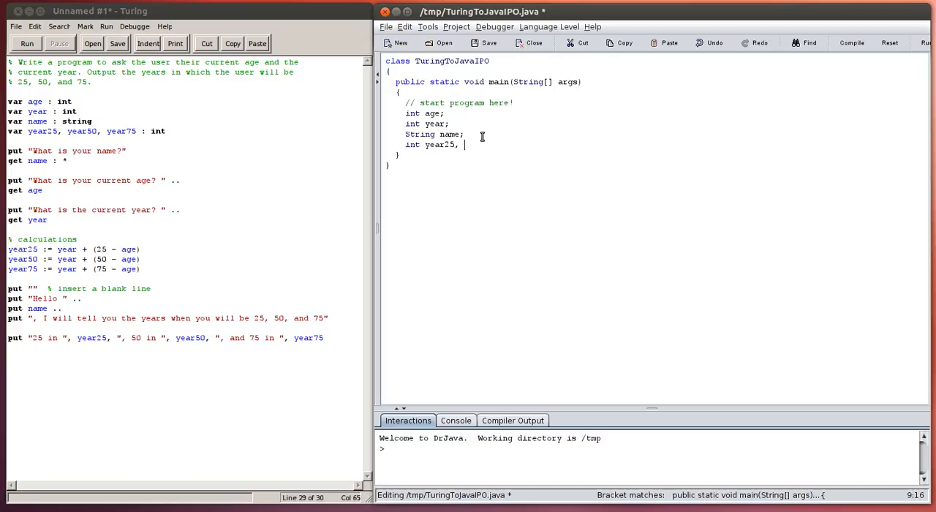
pyautogui.write('year50, y')
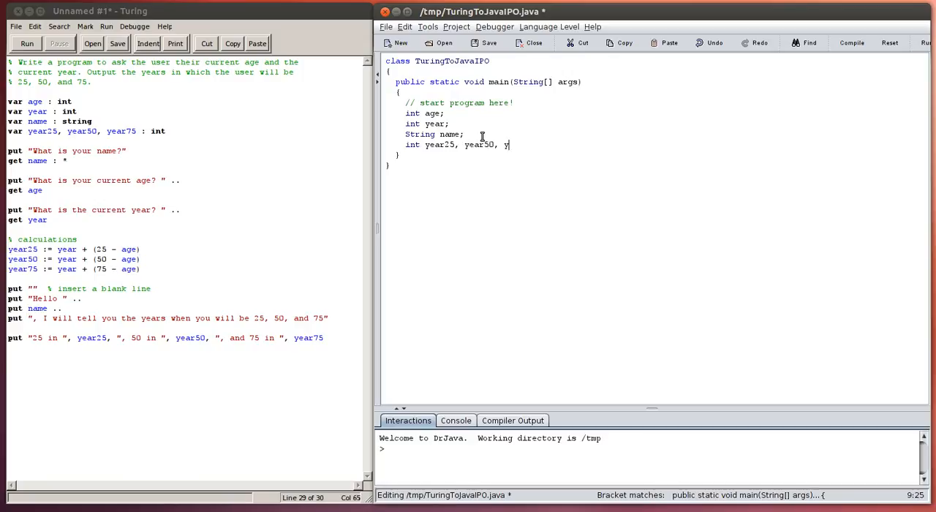
pyautogui.write('ear75;')
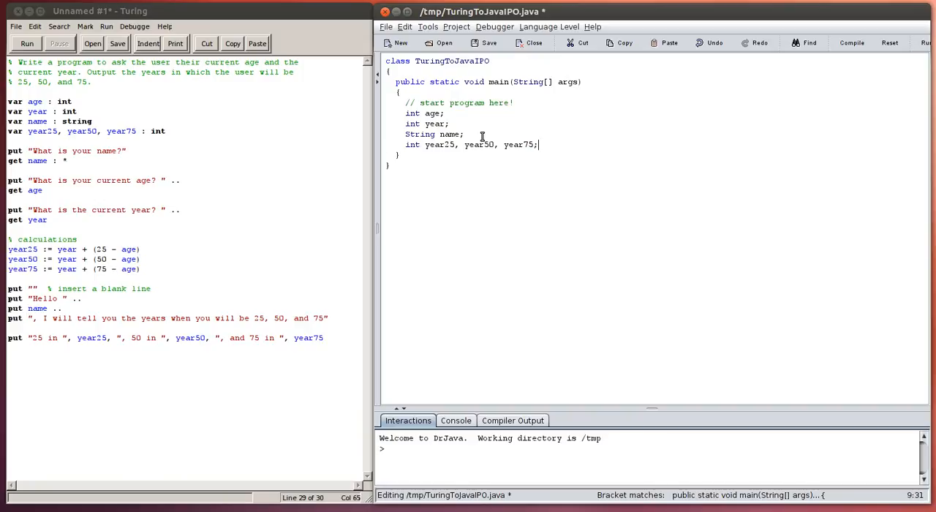
pyautogui.press('Return')
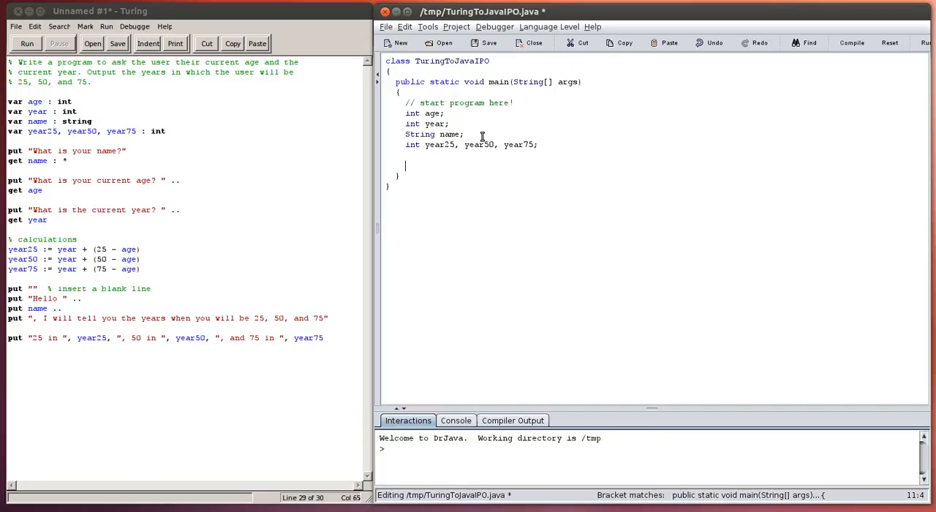
# Add System.out.println("What is your name?"); and begin a new line.
pyautogui.write('System')
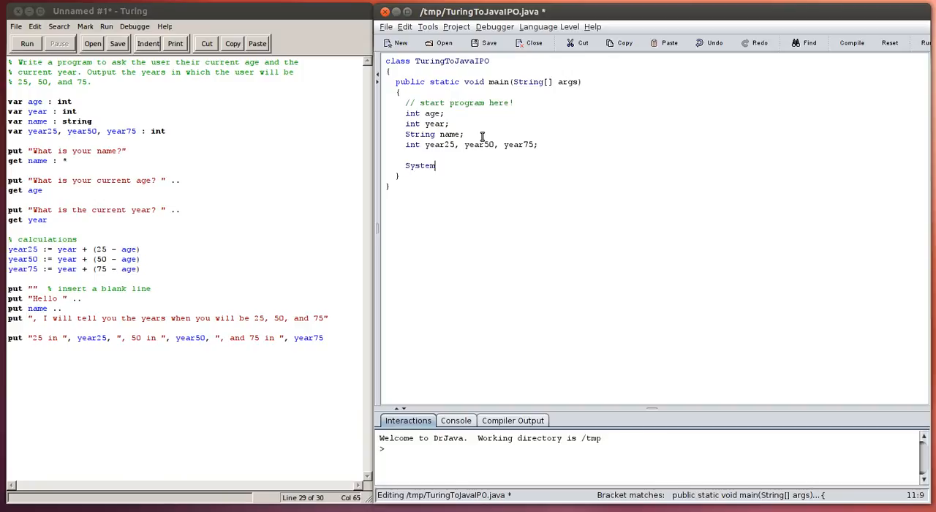
pyautogui.write('.out.p')
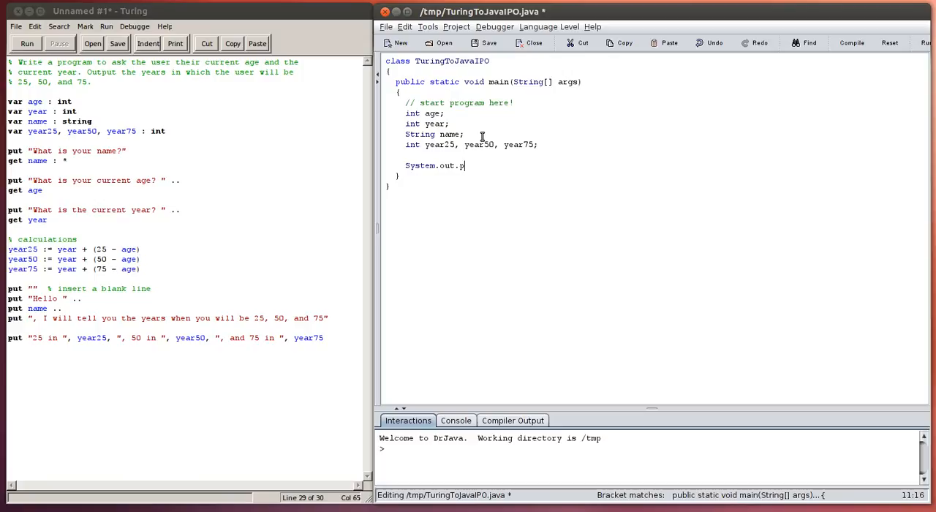
pyautogui.write('rintln')
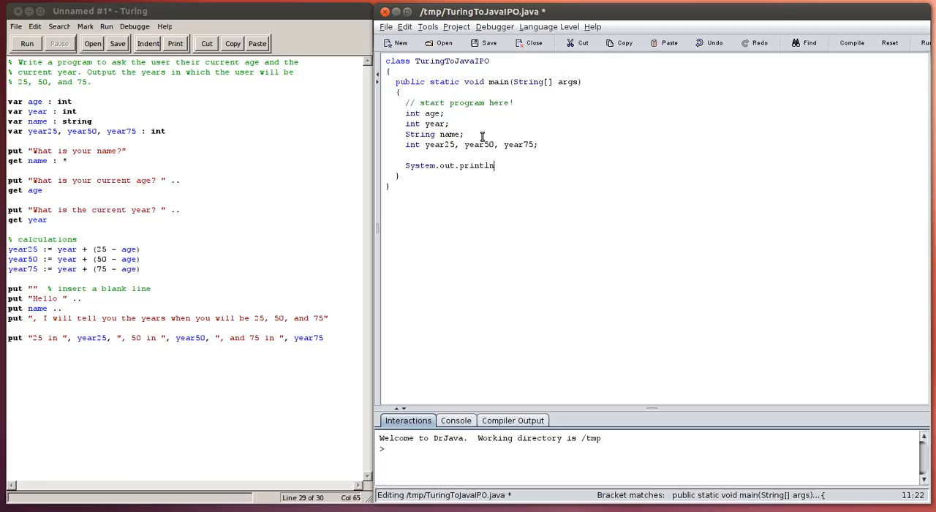
pyautogui.write('(')
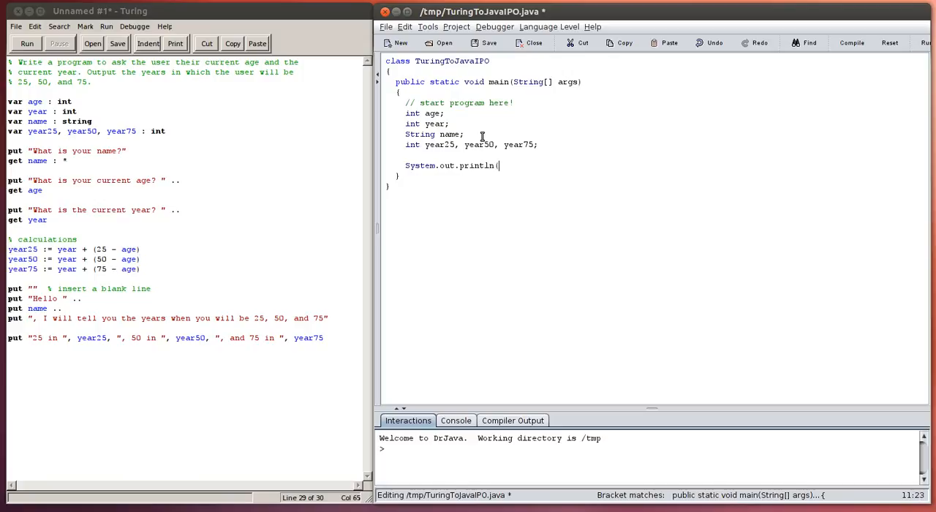
pyautogui.write('"Wh')
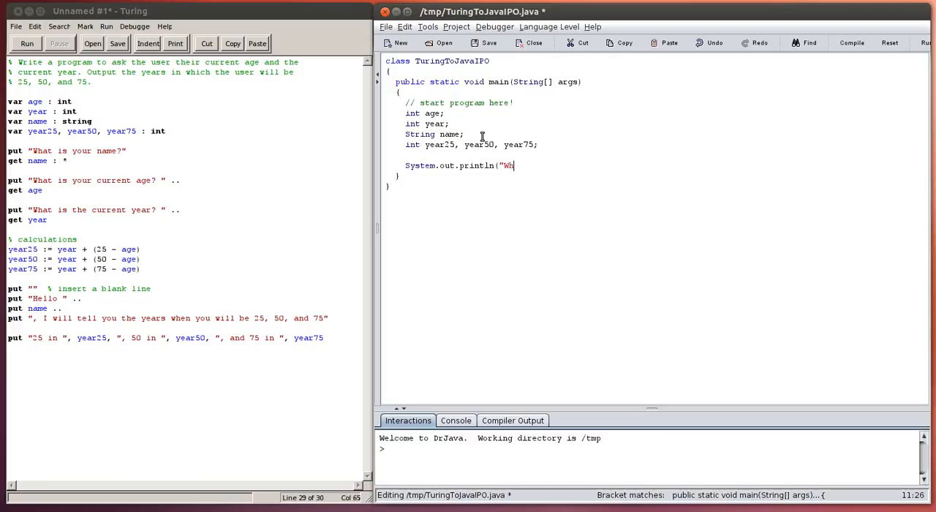
pyautogui.write('at is your name?");')
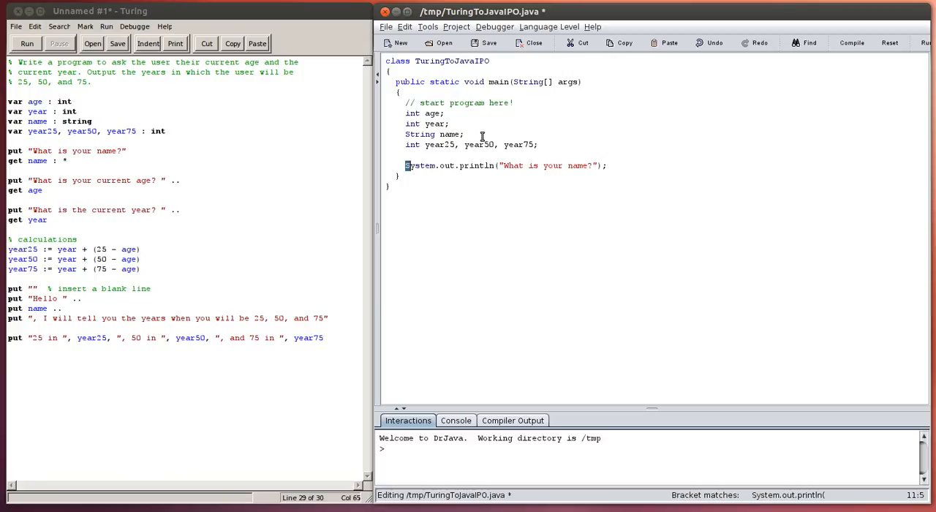
pyautogui.press('Return')
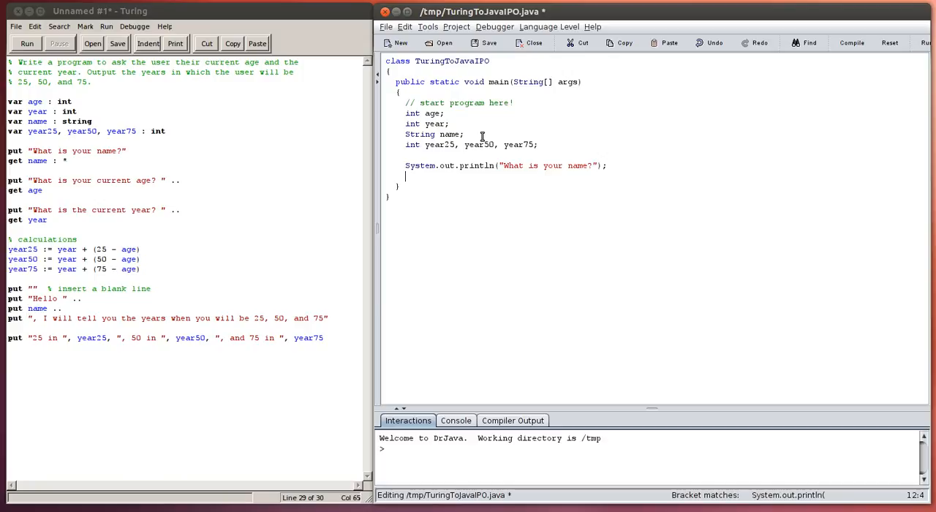
# Read the name with name = In.getString();.
pyautogui.write('name =')
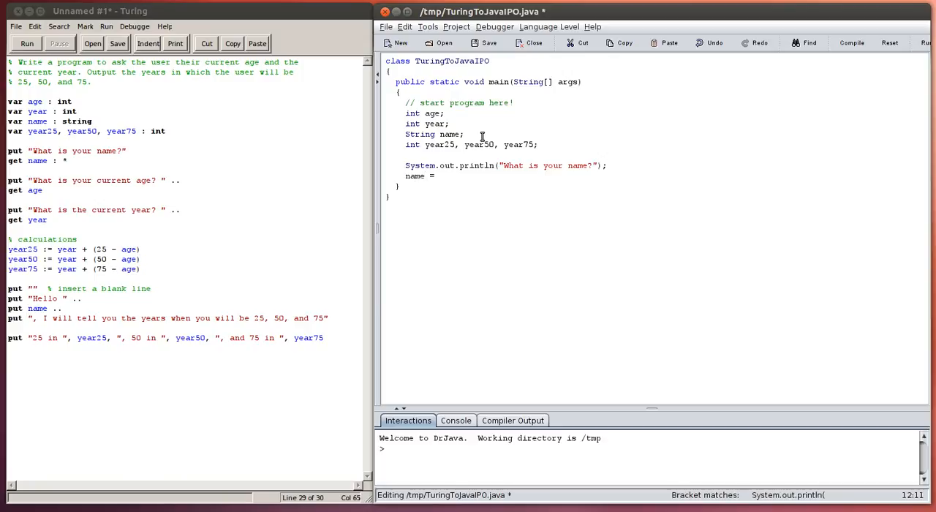
pyautogui.write('In.get')
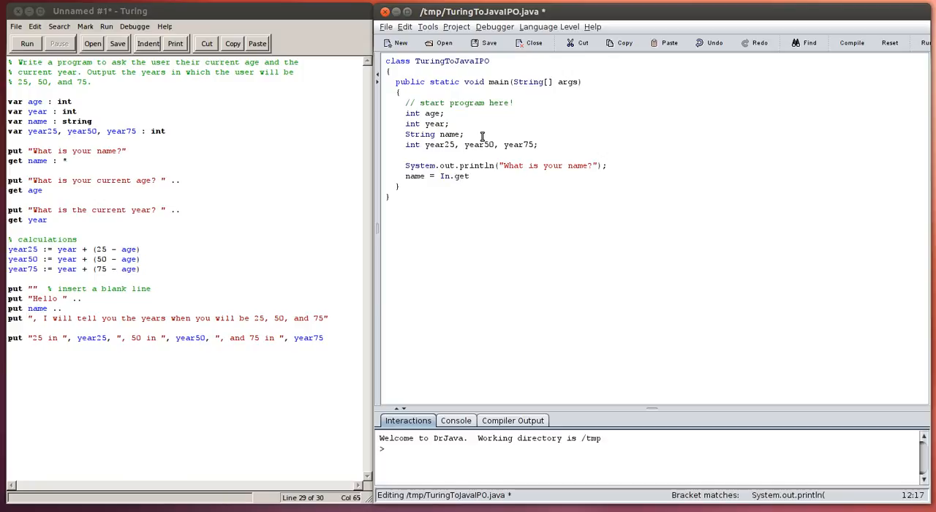
pyautogui.write('String()')
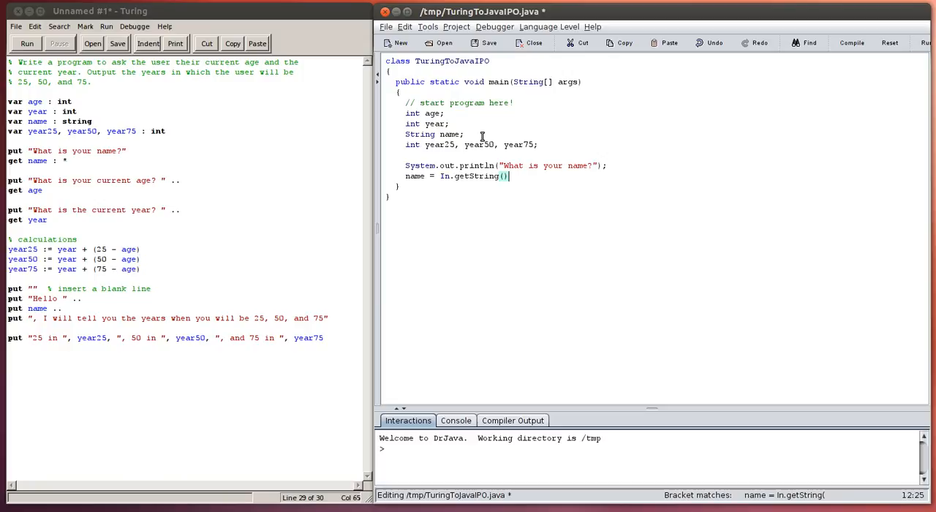
pyautogui.write(';')
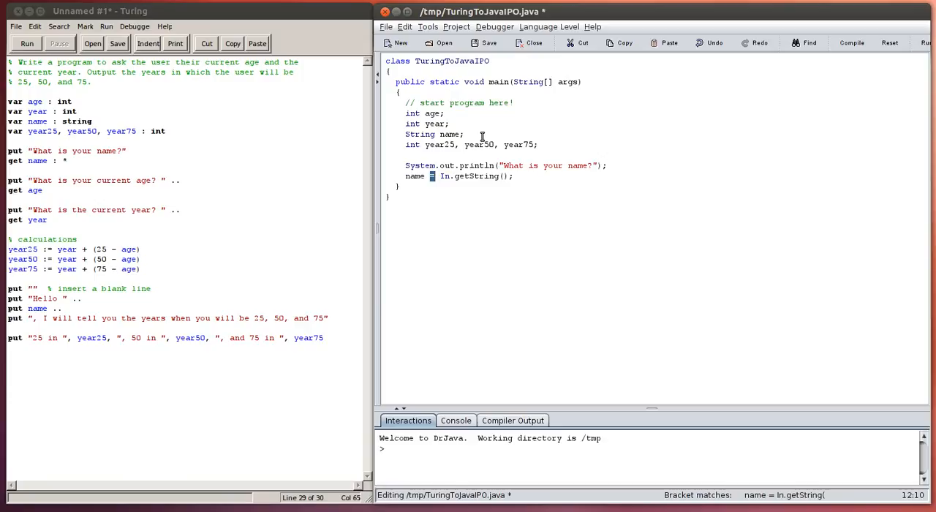
pyautogui.moveTo(49, 264)
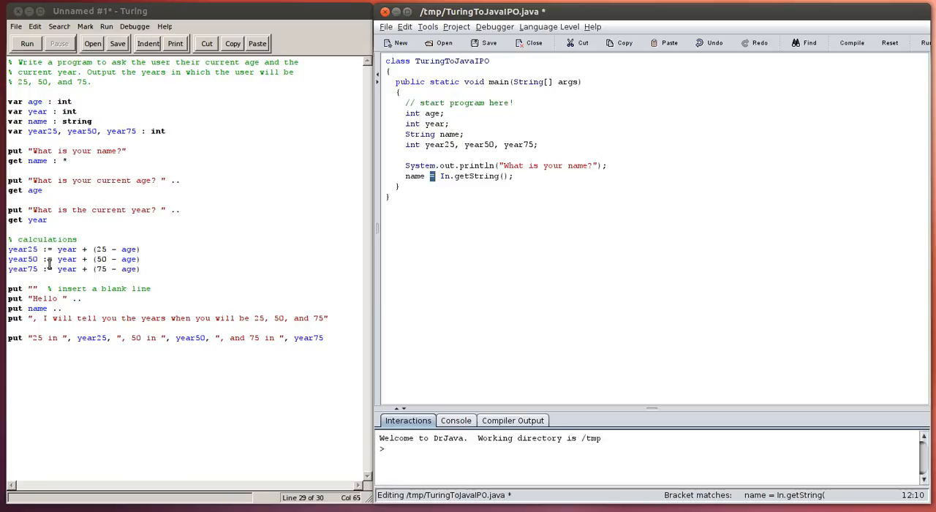
# Compare the Java assignment to Turing's get name and calculations, then add an empty line.
pyautogui.doubleClick(46, 249)
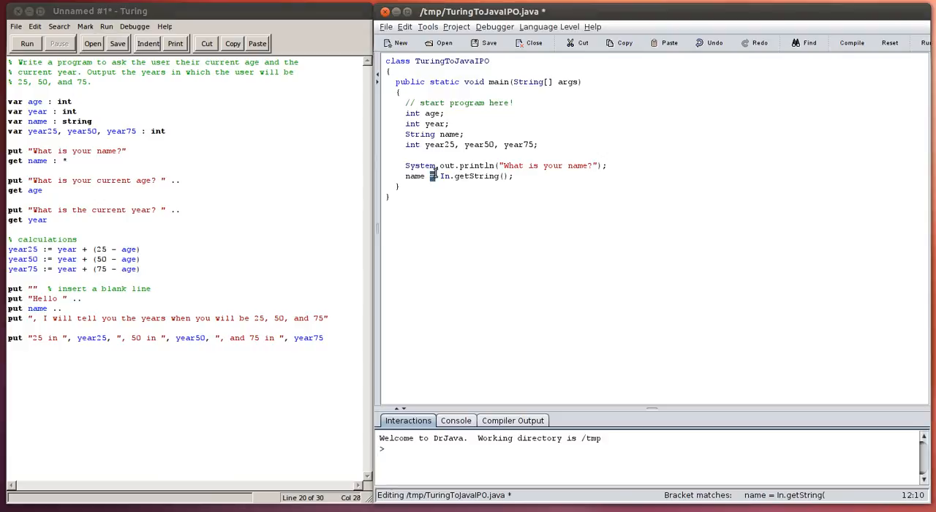
pyautogui.doubleClick(471, 176)
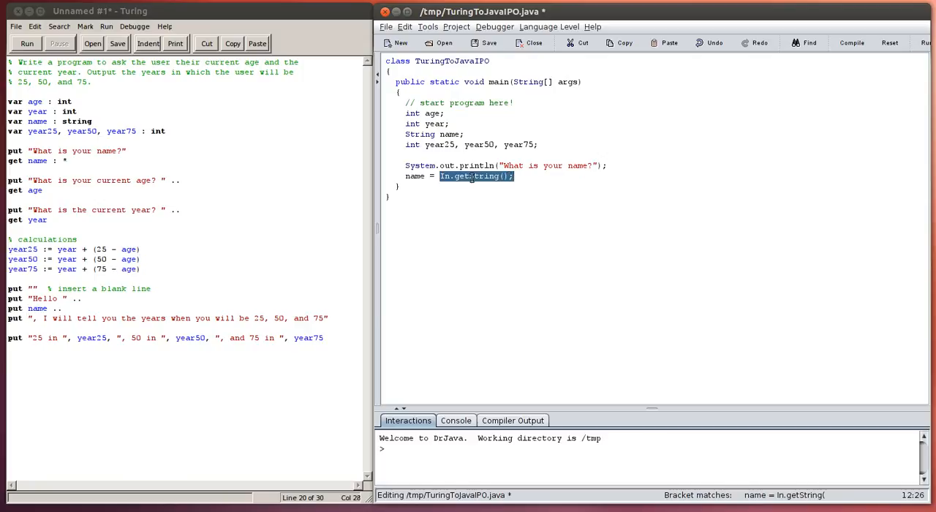
pyautogui.click(406, 176)
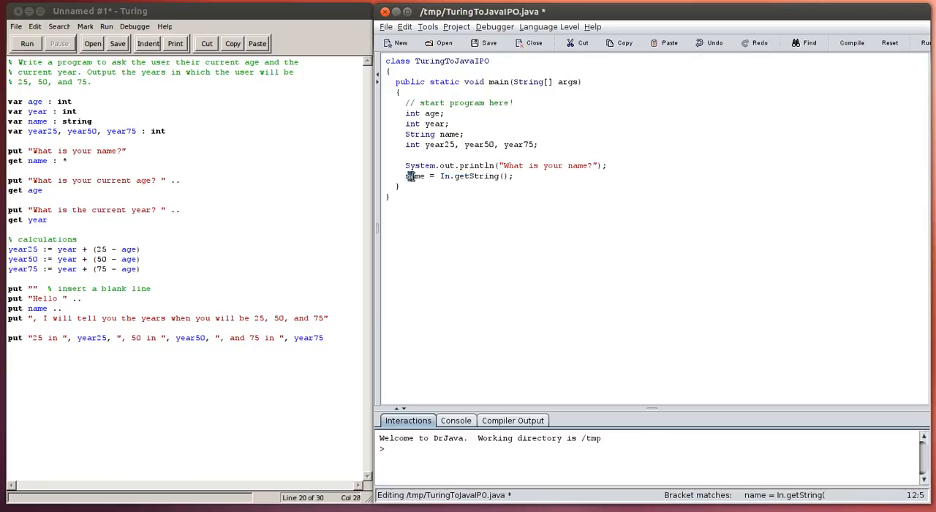
pyautogui.doubleClick(414, 176)
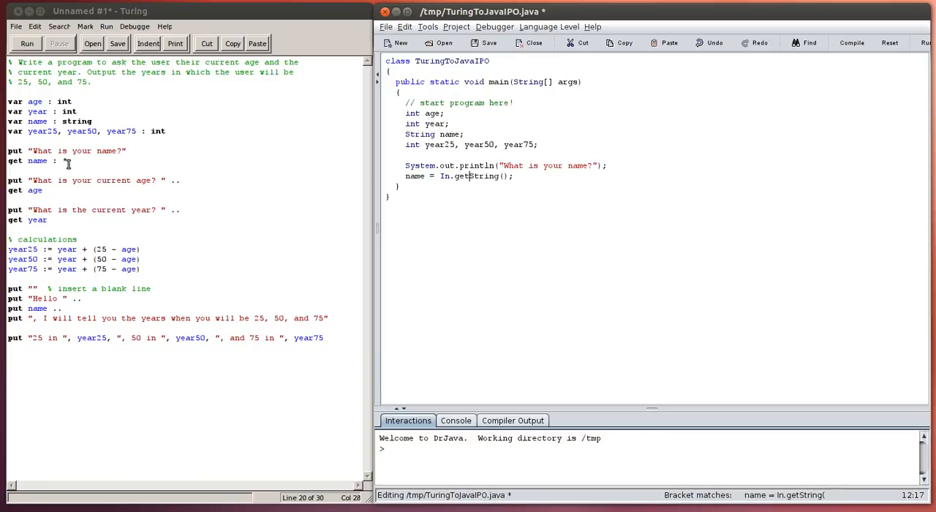
pyautogui.doubleClick(38, 161)
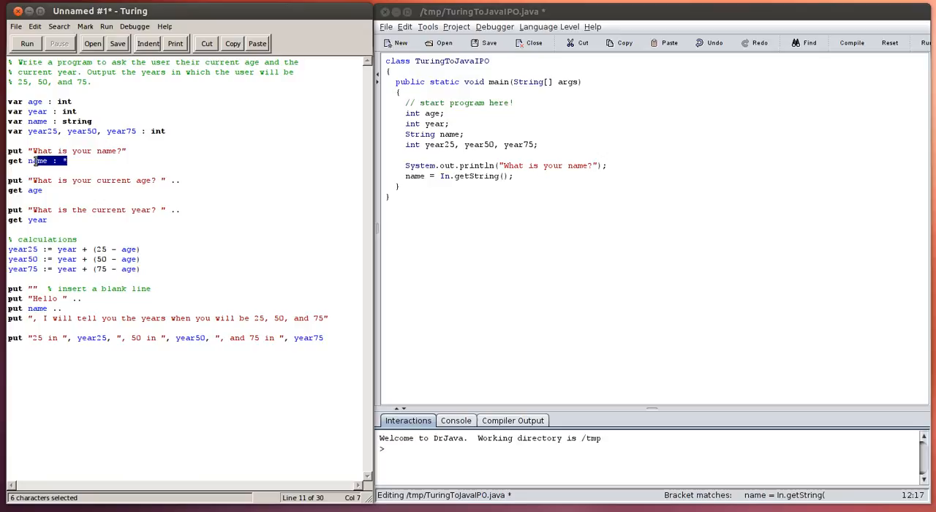
pyautogui.click(63, 160)
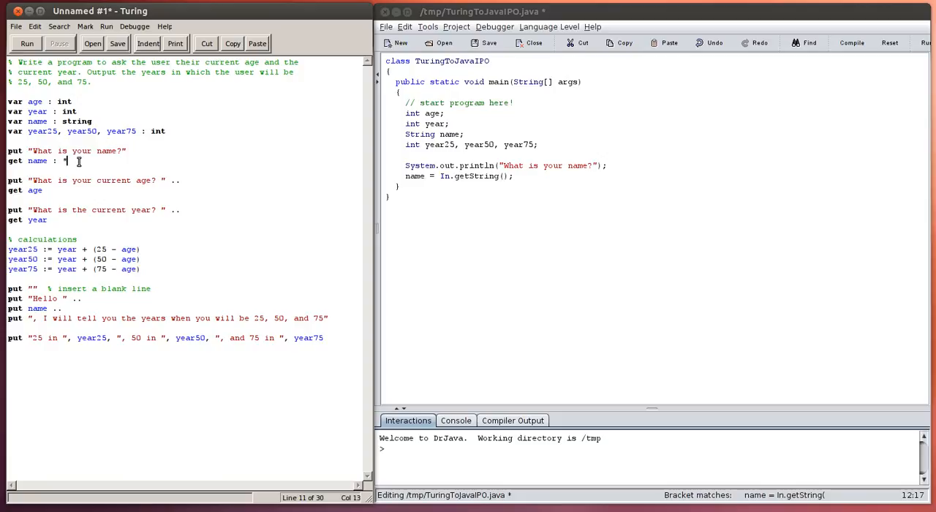
pyautogui.moveTo(460, 175)
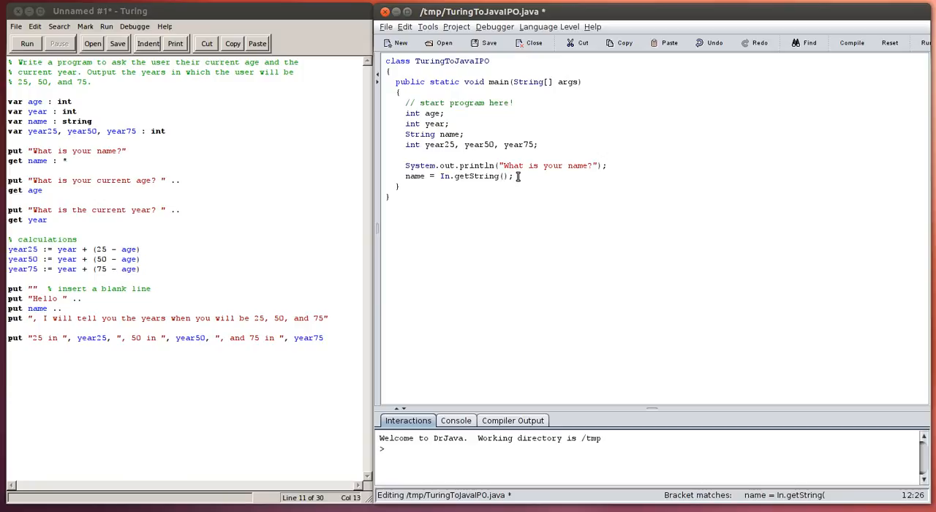
pyautogui.press('Return')
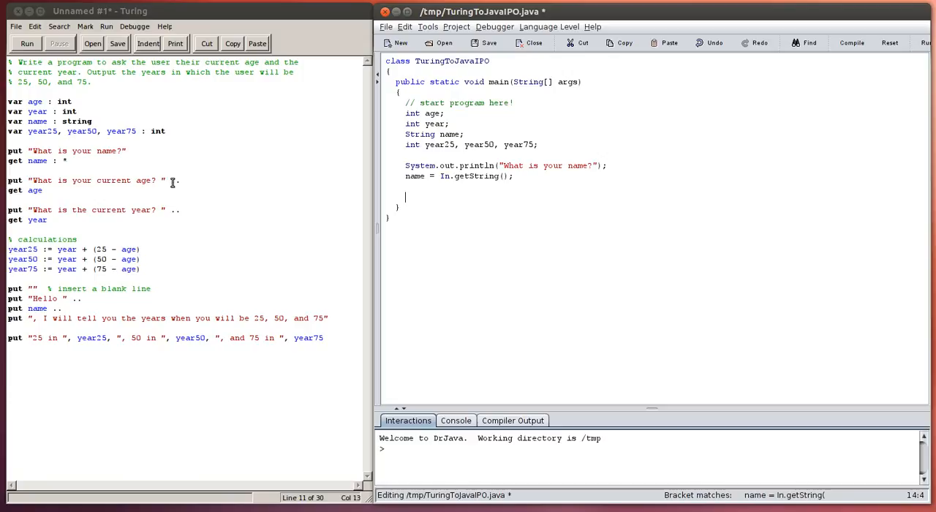
# Translate Turing's age prompt into System.out.print("What is your current age? ");.
pyautogui.doubleClick(175, 181)
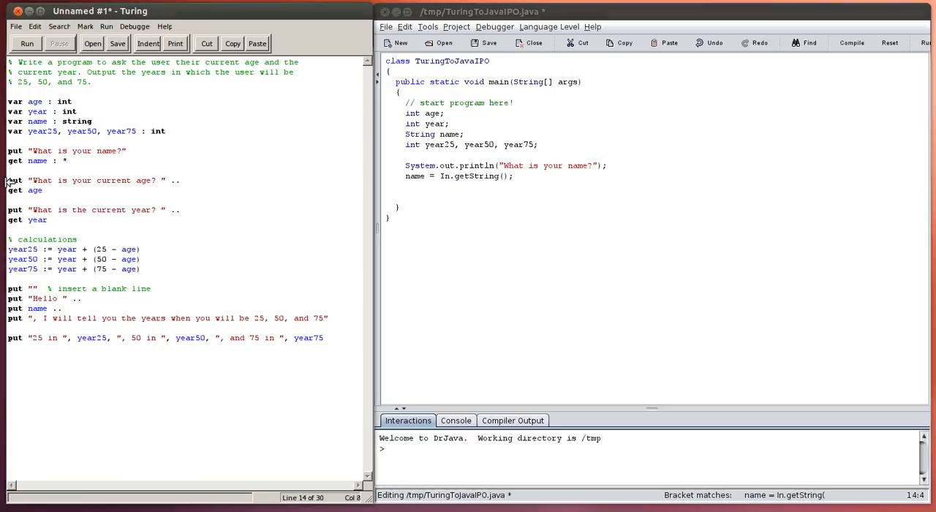
pyautogui.click(419, 193)
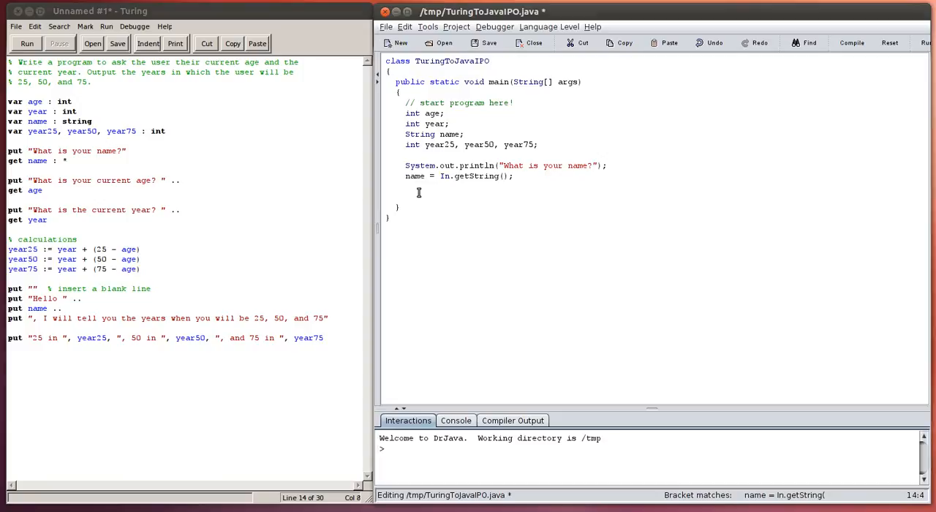
pyautogui.write('System.out.')
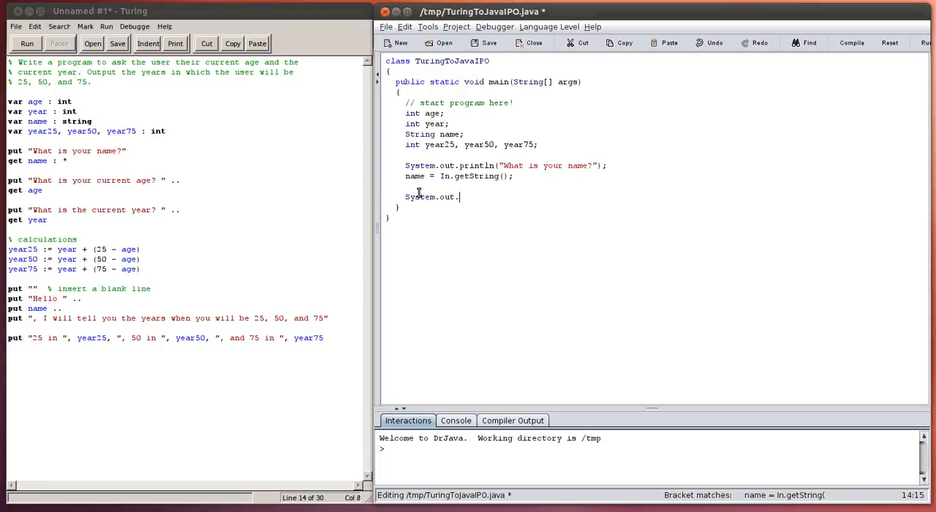
pyautogui.write('print')
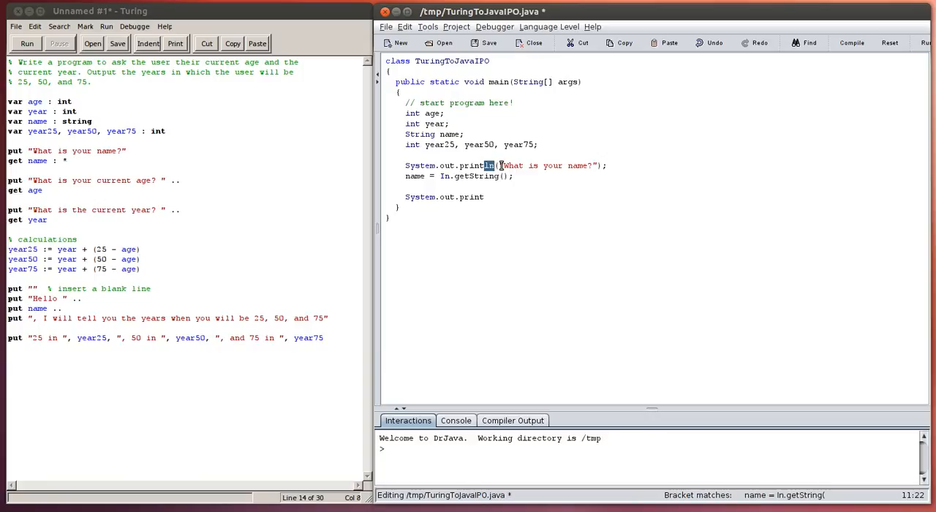
pyautogui.doubleClick(547, 165)
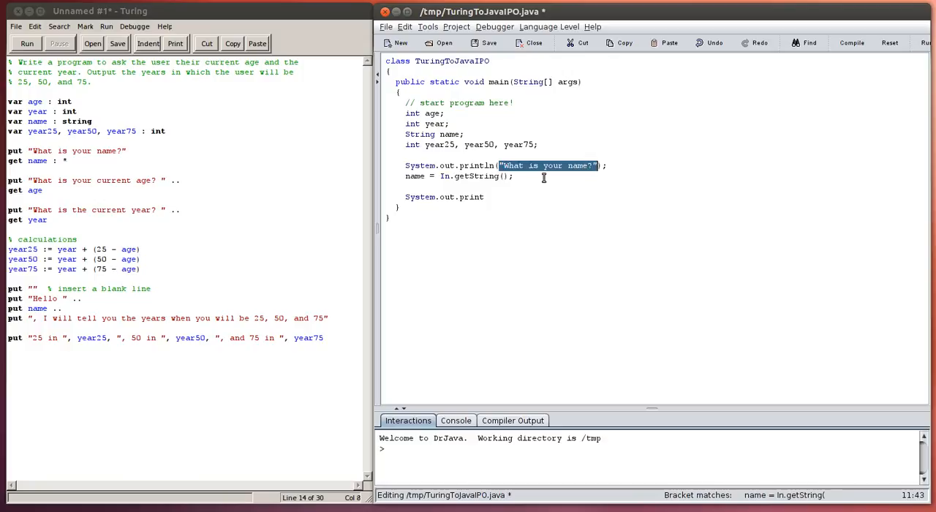
pyautogui.moveTo(461, 197)
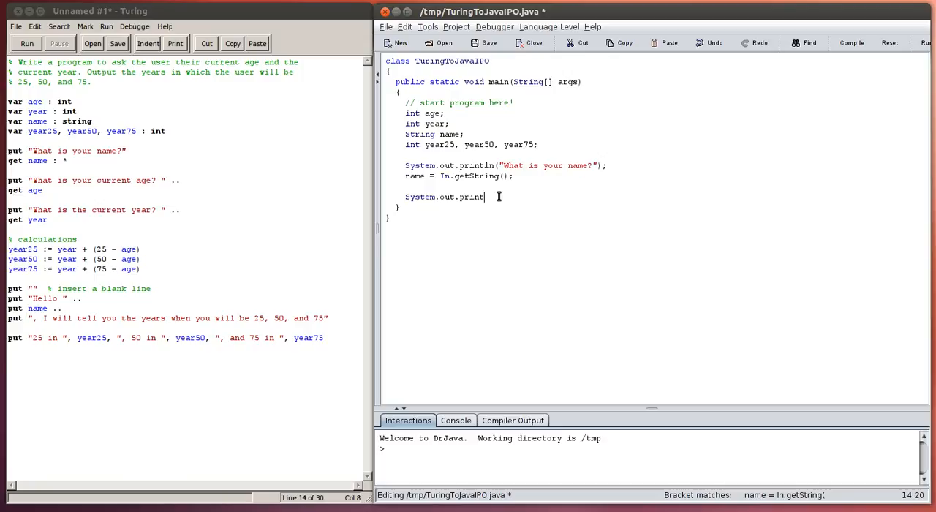
pyautogui.write('("')
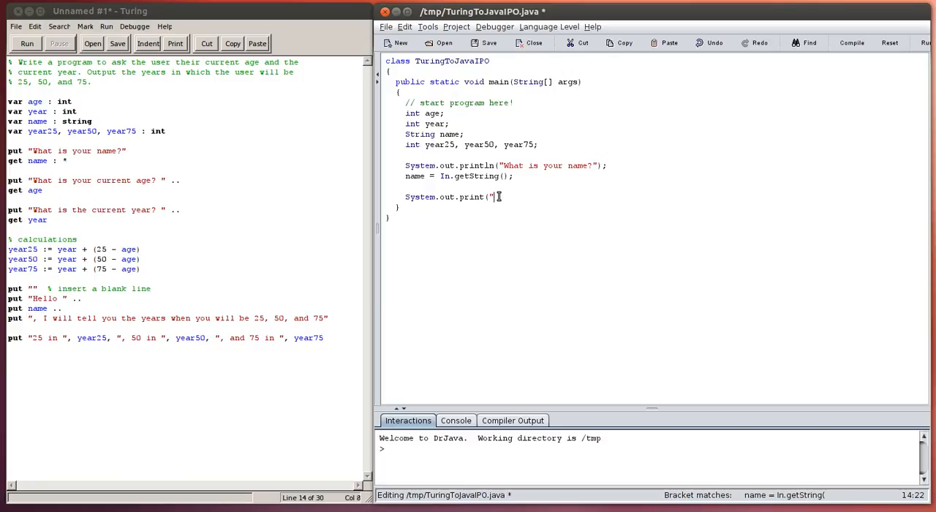
pyautogui.write('What is yo')
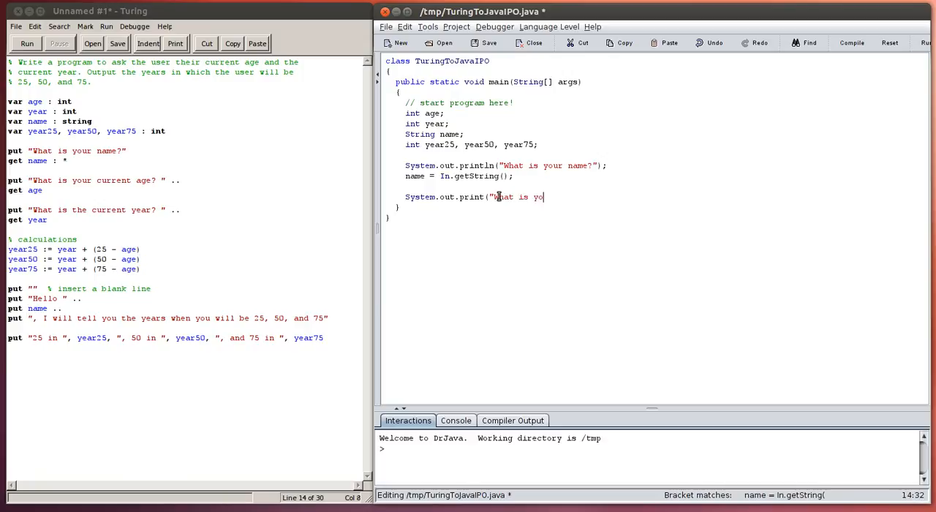
pyautogui.write('ur current age')
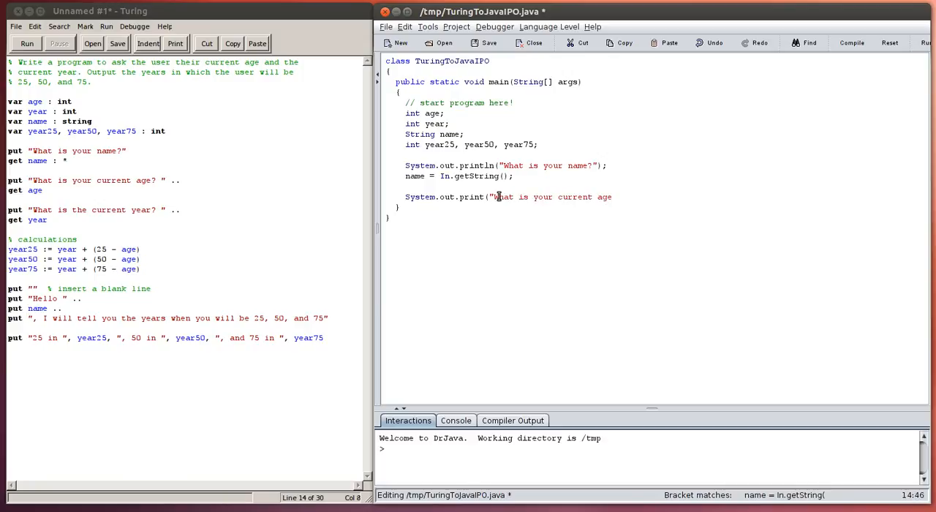
pyautogui.write('?')
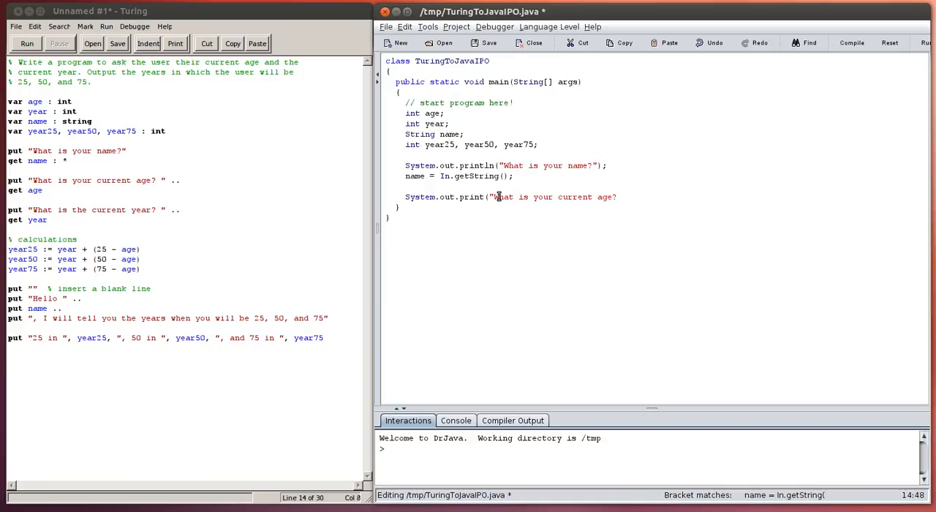
pyautogui.write('");')
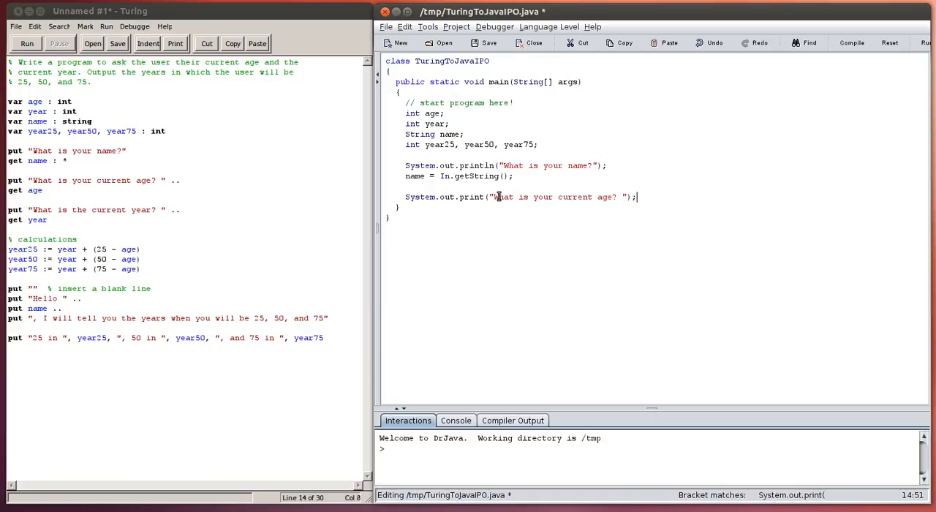
pyautogui.press('Return')
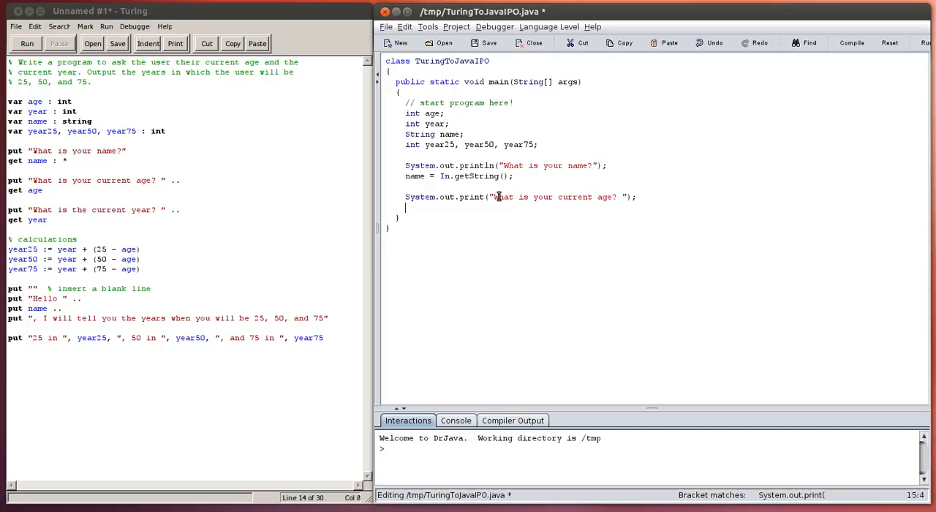
# Begin reading the age with age = In.getInt().
pyautogui.write('age =')
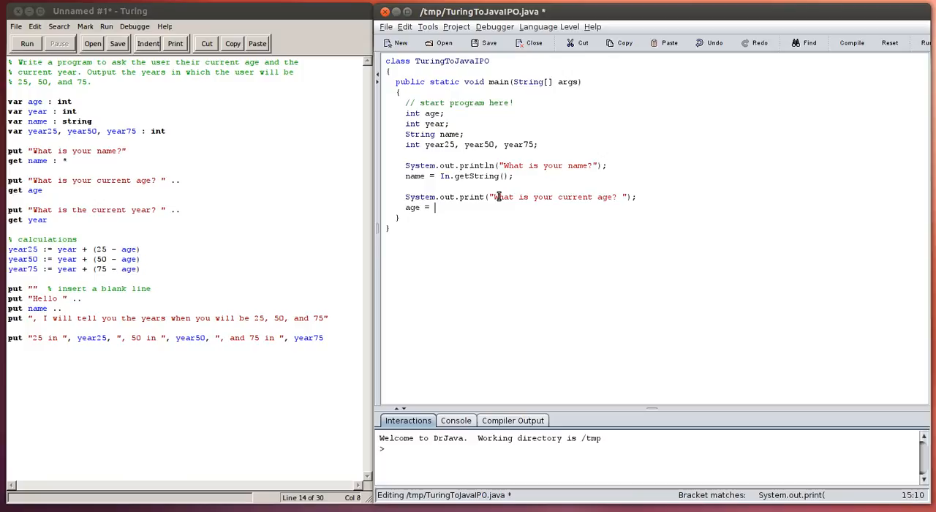
pyautogui.write('In.get')
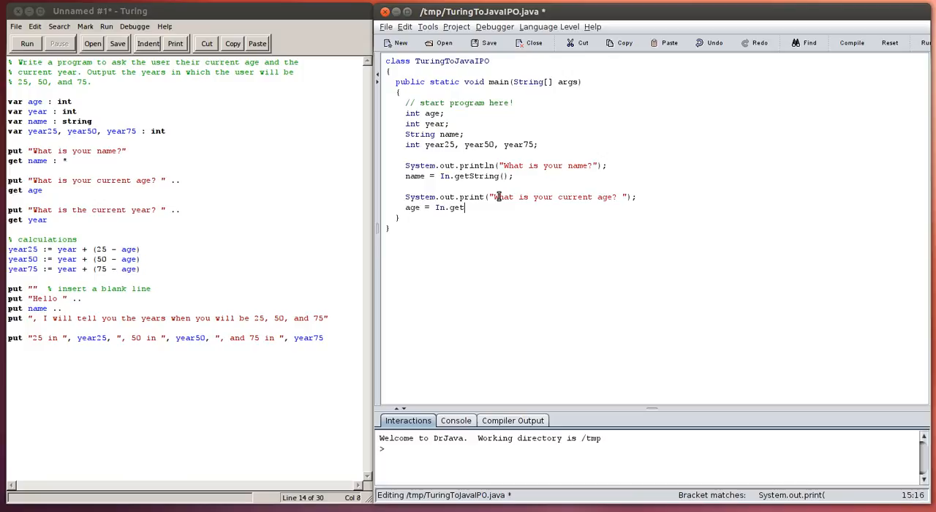
pyautogui.write('In')
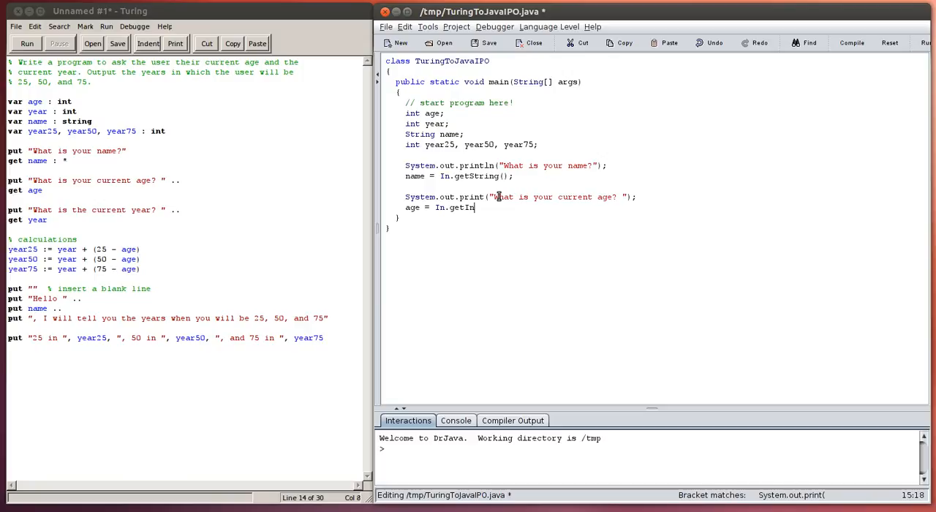
pyautogui.write('();')
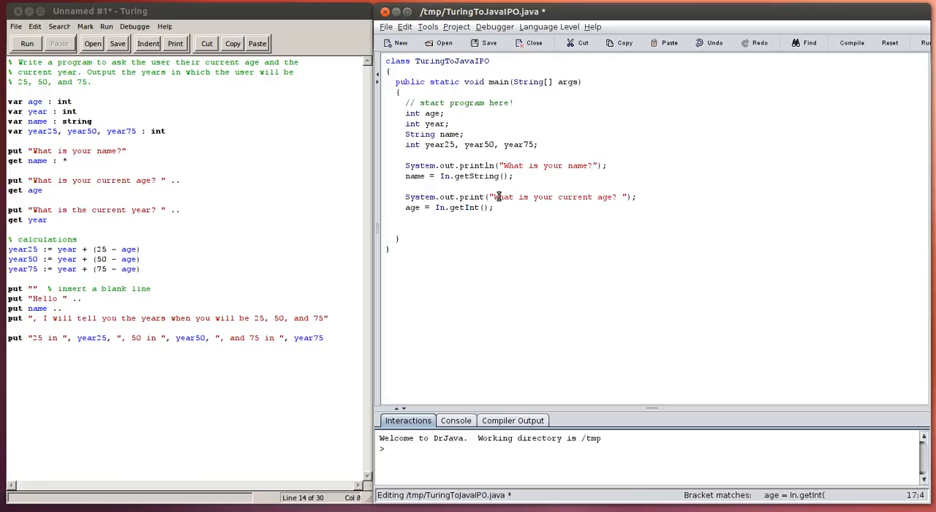
# Add System.out.print("What is the current year? "); and year = In.getInt();.
pyautogui.write('s')
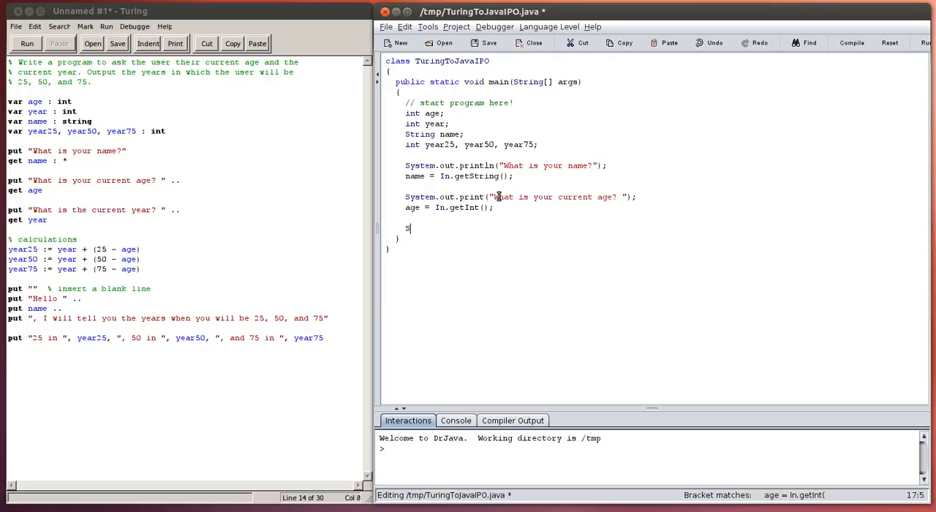
pyautogui.write('ystem.out.')
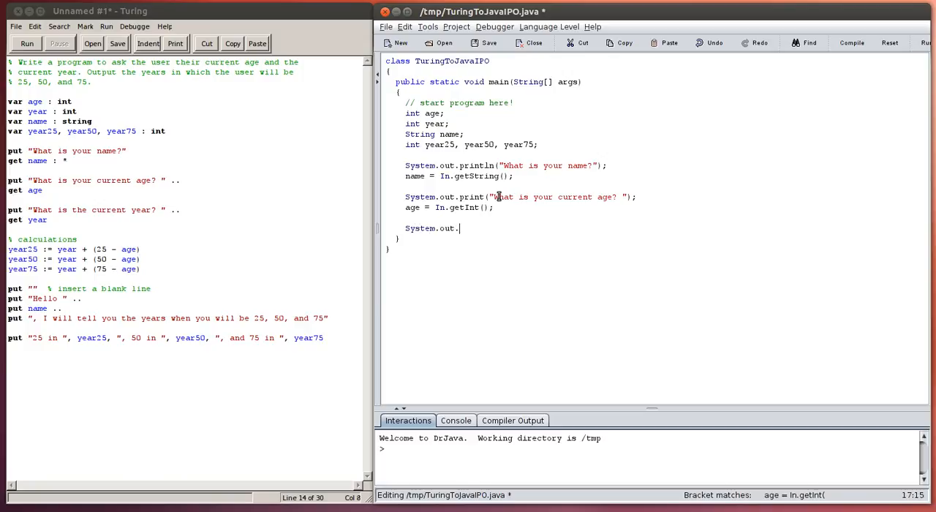
pyautogui.write('print(')
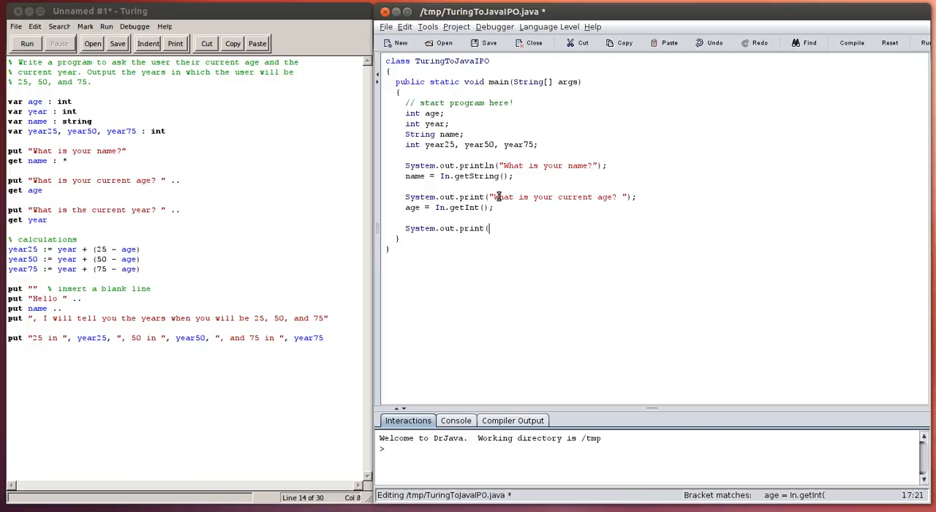
pyautogui.write('"What is the current y')
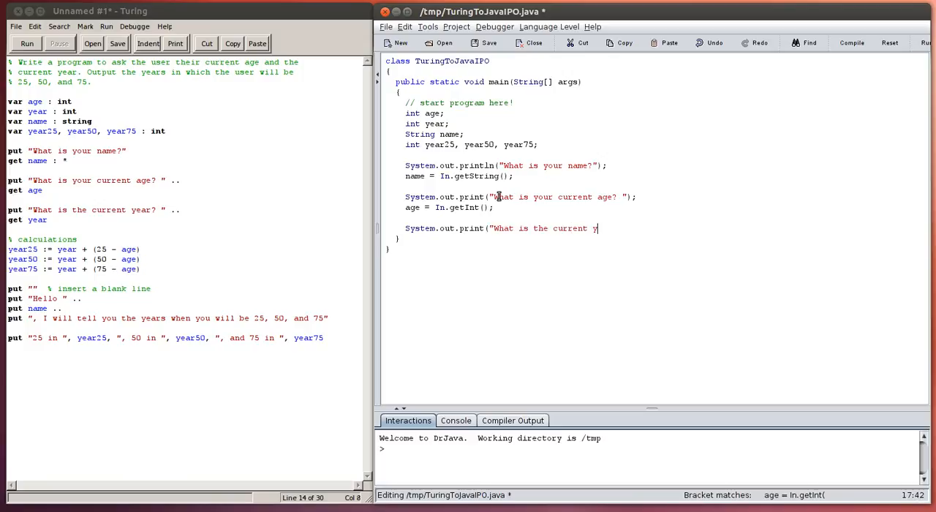
pyautogui.write('ear? ")')
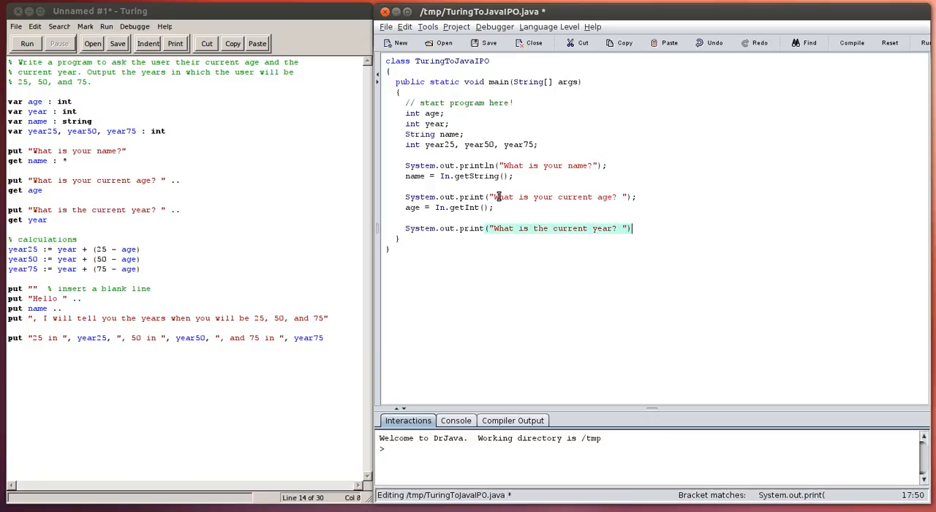
pyautogui.write(';')
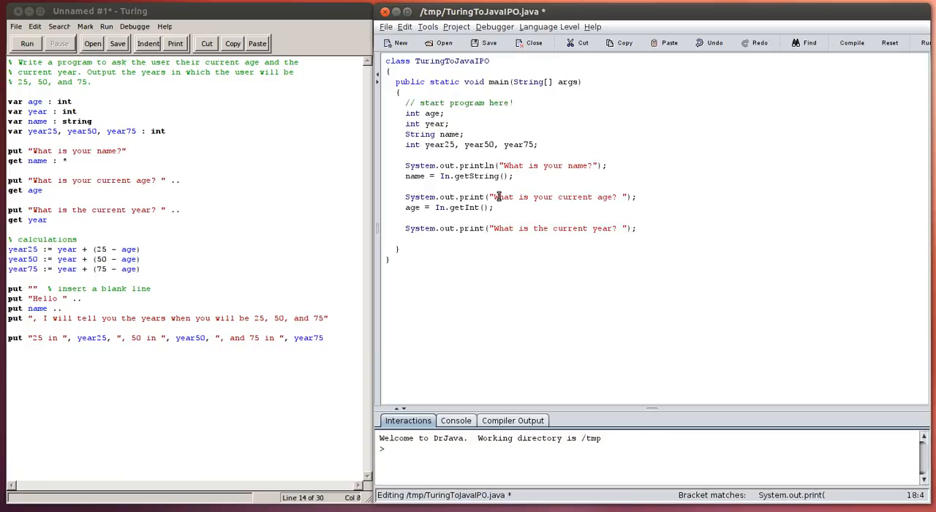
pyautogui.write('year')
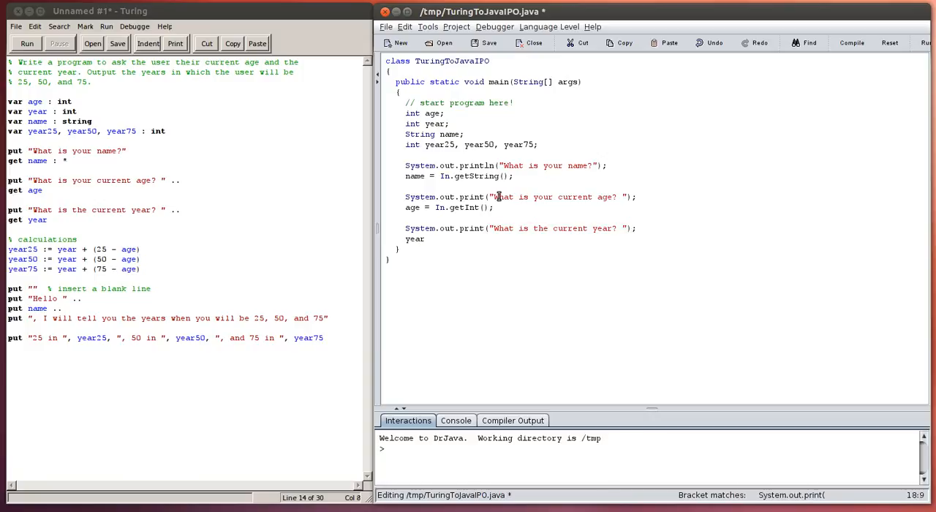
pyautogui.write('= In.getInt();')
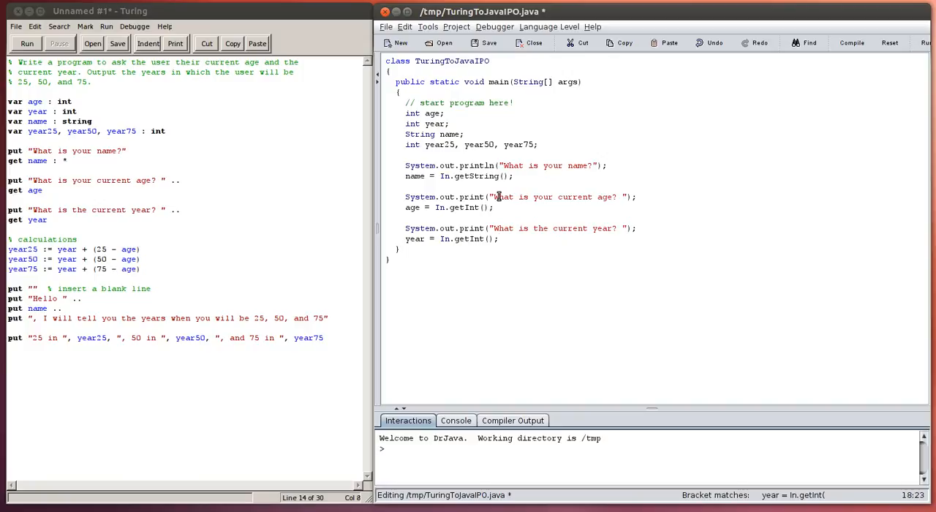
# Add the // calculations comment and year25 = year + (25 - age);.
pyautogui.write('//')
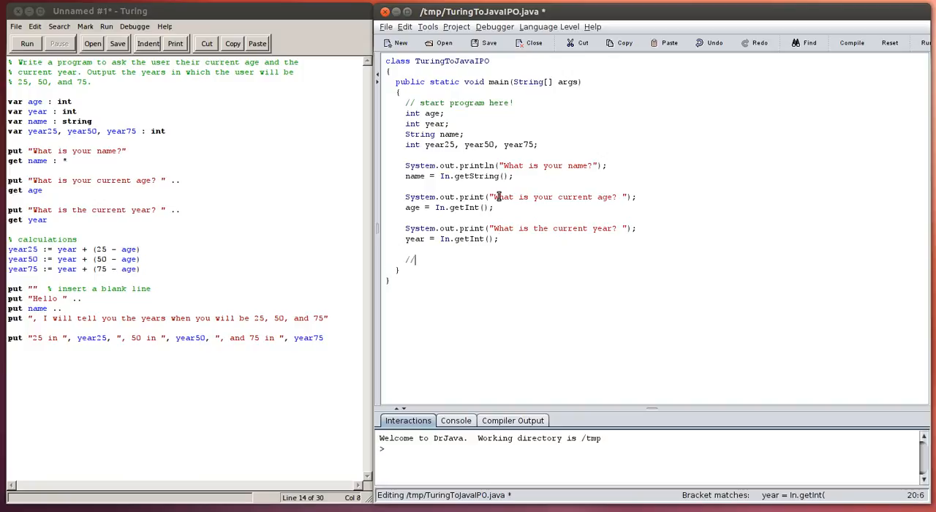
pyautogui.write('calculation')
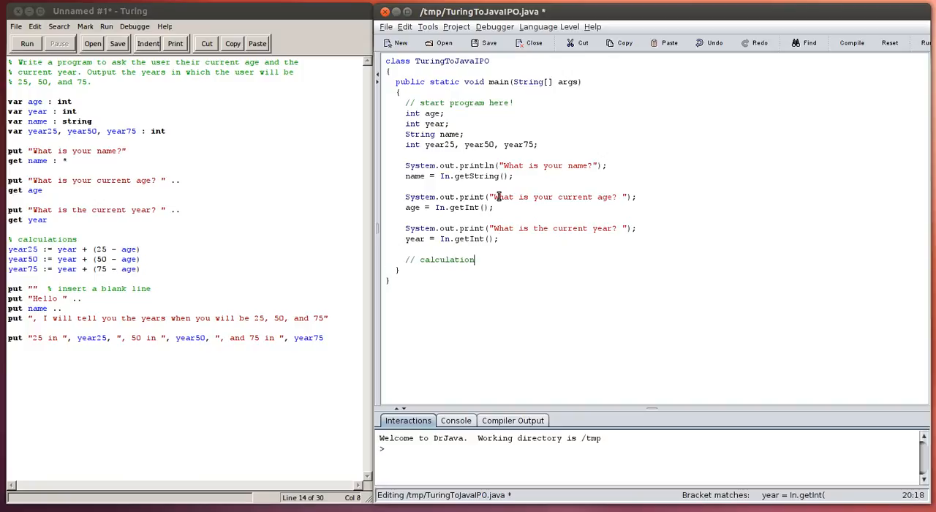
pyautogui.write('s')
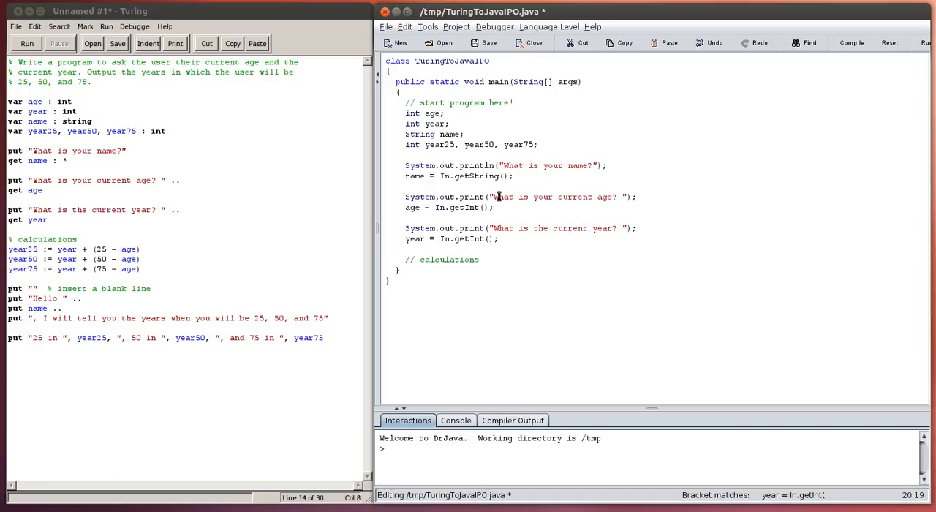
pyautogui.write('a')
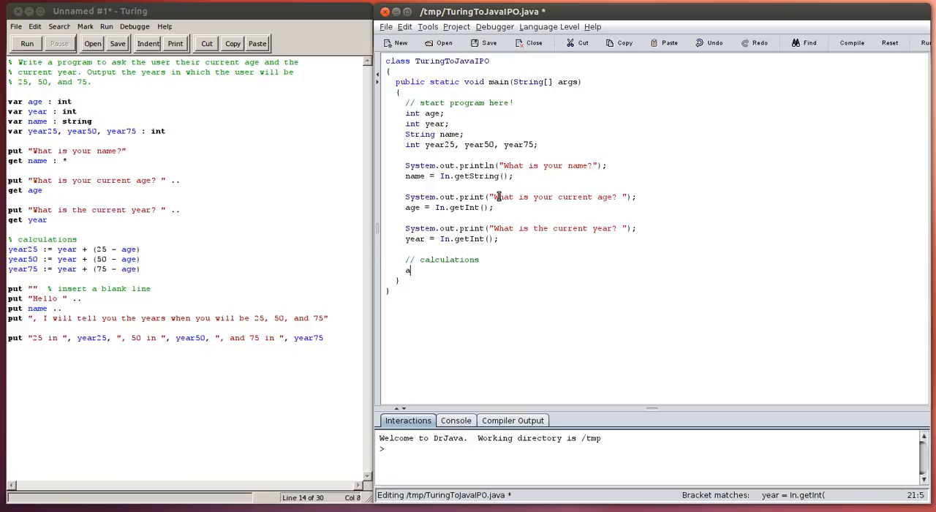
pyautogui.write('year25 =')
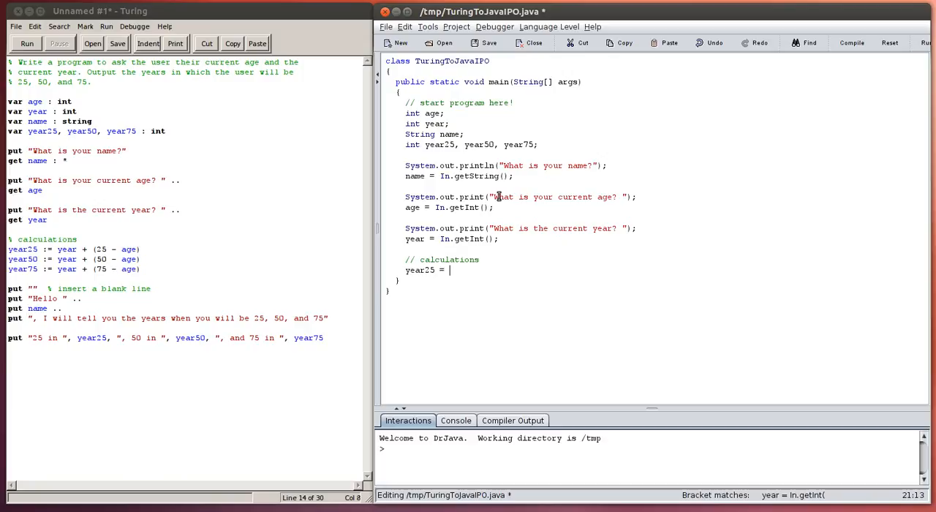
pyautogui.write('year +')
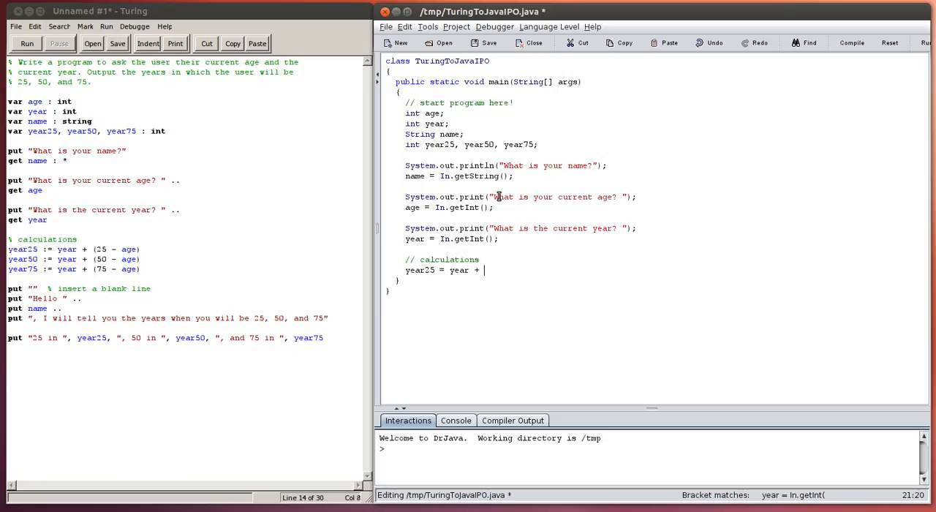
pyautogui.write('(25 - a')
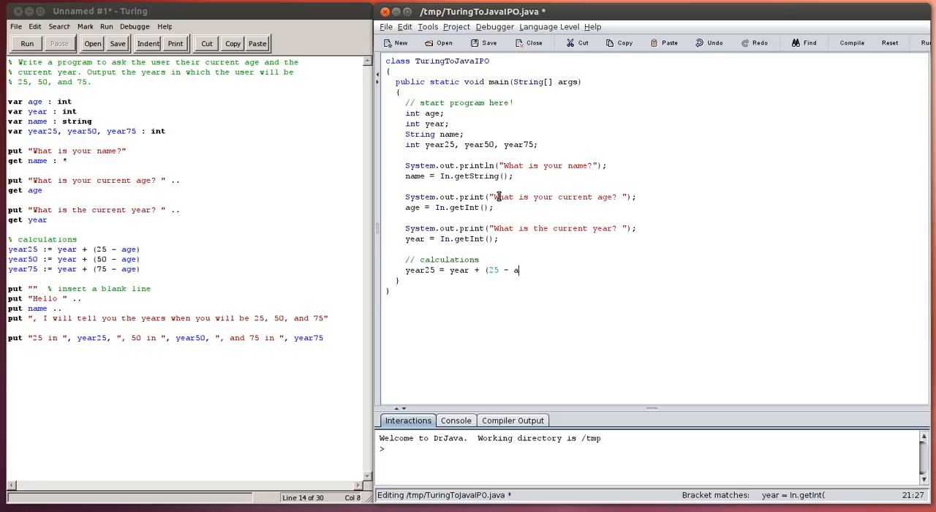
pyautogui.write('ge);')
pyautogui.write('year50')
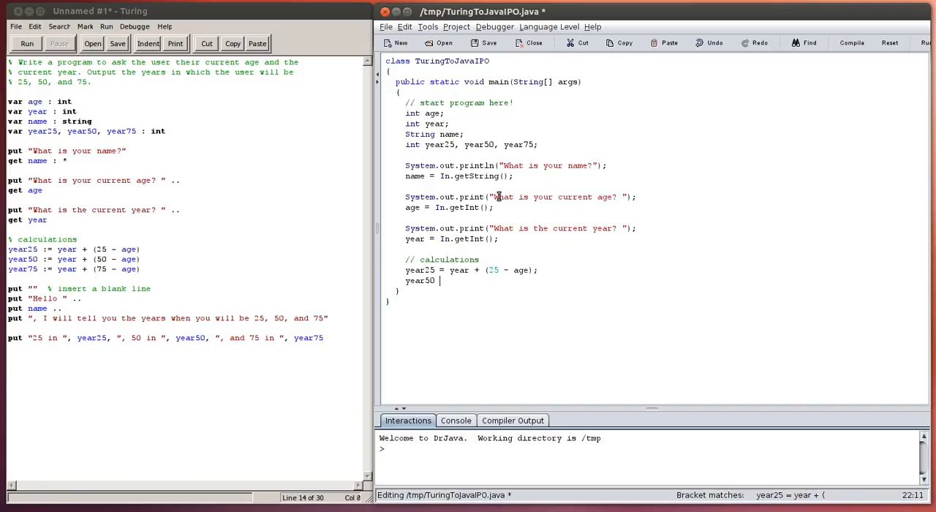
# Add year50 = year + (50 - age) and year75 = year + (75 - age);.
pyautogui.write('= year +')
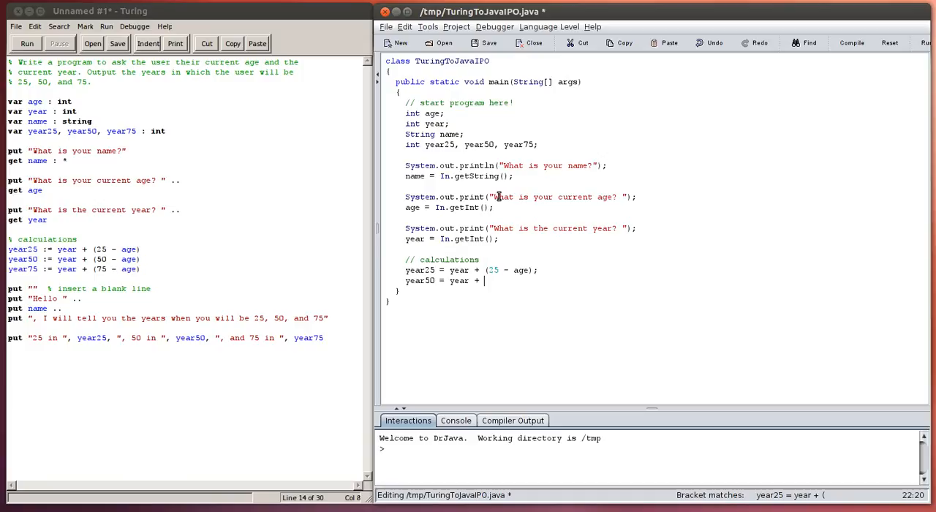
pyautogui.write('(50 - age);')
pyautogui.write('year75')
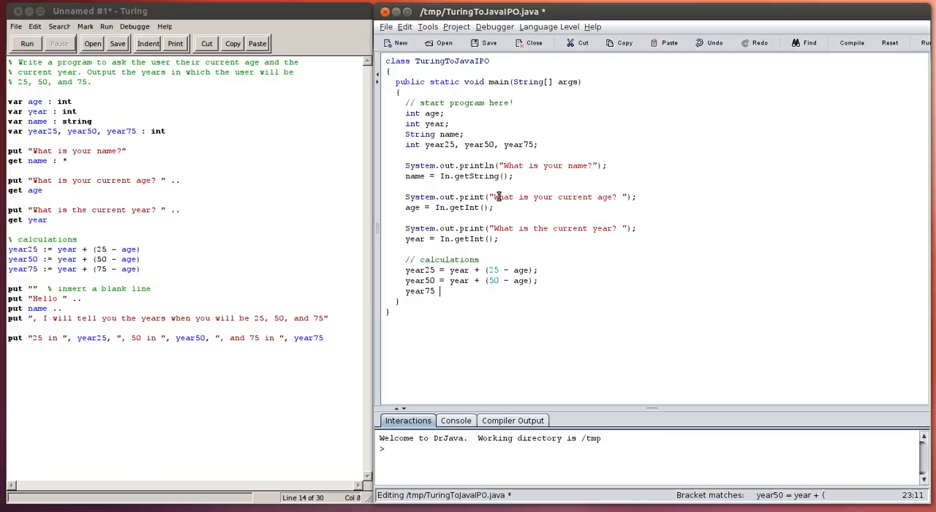
pyautogui.write('= year +')
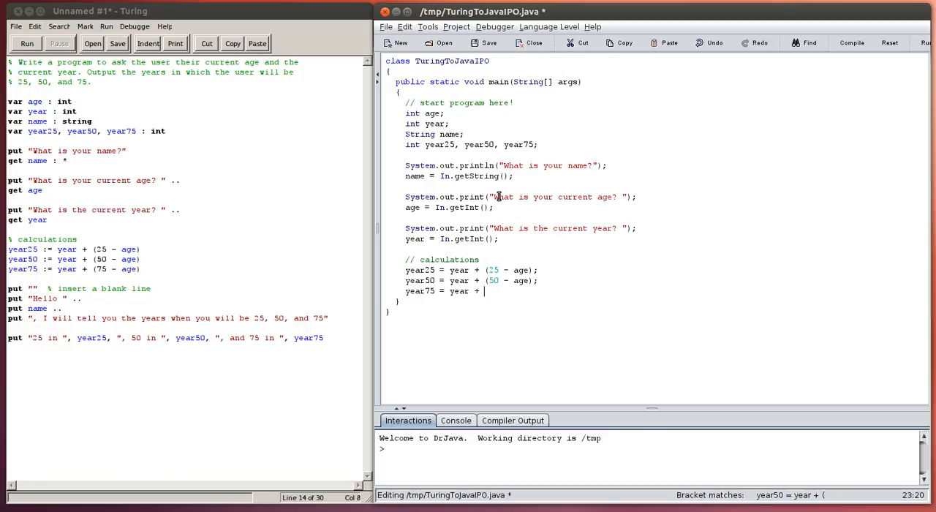
pyautogui.write('(7')
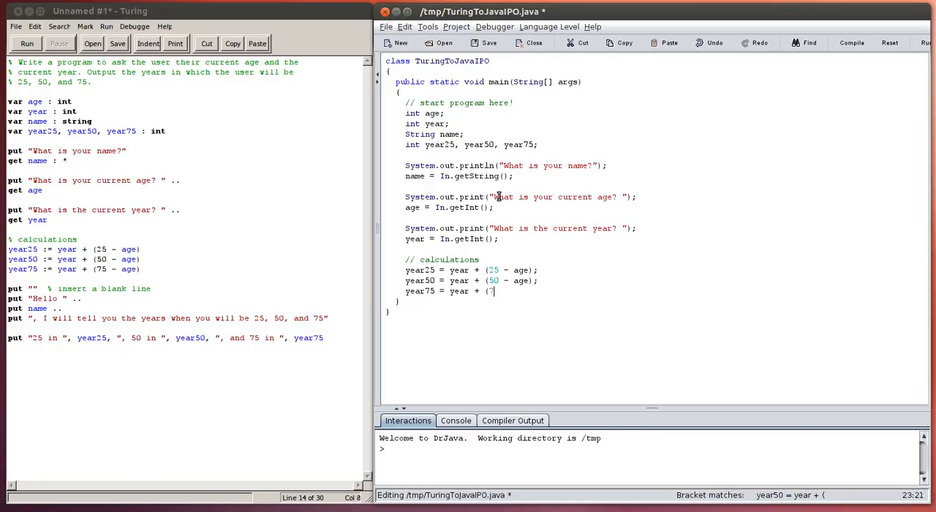
pyautogui.write('5 - age);')
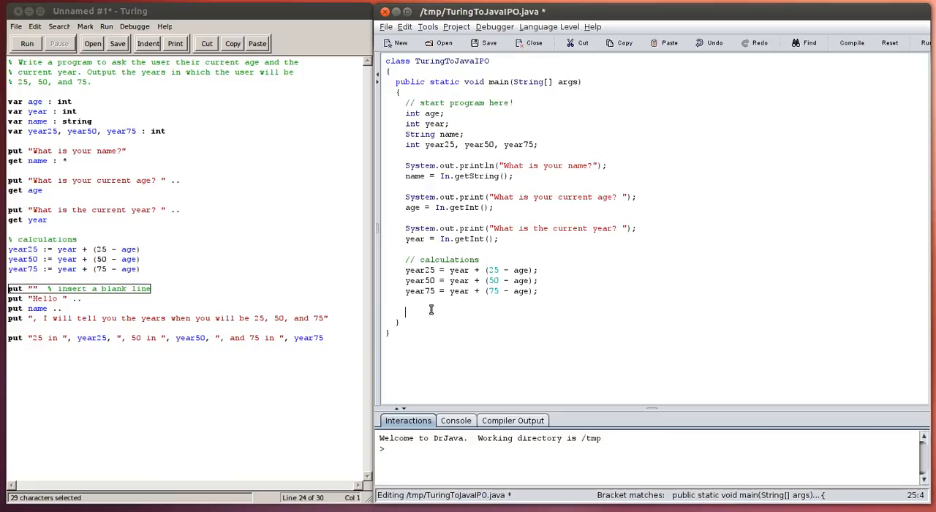
# Add a System.out.println statement for a blank line after the calculations, correcting the closing brackets.
pyautogui.write('System.out.println')
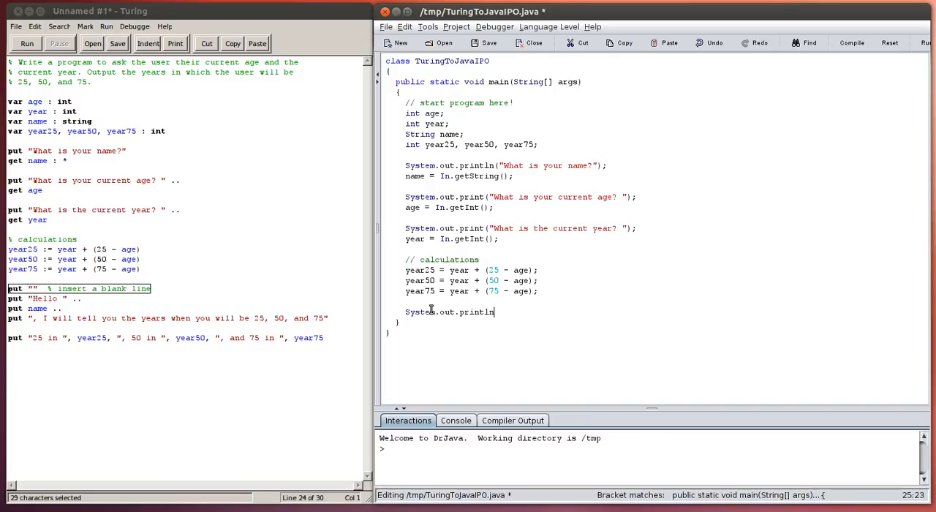
pyautogui.write('();')
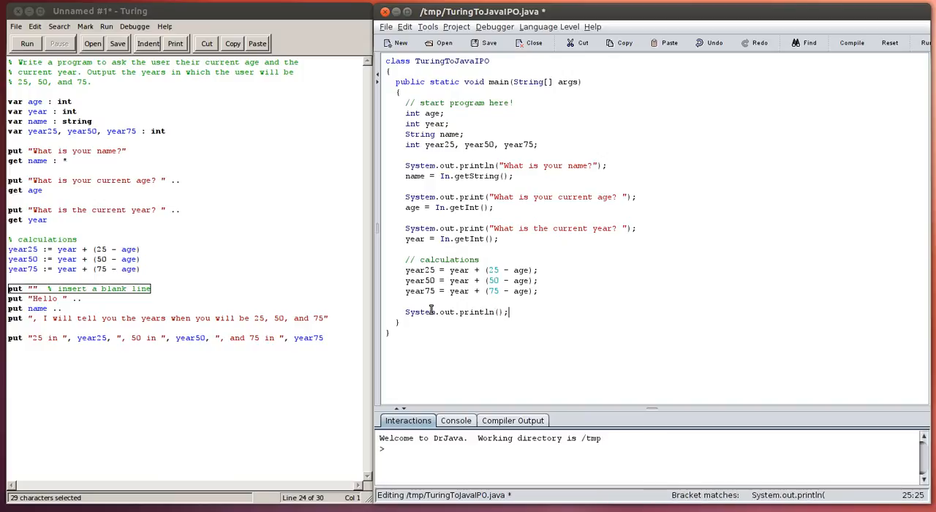
pyautogui.press('BackSpace')
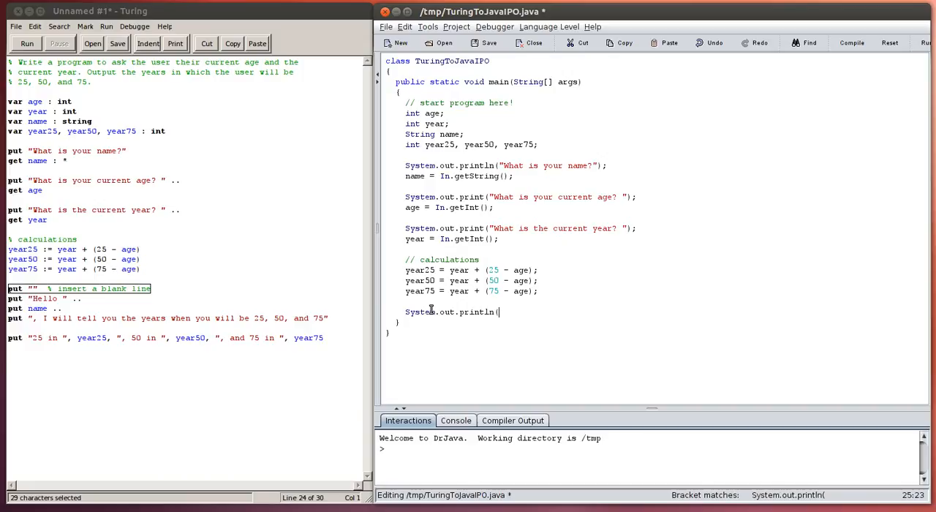
pyautogui.write('"");')
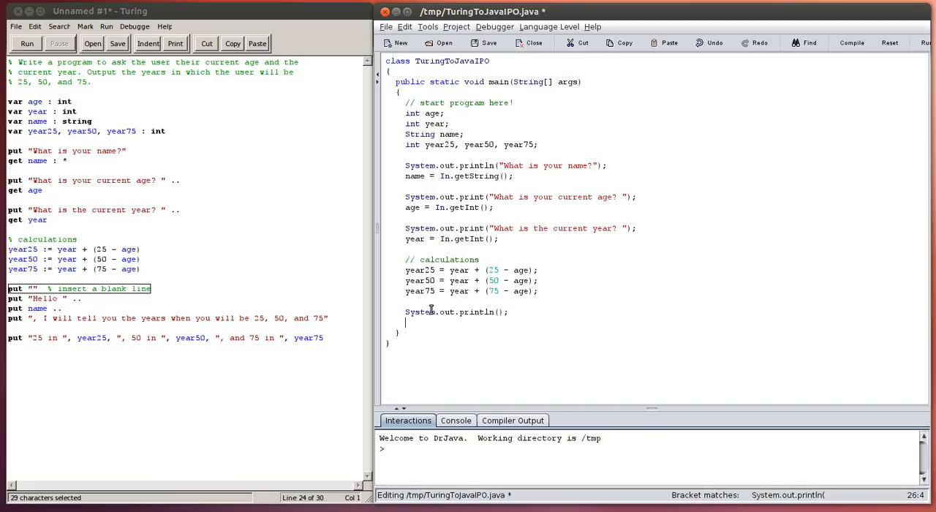
# Add a System.out.print("Hello "); statement after the blank-line println.
pyautogui.write('System.out.prin')
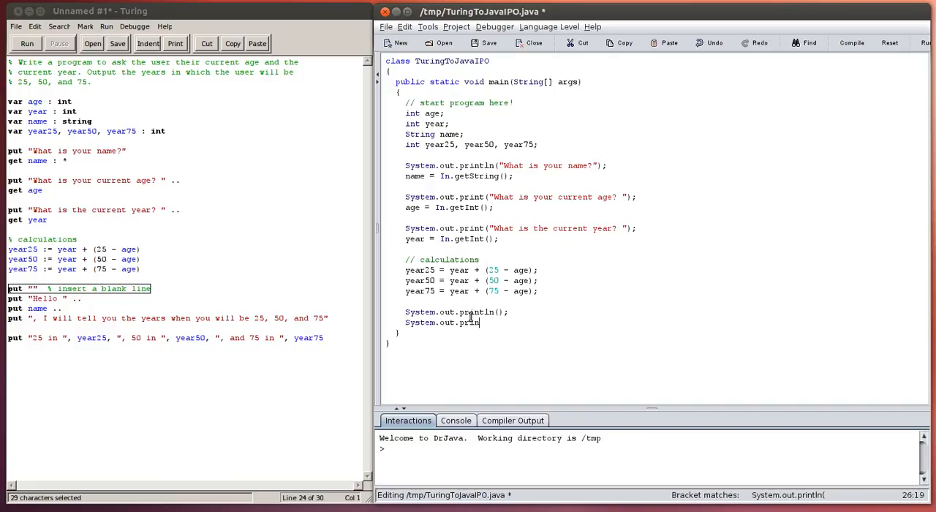
pyautogui.moveTo(533, 322)
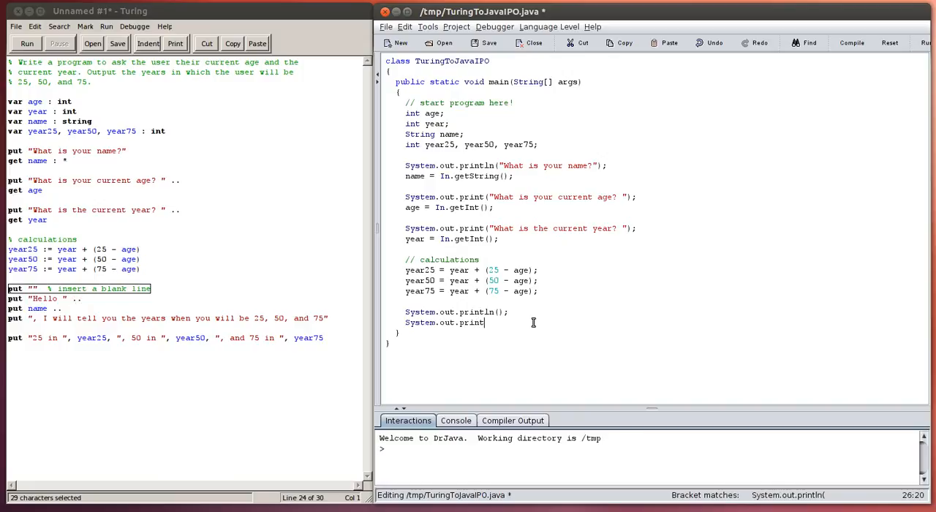
pyautogui.write('"')
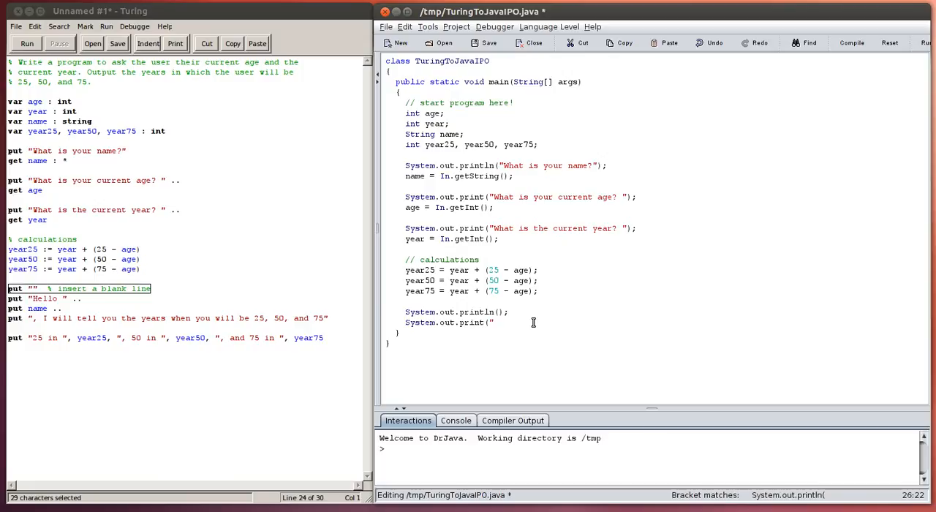
pyautogui.write('Hello')
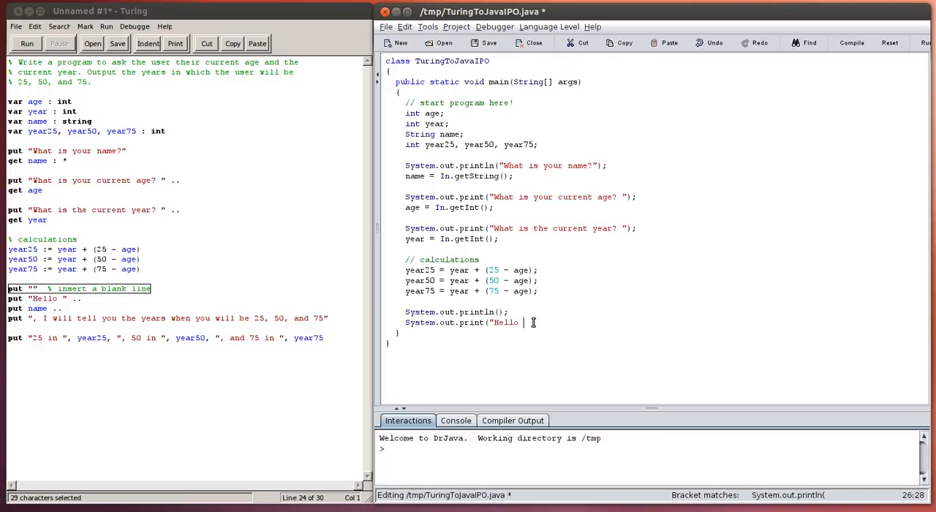
pyautogui.write('")')
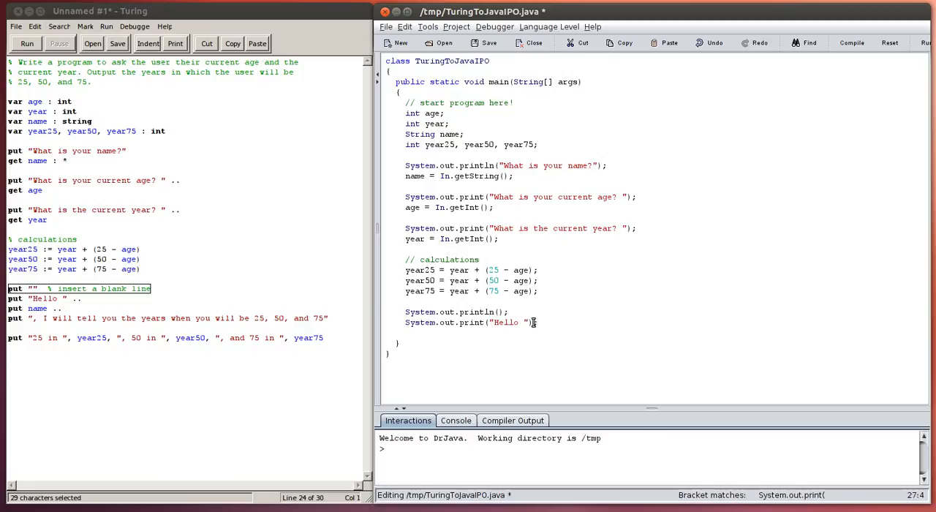
# Add System.out.print(name); on the next line.
pyautogui.write('System.o')
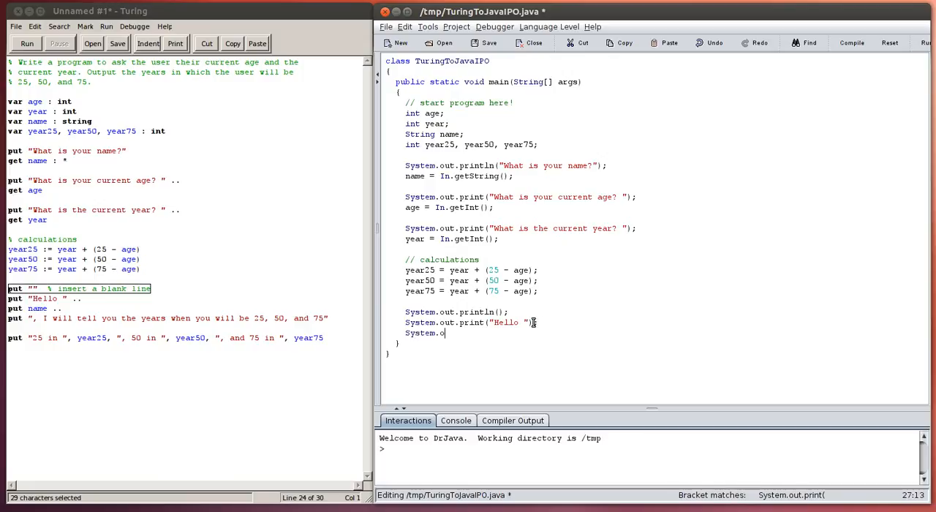
pyautogui.write('ut.print')
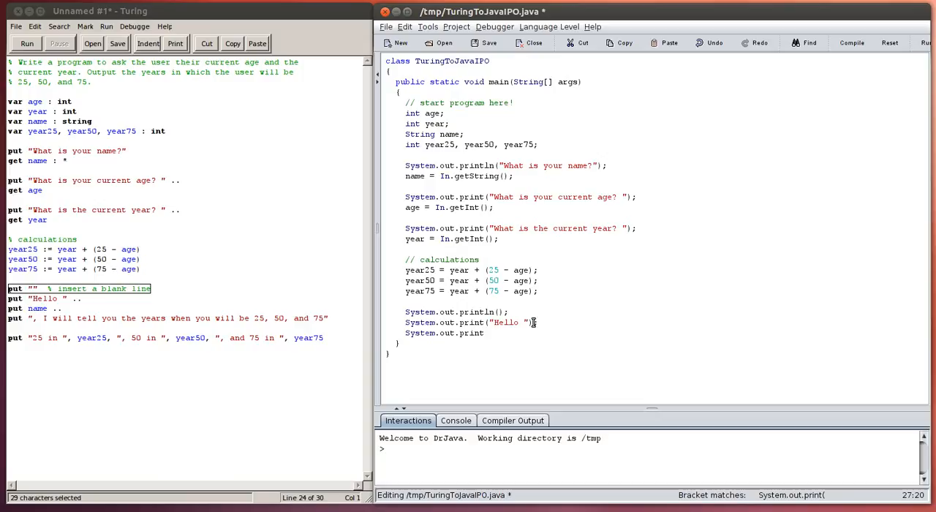
pyautogui.write('(')
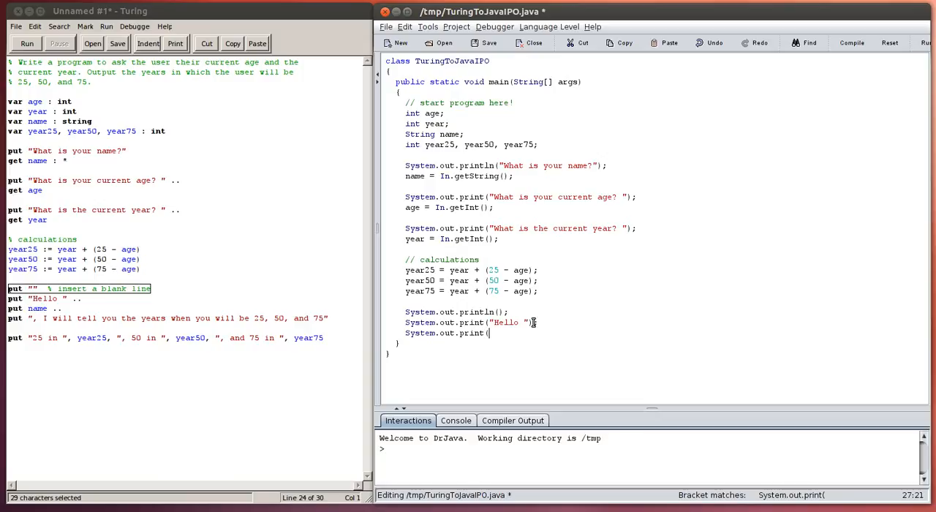
pyautogui.write('name')
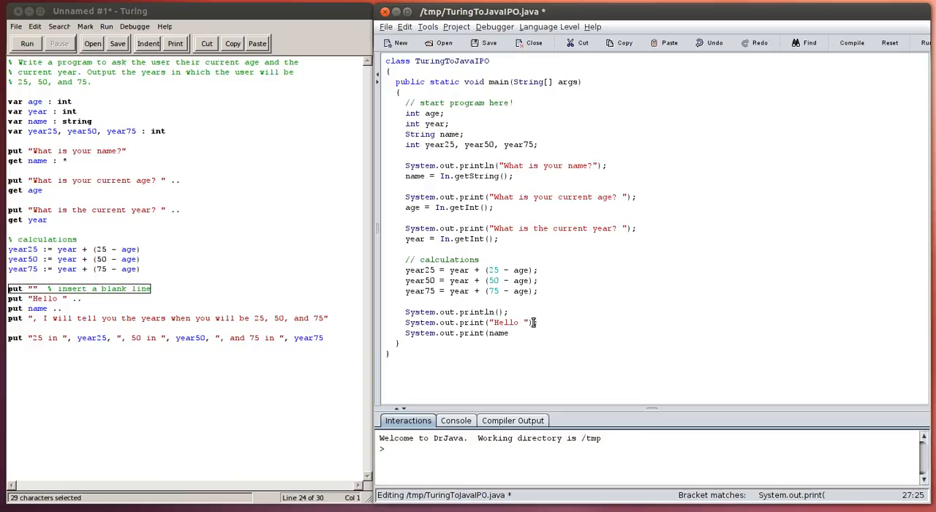
pyautogui.write(');')
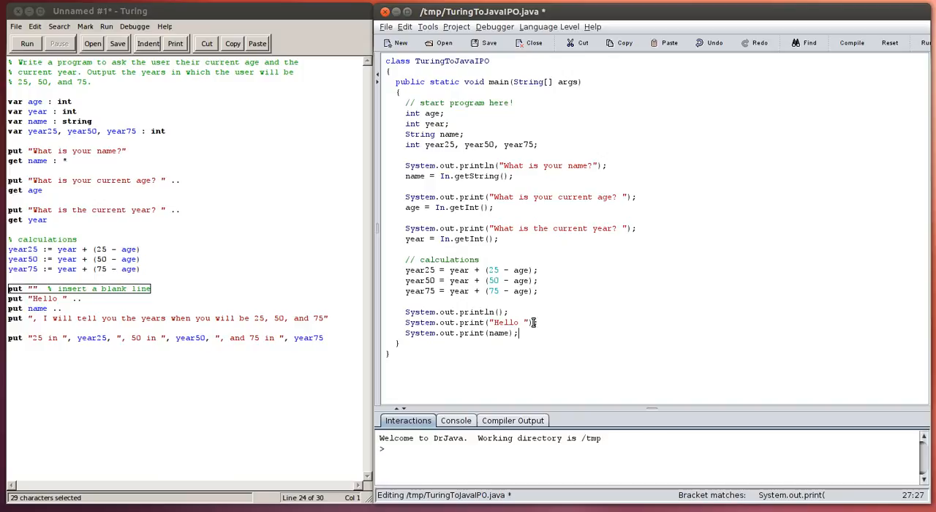
pyautogui.write('System.out.pr')
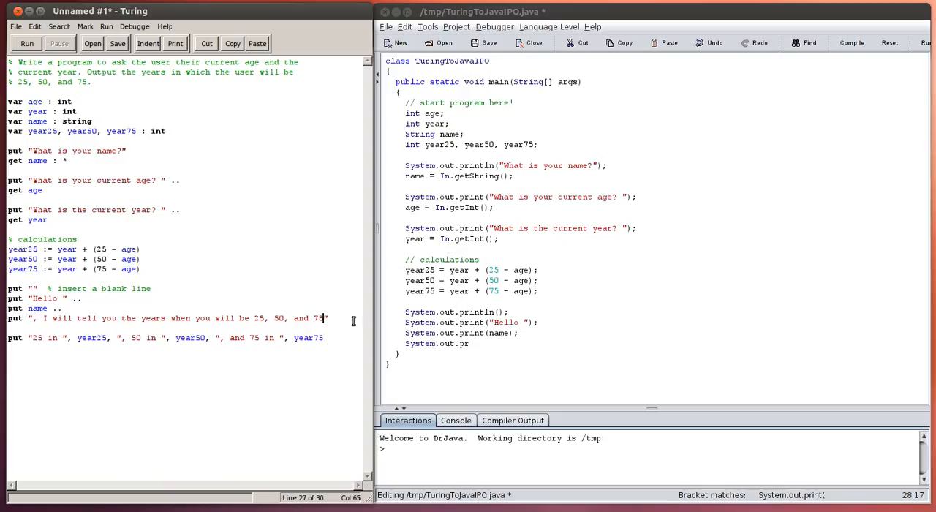
# Complete the println printing ", I will tell you the years when you will be 25, 50, and 75.".
pyautogui.write('.')
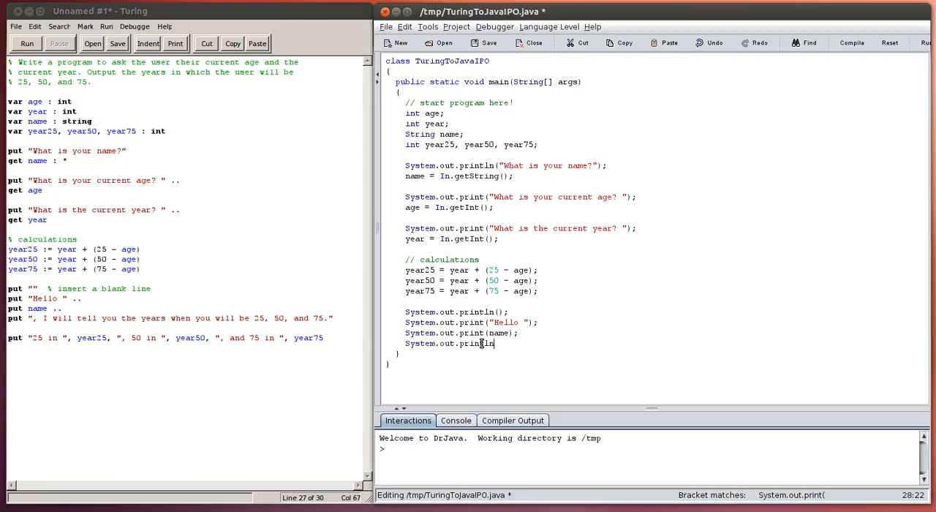
pyautogui.write('(", I will tell yo')
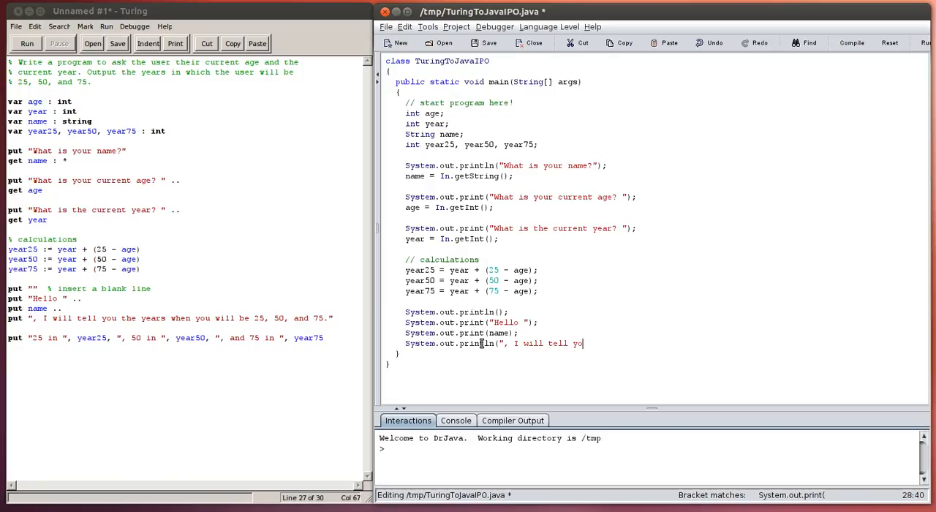
pyautogui.write('u the years')
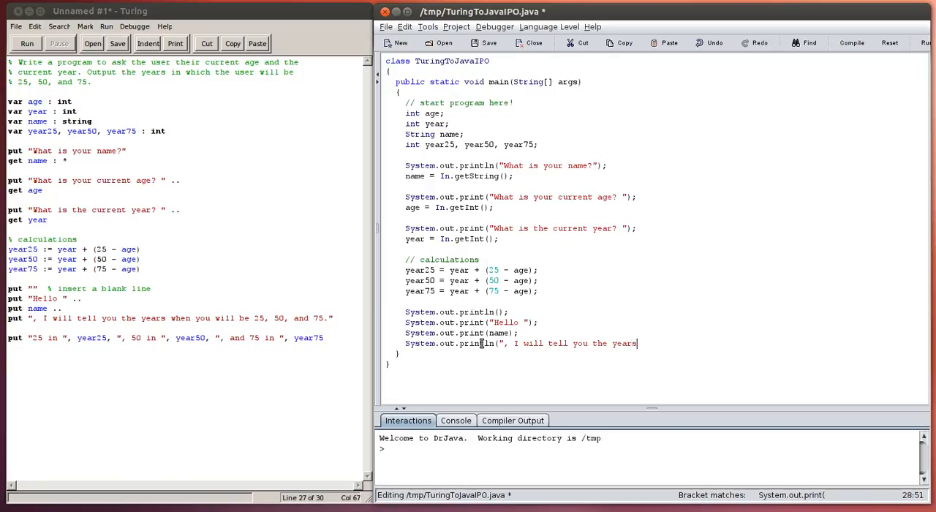
pyautogui.write('when you will')
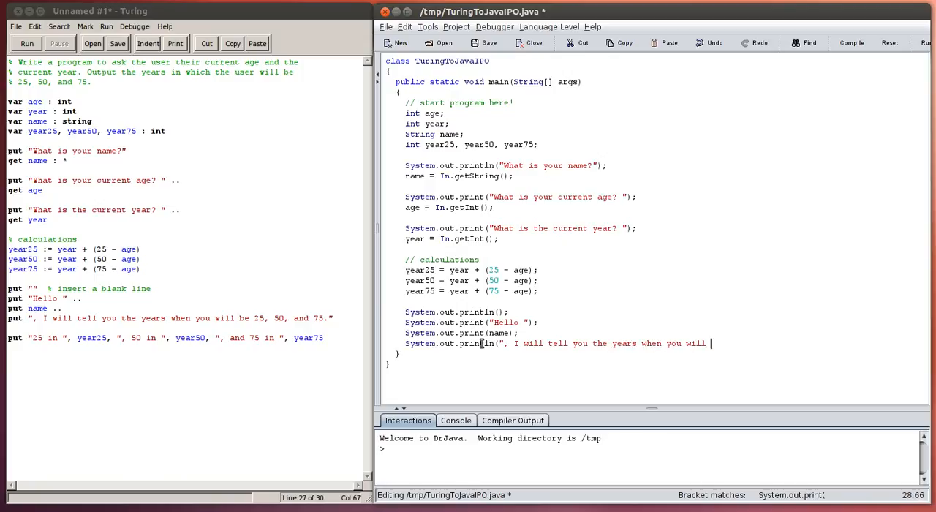
pyautogui.write('be 25, 50,')
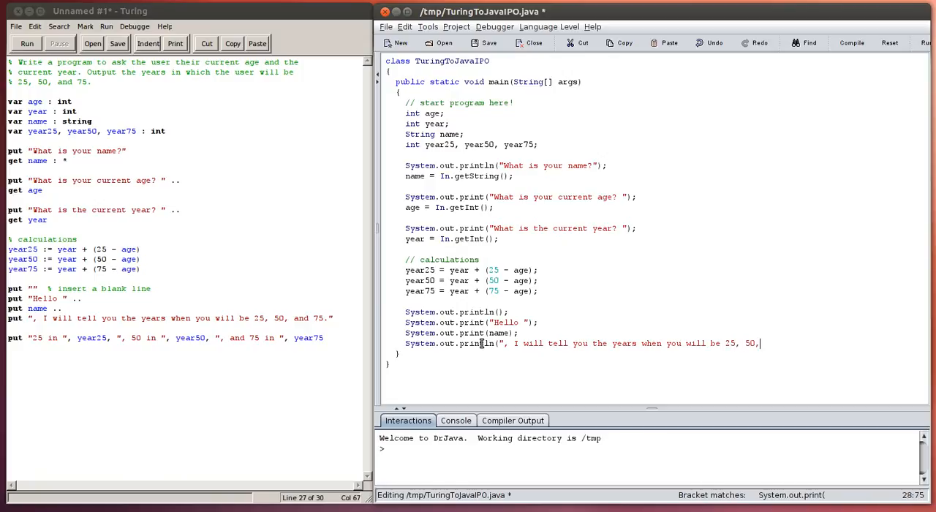
pyautogui.write('and 75.')
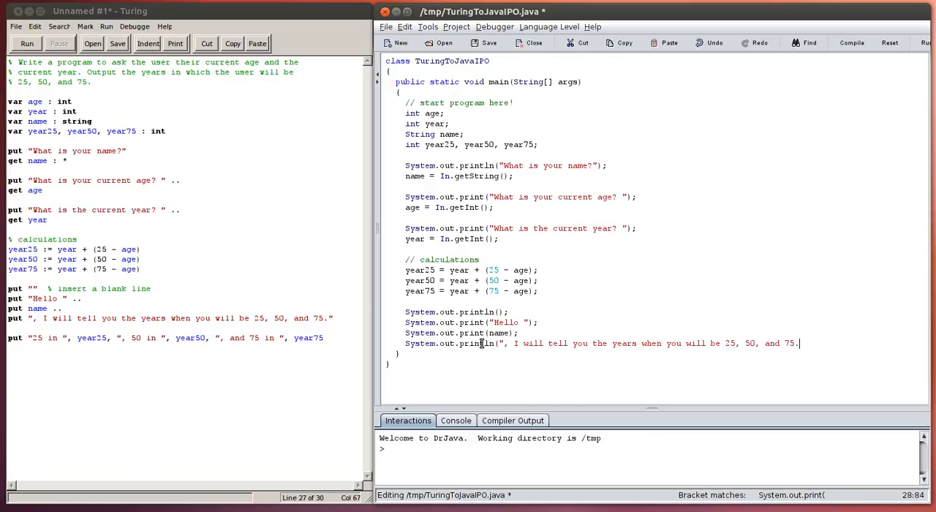
pyautogui.write('");')
pyautogui.write('S')
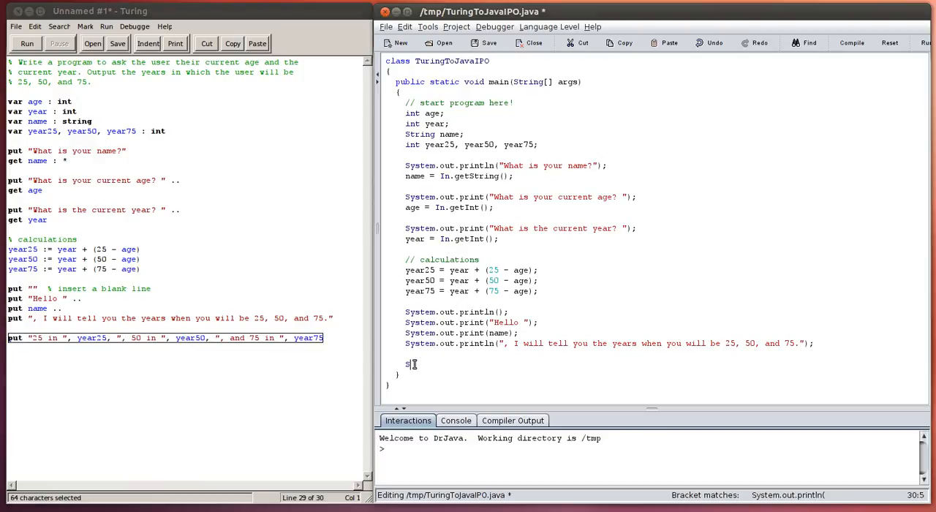
# Write System.out.println("25 in " + year25 + ", 50 in " + year50 + ", and 75 in " + year75);.
pyautogui.write('ystem.out.')
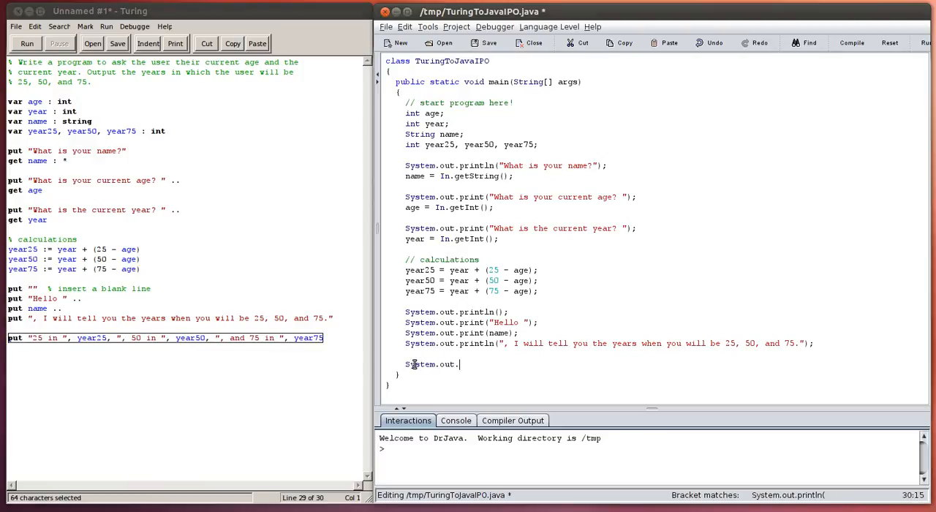
pyautogui.write('println(')
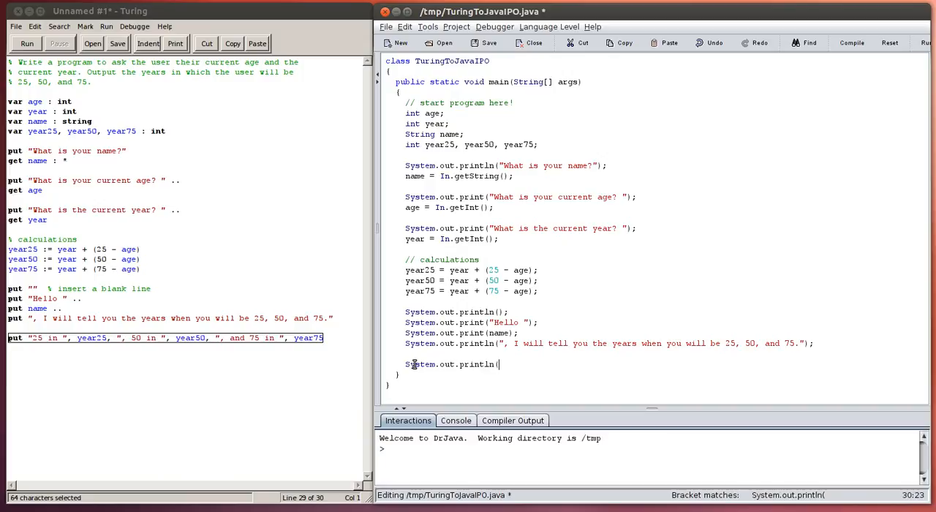
pyautogui.write('"')
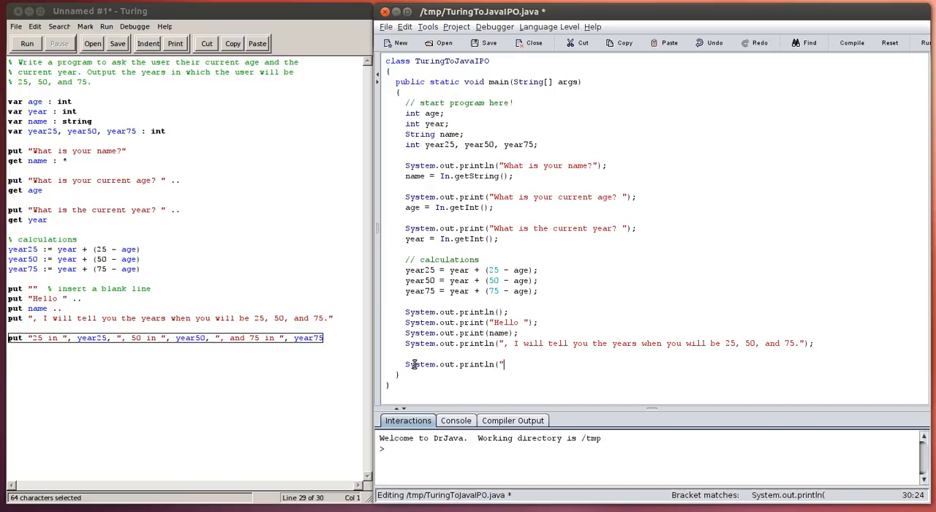
pyautogui.write('25 in')
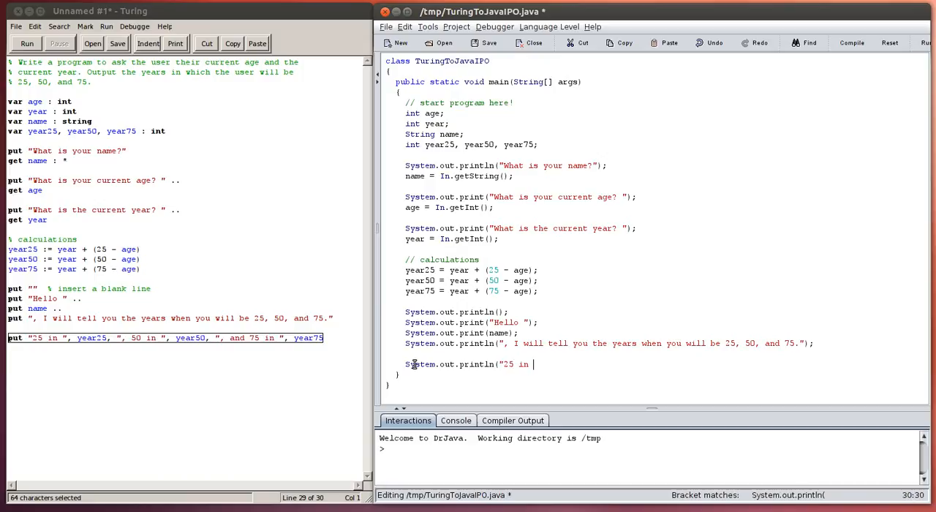
pyautogui.write('"')
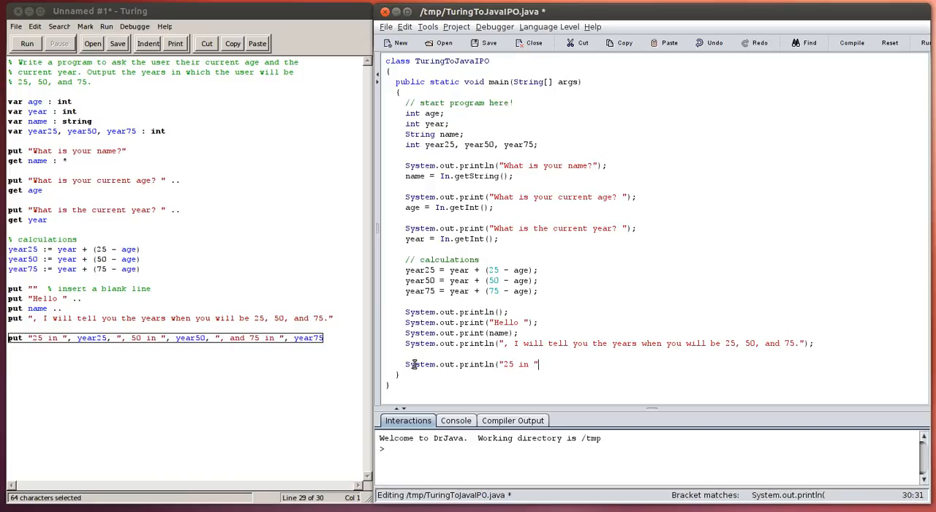
pyautogui.write(',')
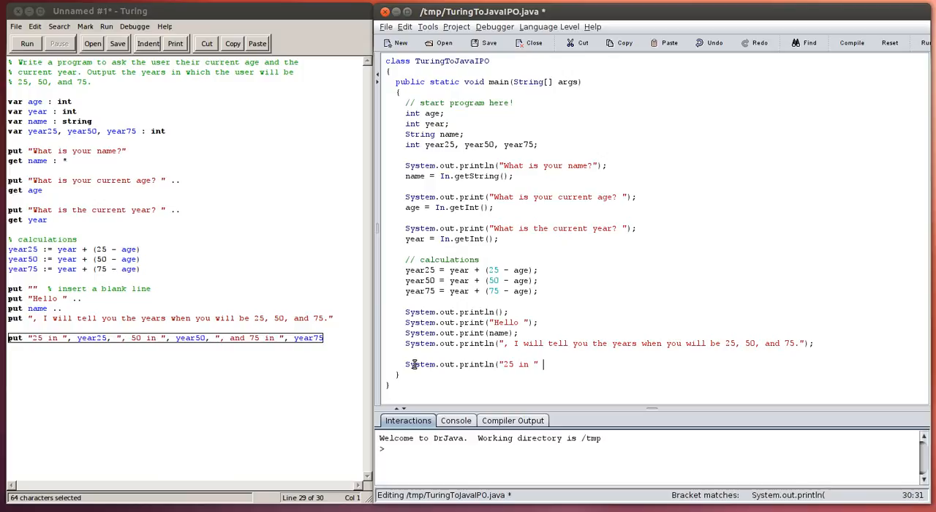
pyautogui.write('+ year25 +')
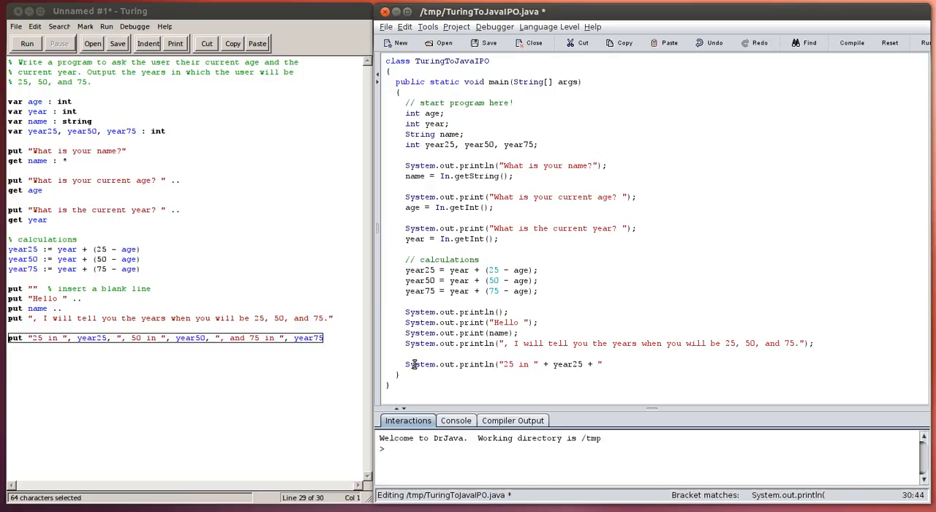
pyautogui.write(', 50')
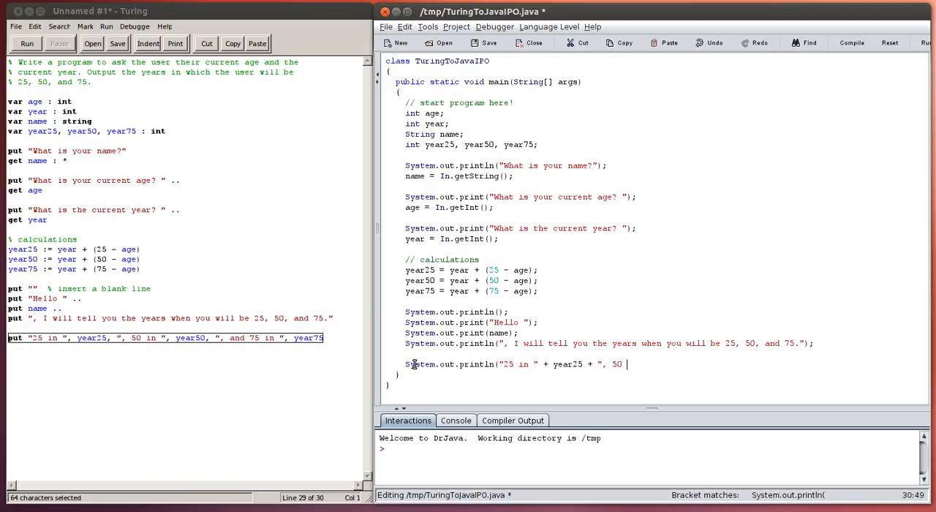
pyautogui.write('in ",')
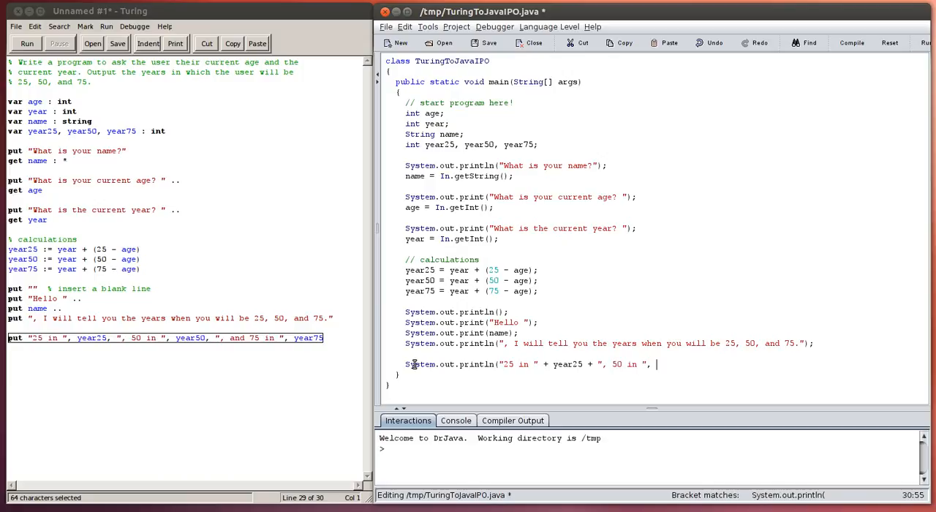
pyautogui.write('+ year5')
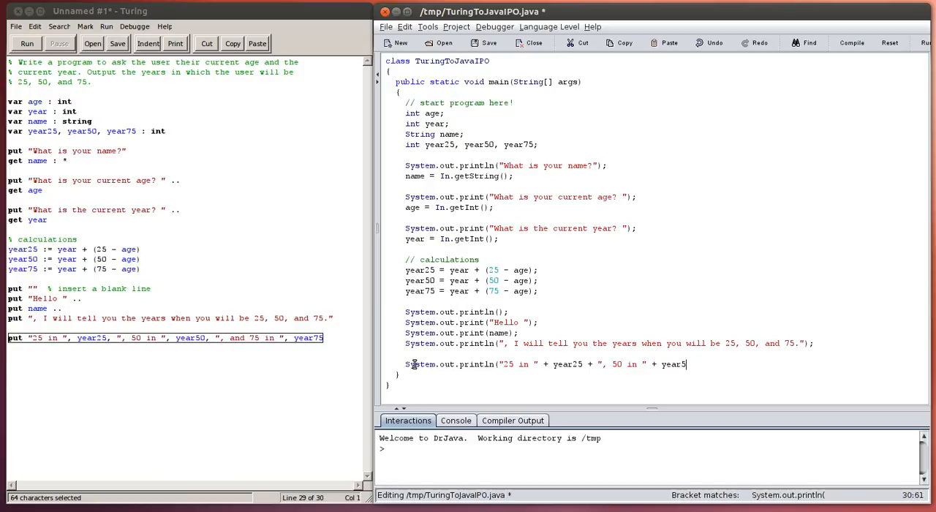
pyautogui.write('0 + ", and 75 in " + year75')
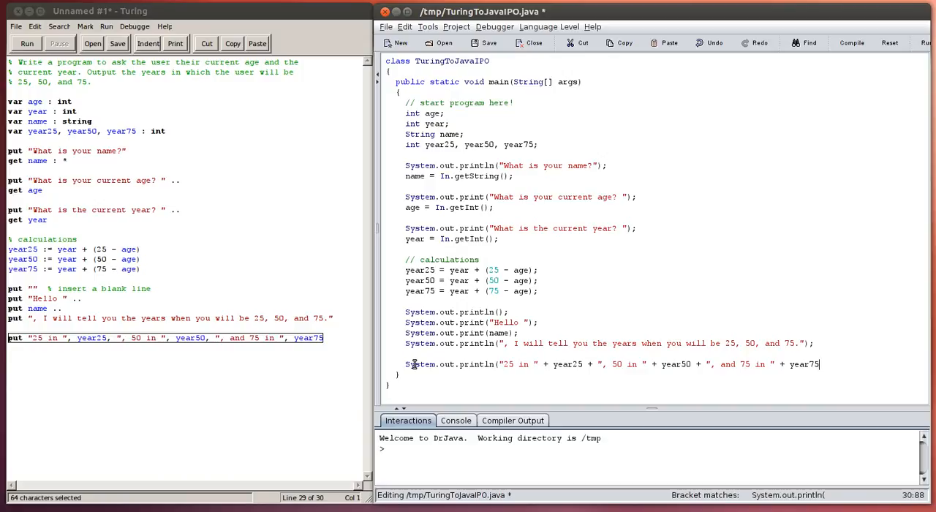
pyautogui.write(');')
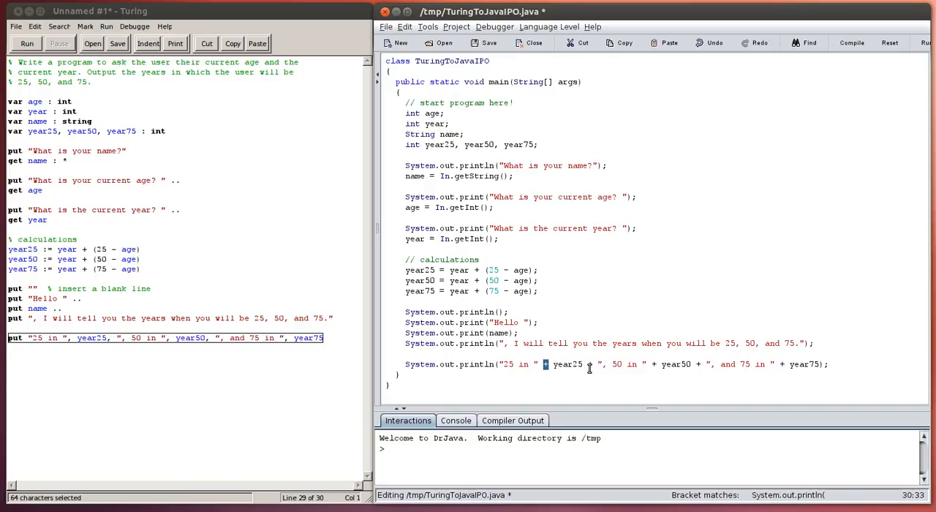
pyautogui.moveTo(766, 364)
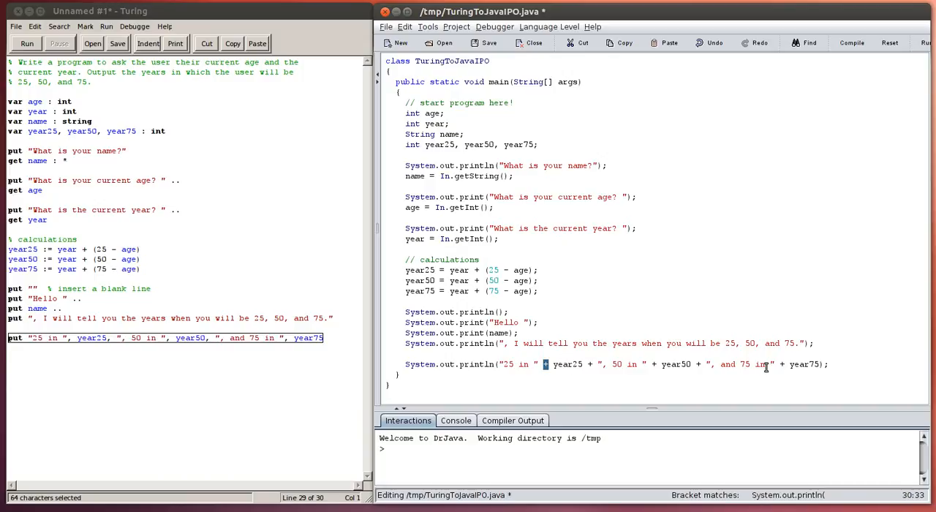
pyautogui.moveTo(569, 367)
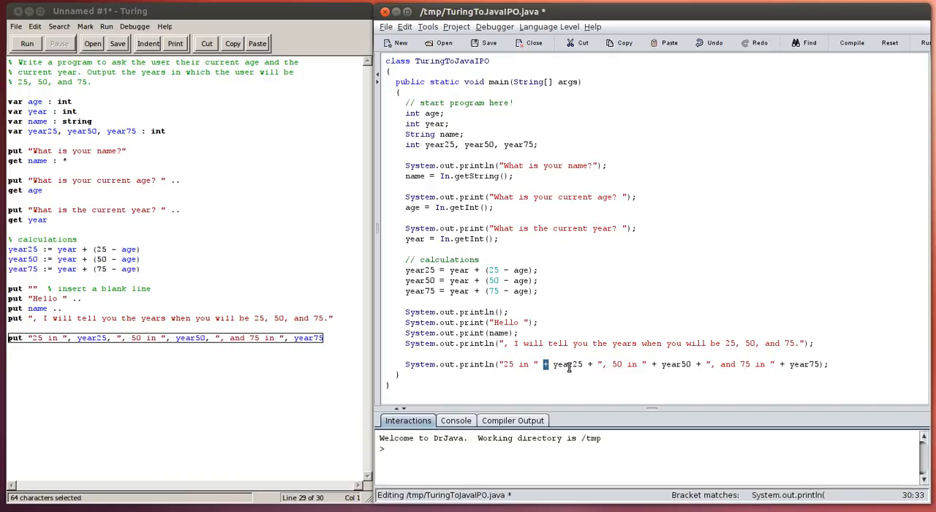
# Select the plus joining "25 in " and year25 in the final println.
pyautogui.doubleClick(567, 364)
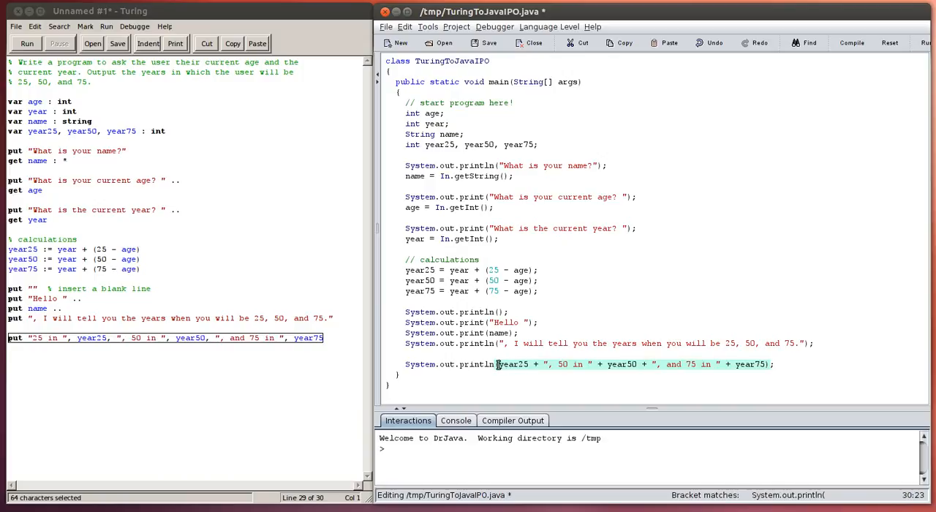
pyautogui.moveTo(604, 357)
pyautogui.write('"25 in " + ')
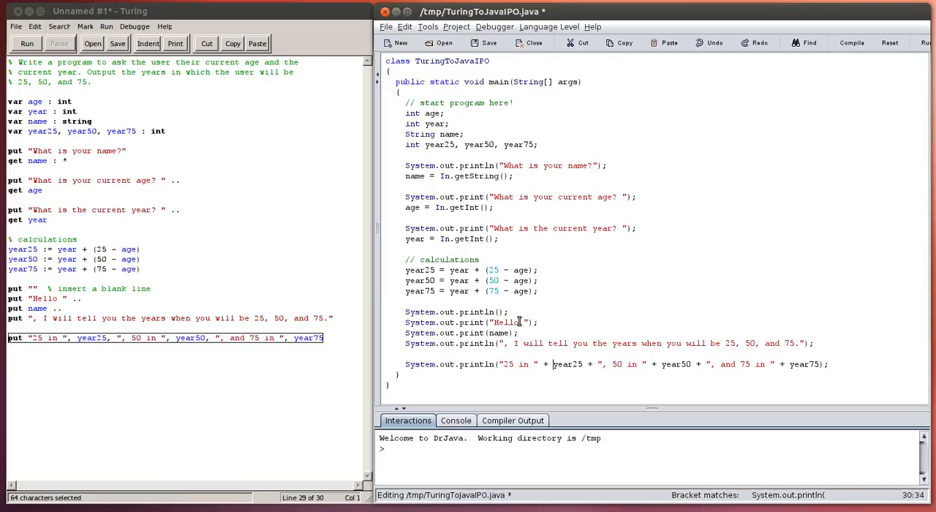
pyautogui.moveTo(230, 175)
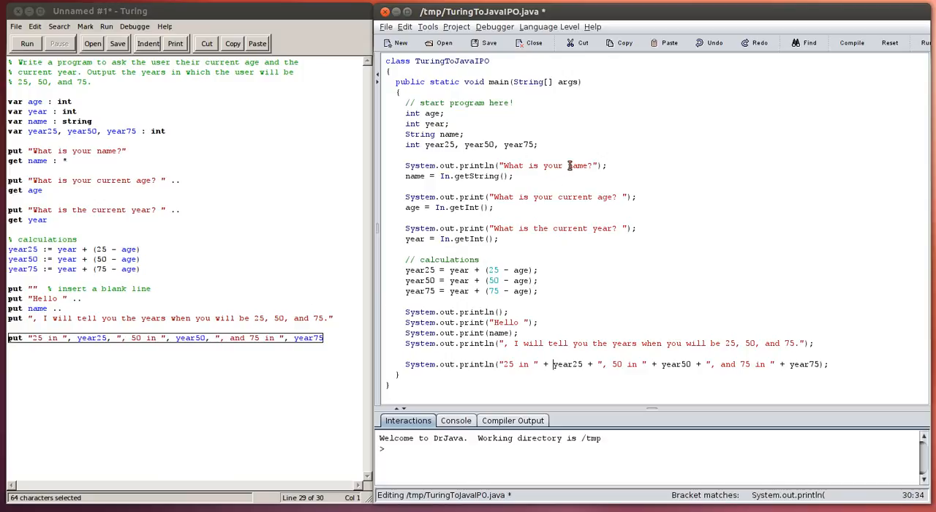
pyautogui.moveTo(502, 102)
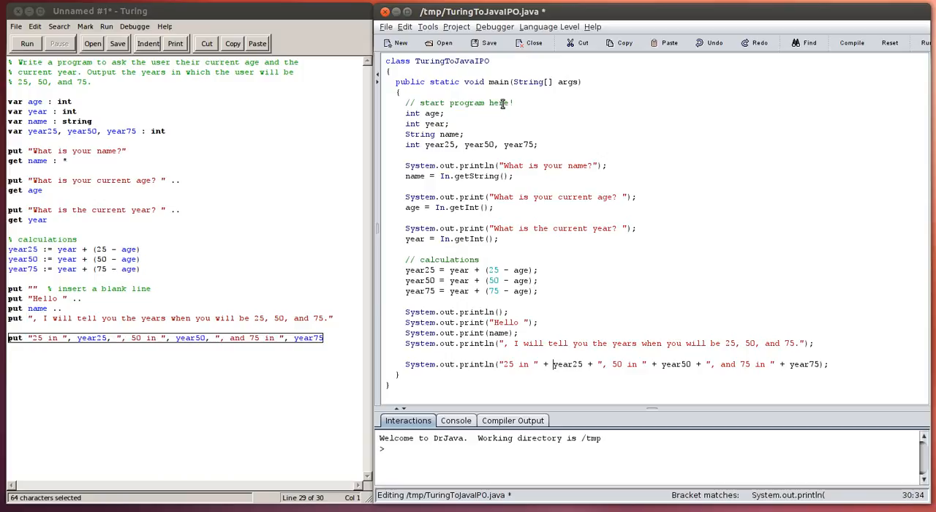